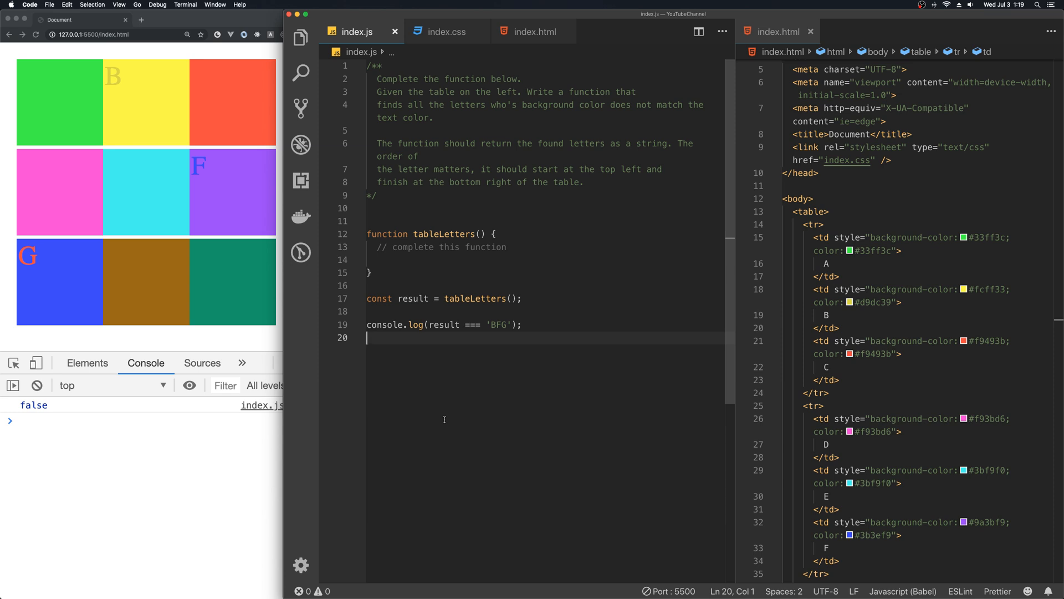
mouse_move(475, 415)
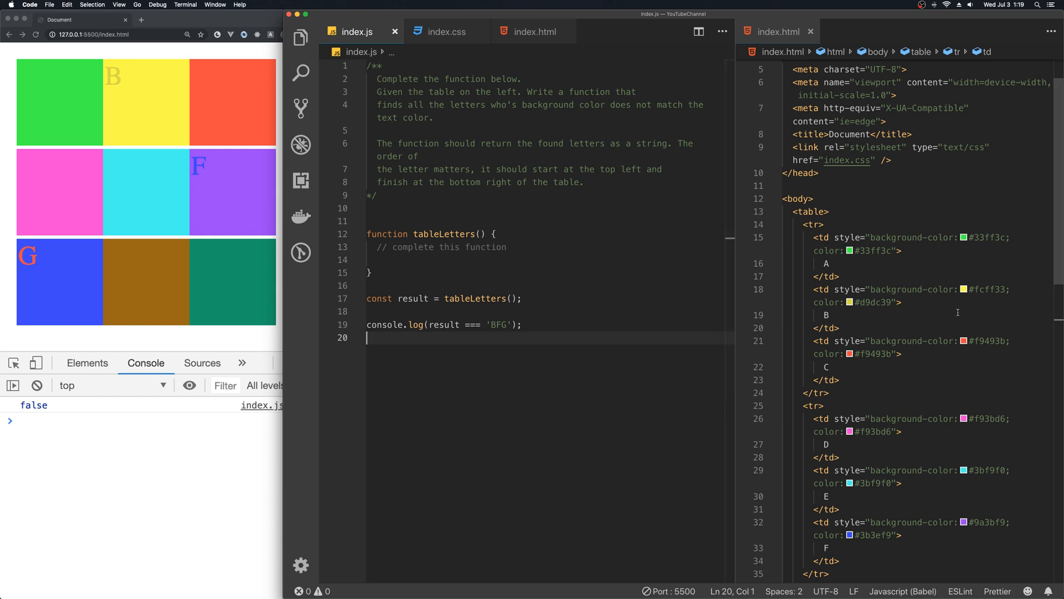
- Scroll through the index.html table cells A–I, widen the HTML pane, and switch to index.css
scroll(down, 3)
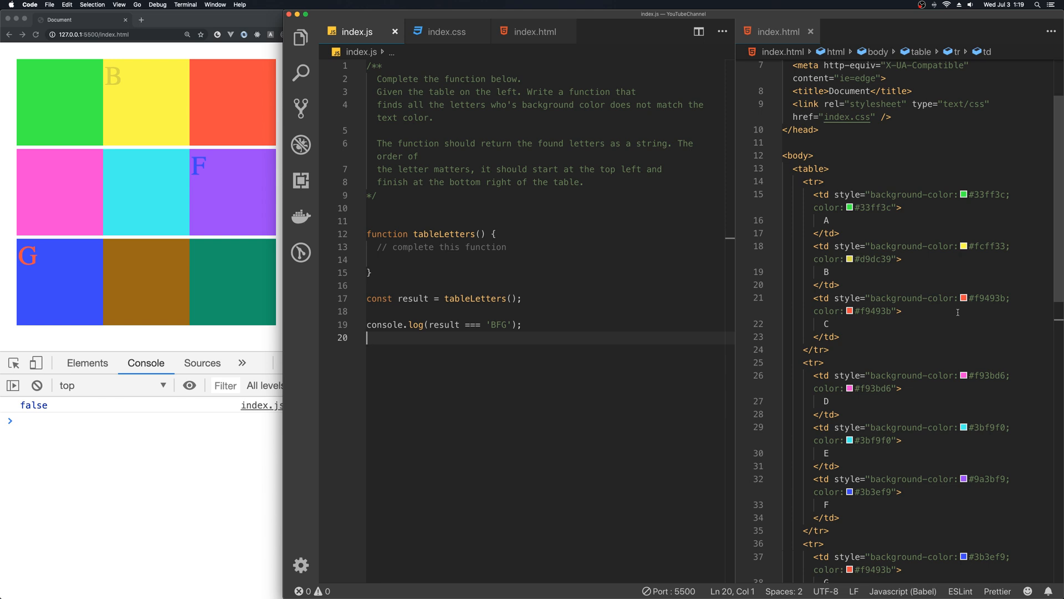
click(424, 156)
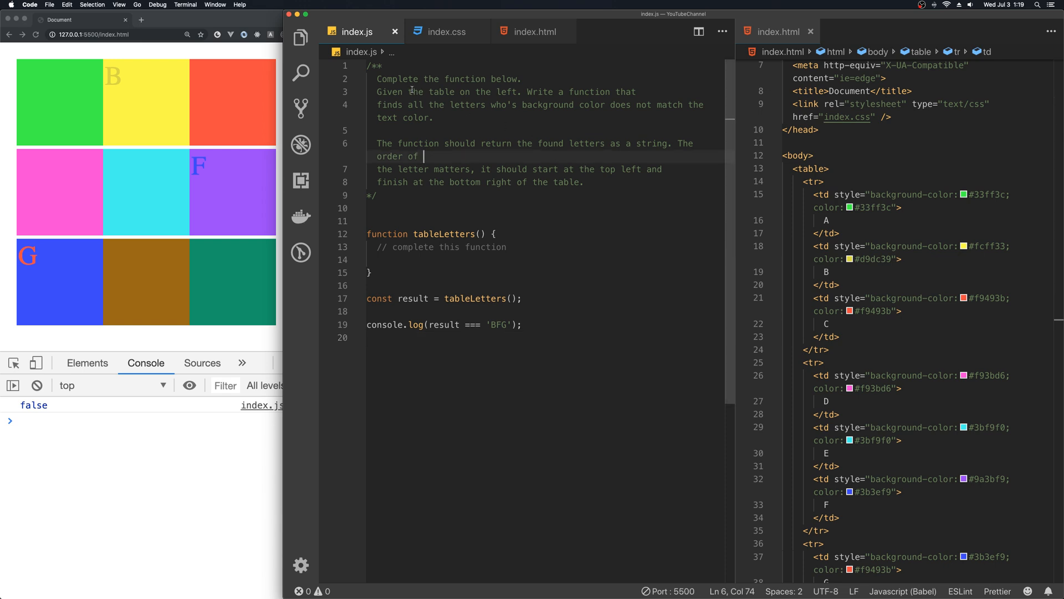
mouse_move(662, 115)
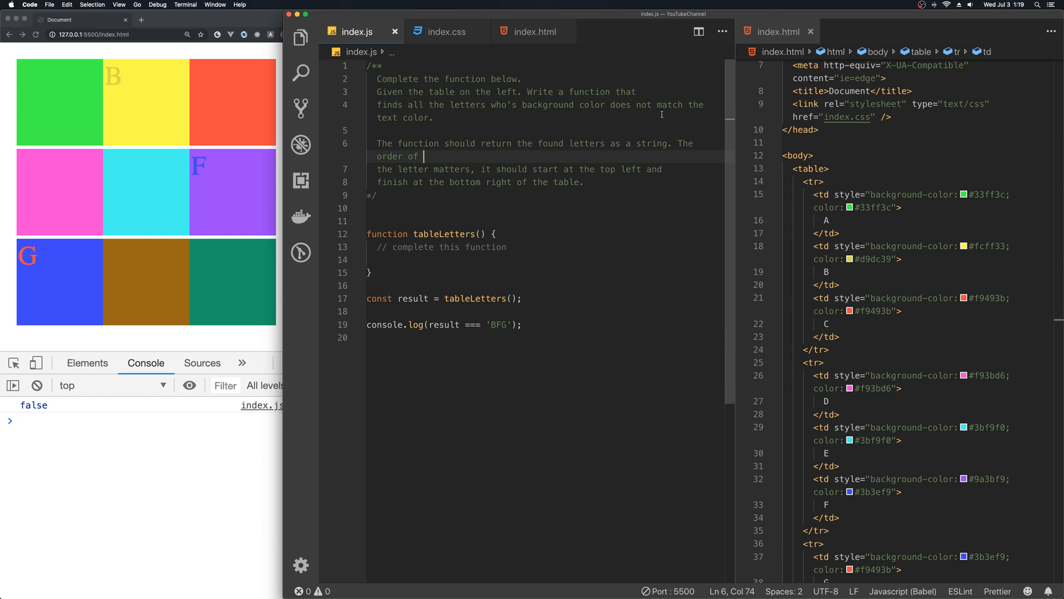
scroll(down, 3)
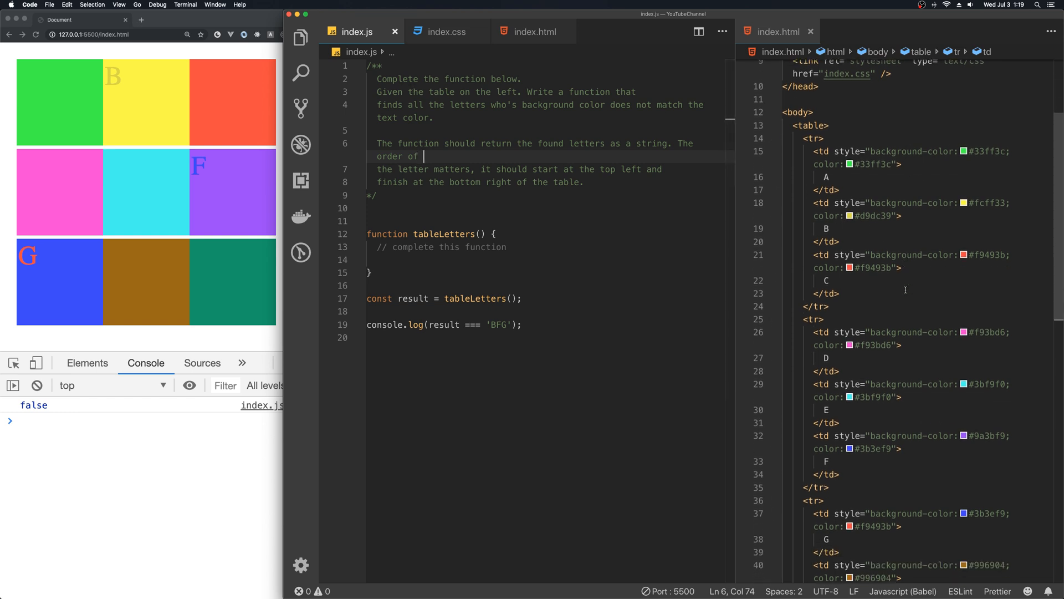
scroll(down, 3)
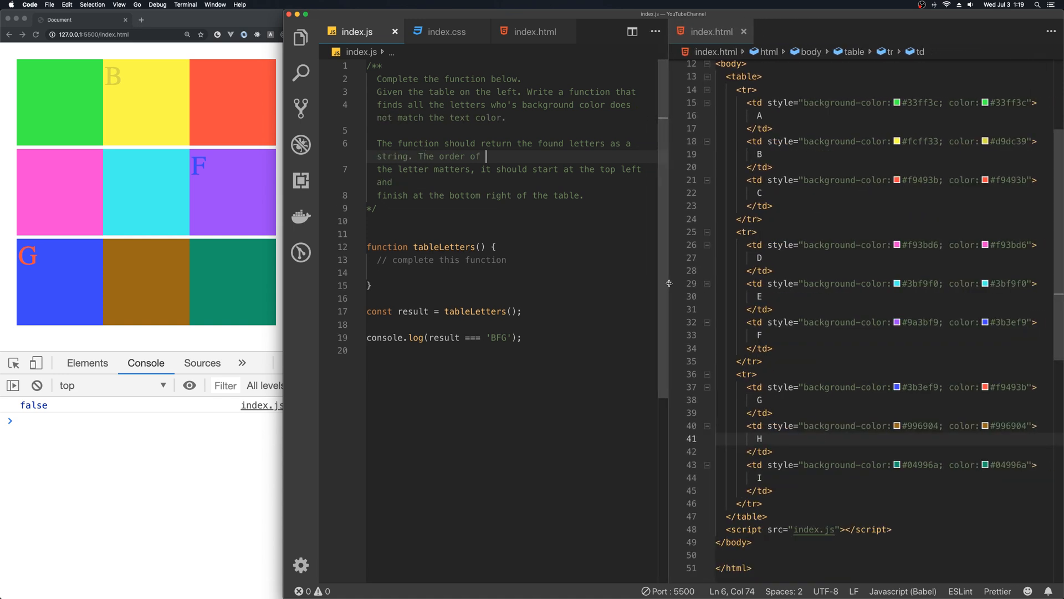
mouse_move(831, 347)
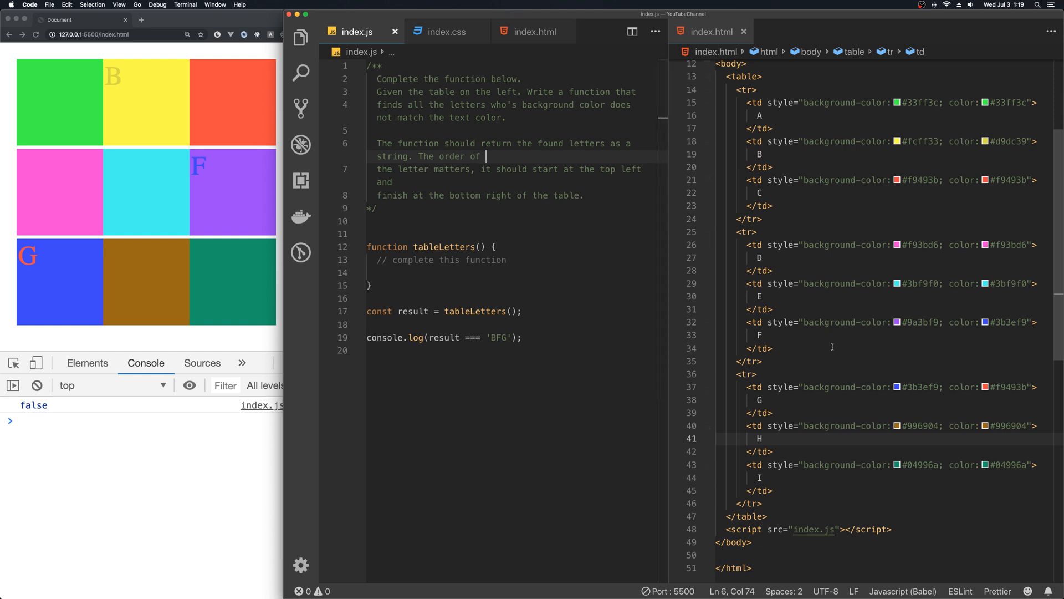
click(447, 31)
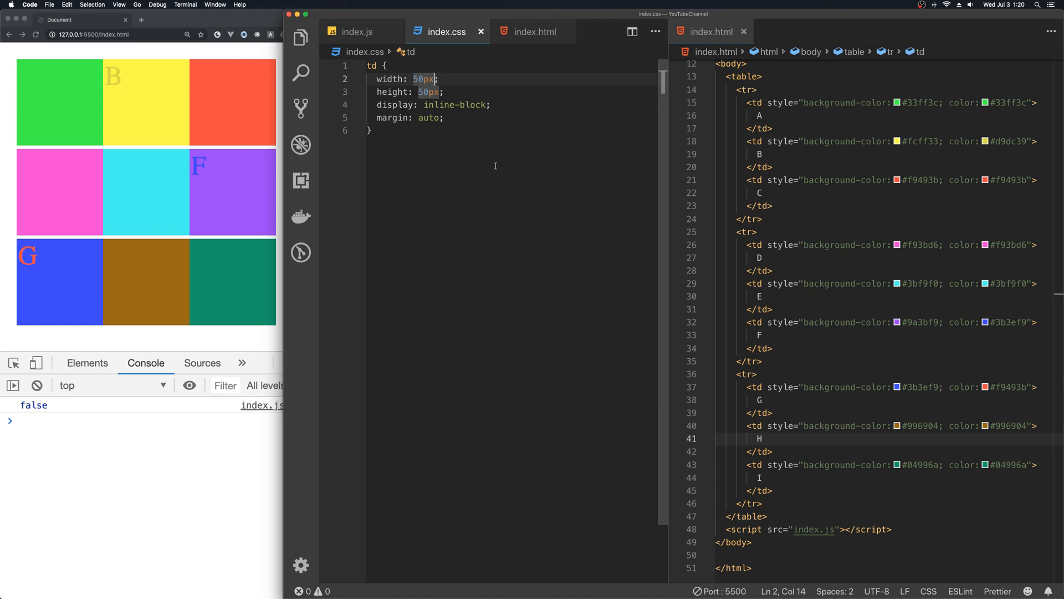
- Review the td cell rules in index.css, then return to index.js
click(451, 118)
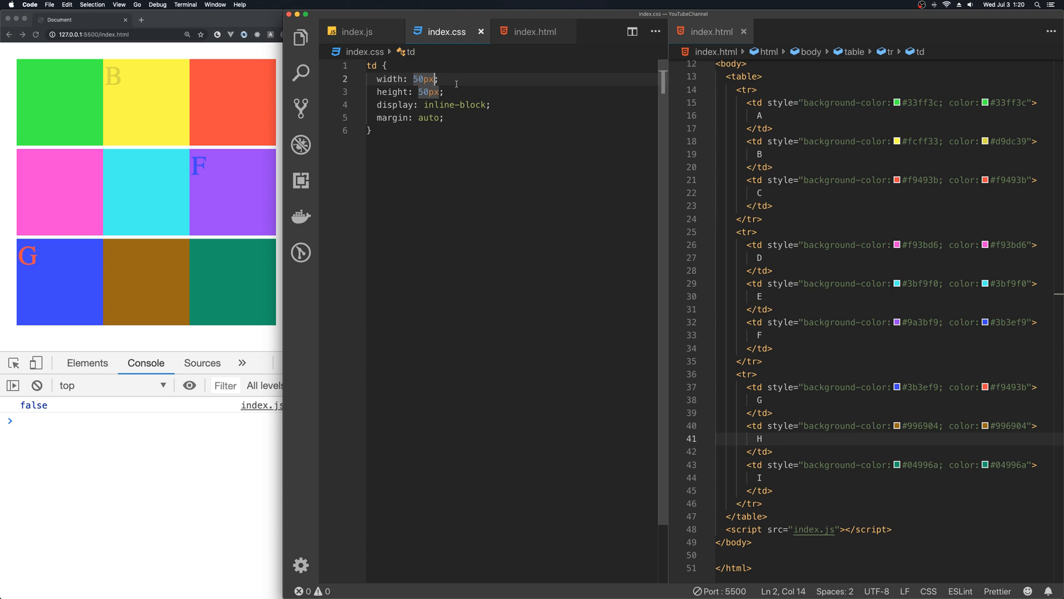
click(357, 31)
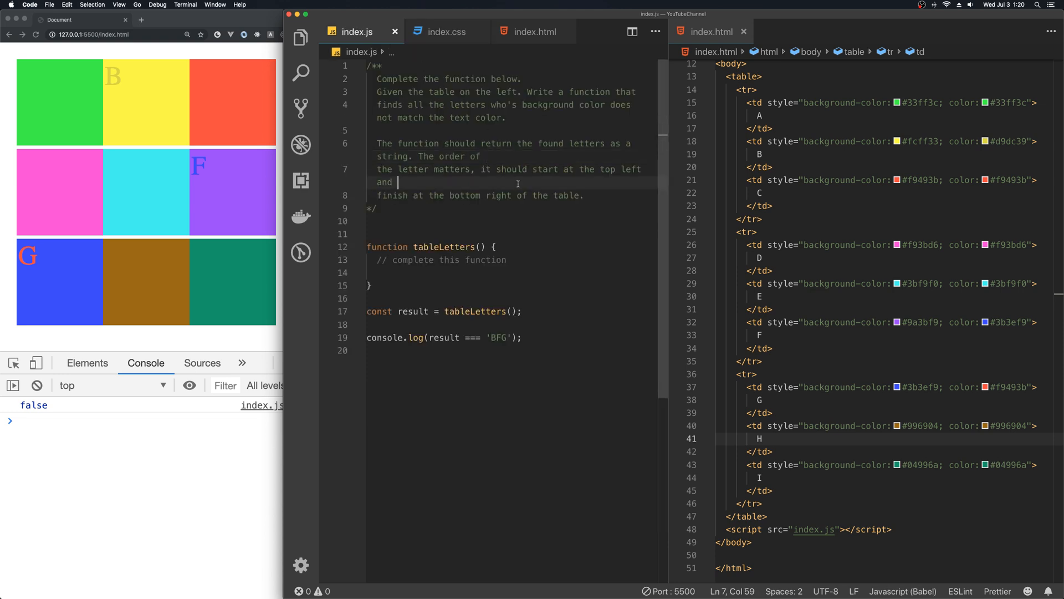
mouse_move(518, 273)
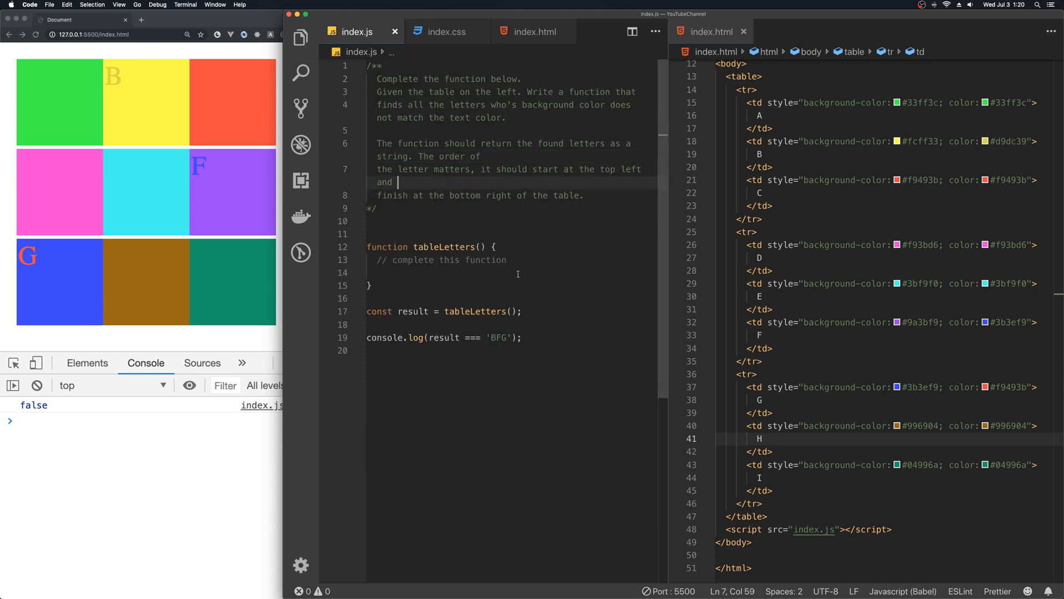
click(508, 272)
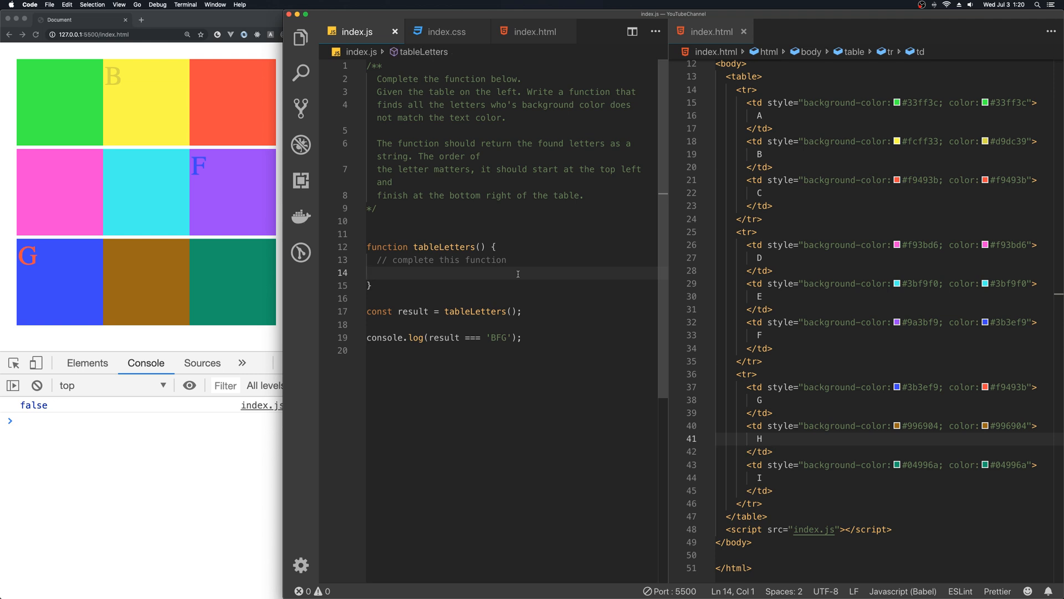
mouse_move(886, 270)
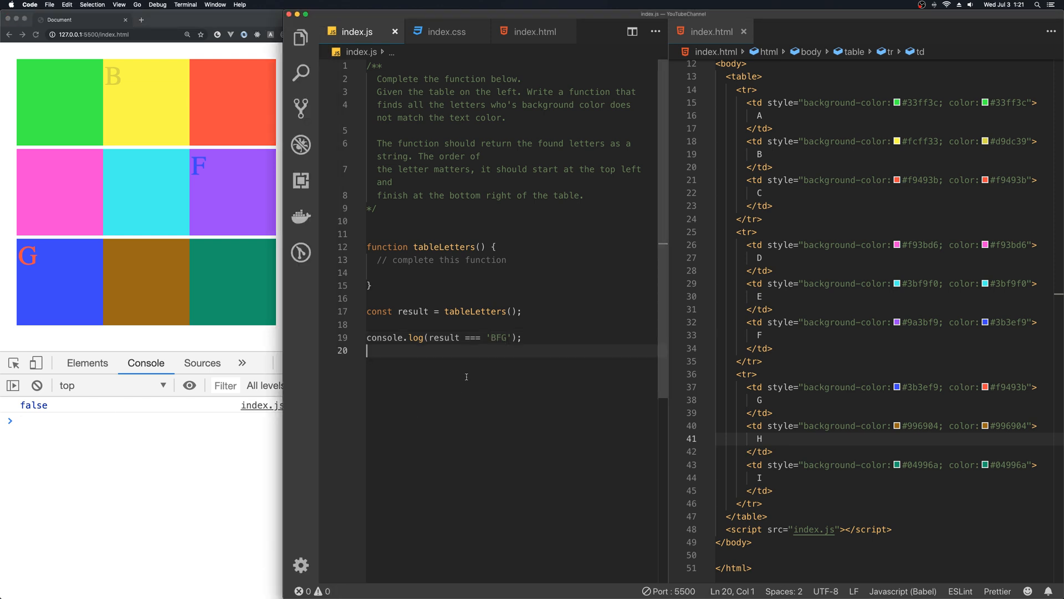
mouse_move(677, 426)
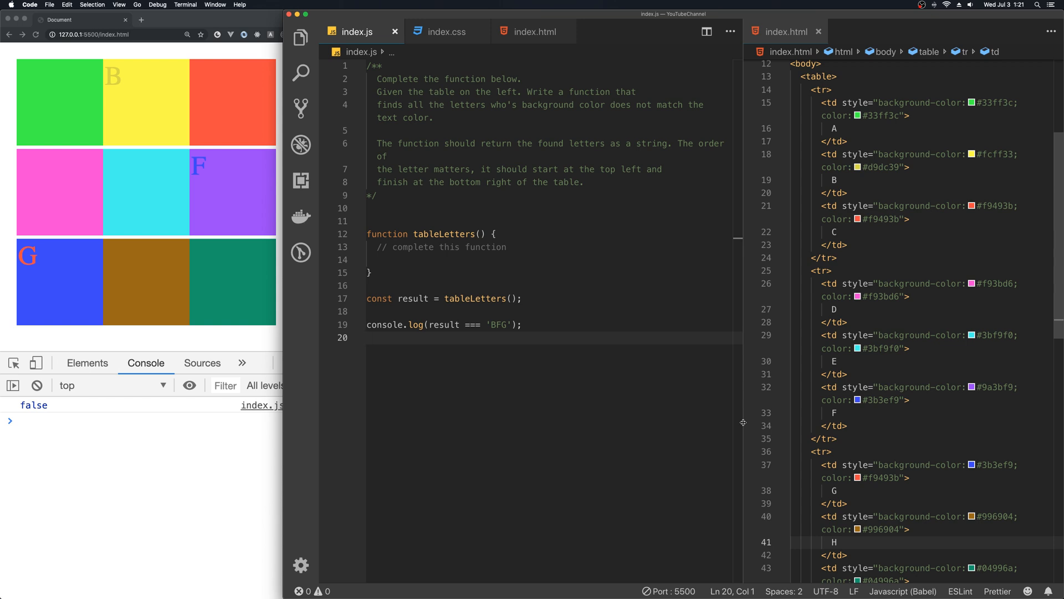
mouse_move(874, 445)
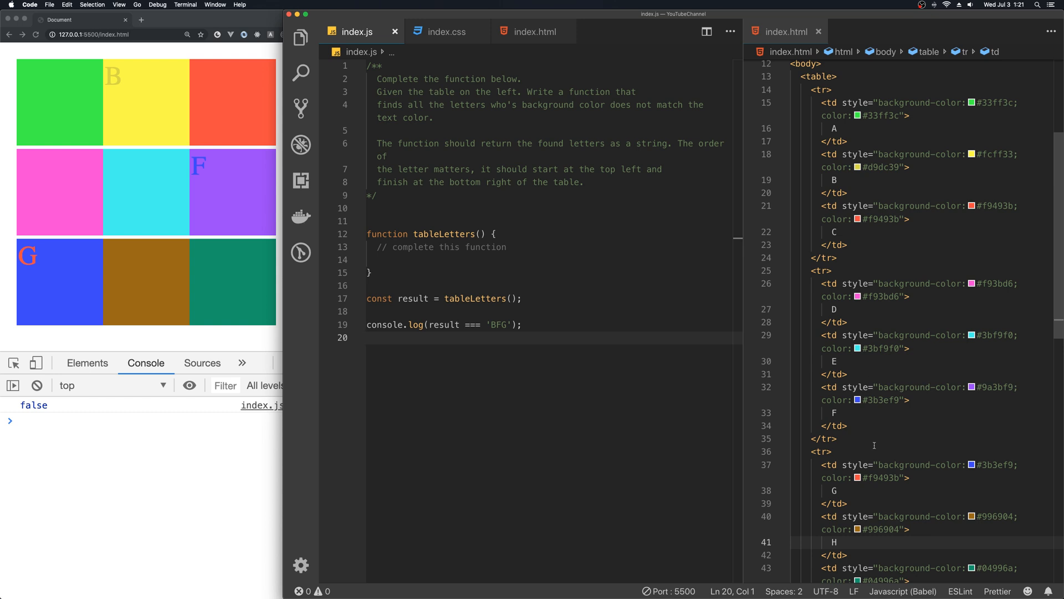
mouse_move(865, 383)
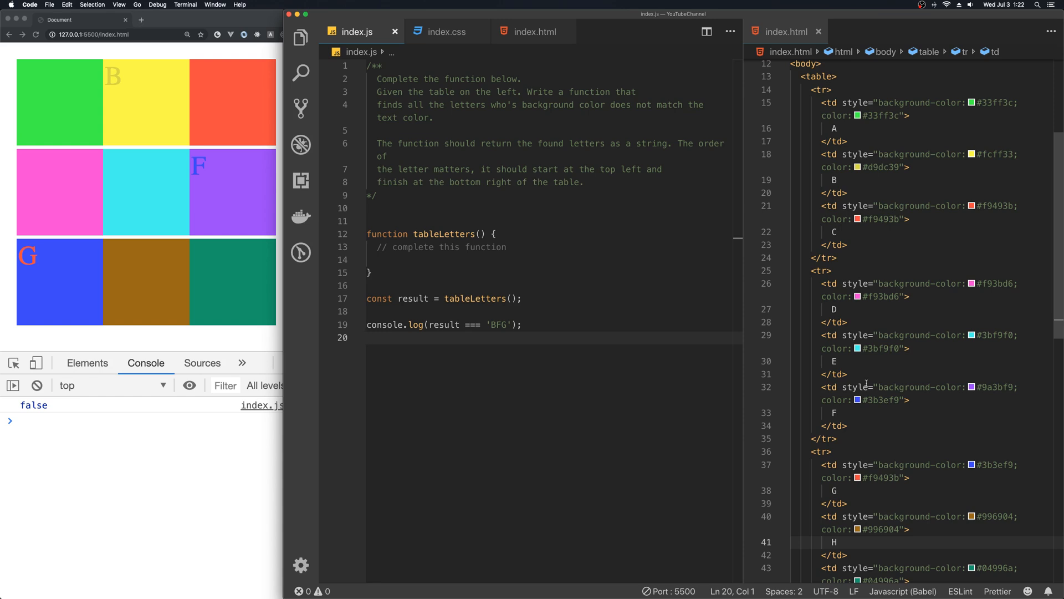
mouse_move(770, 344)
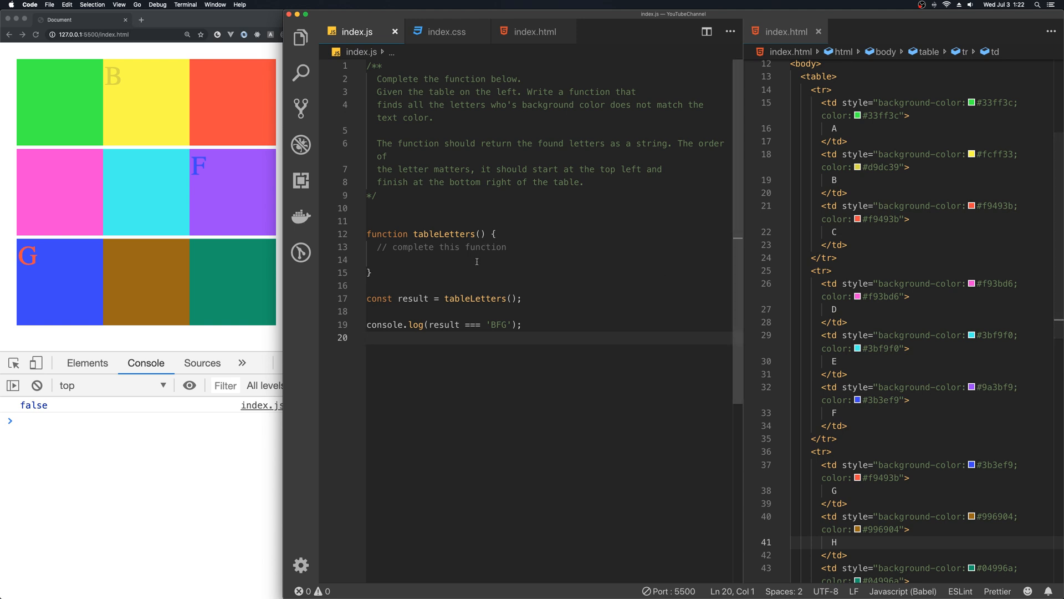
- Add a /** plan comment and declare const htmlTable = document.querySelector('table')
click(407, 208)
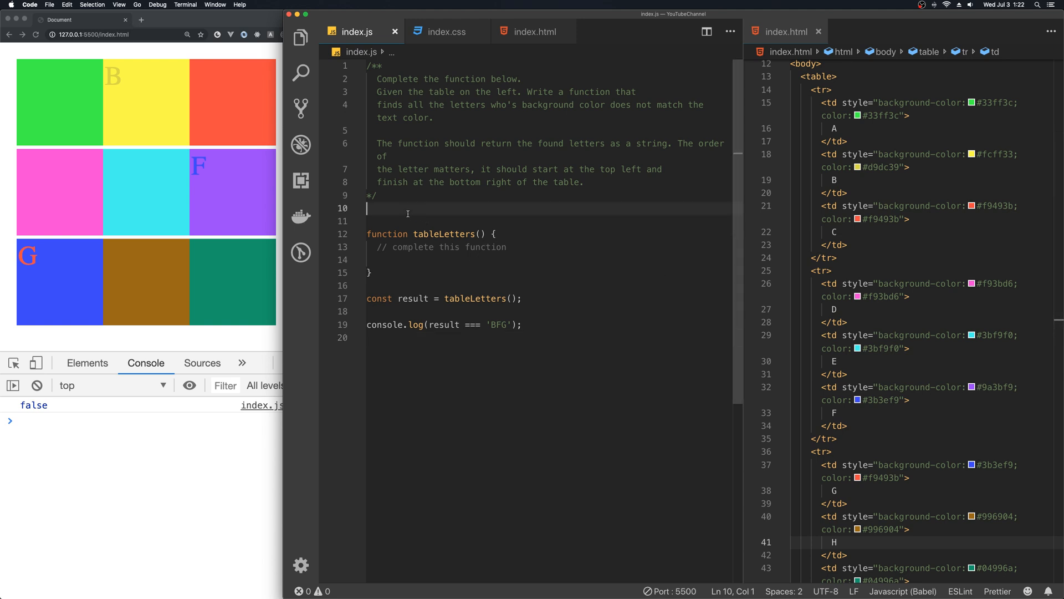
text(/**)
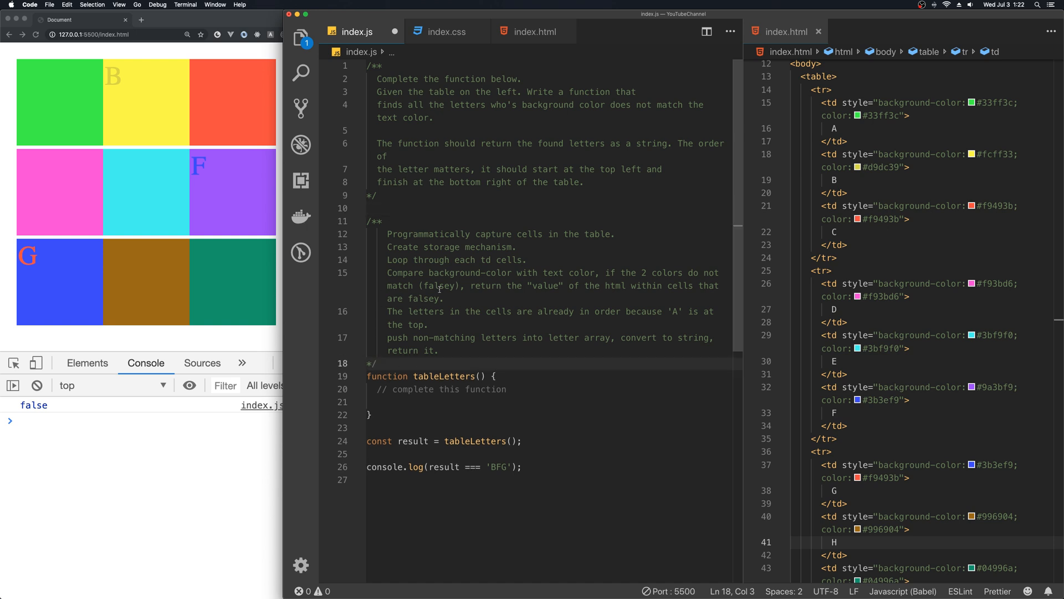
click(426, 402)
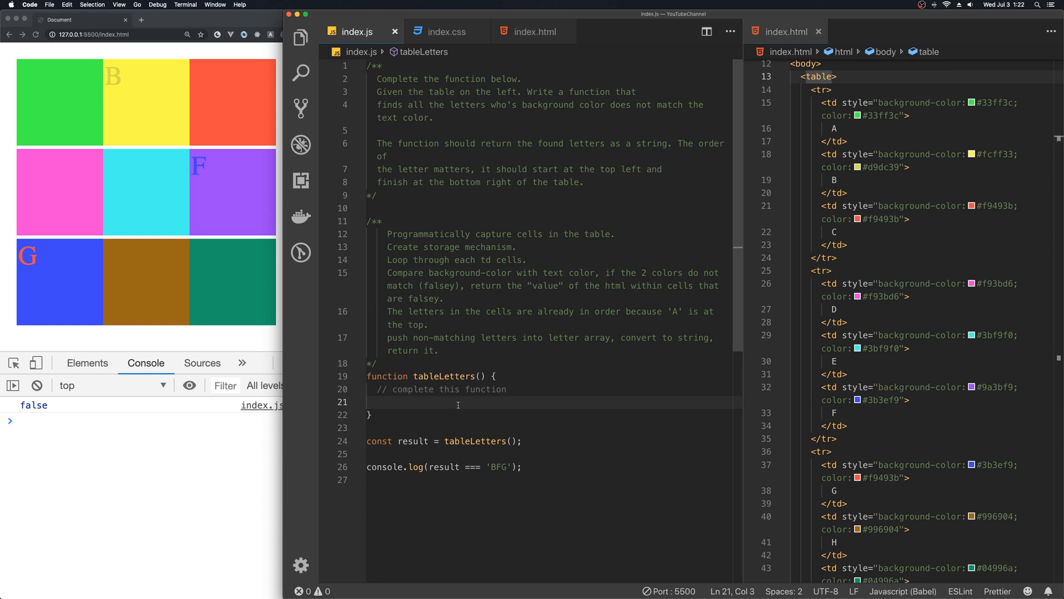
text(const htmlTable)
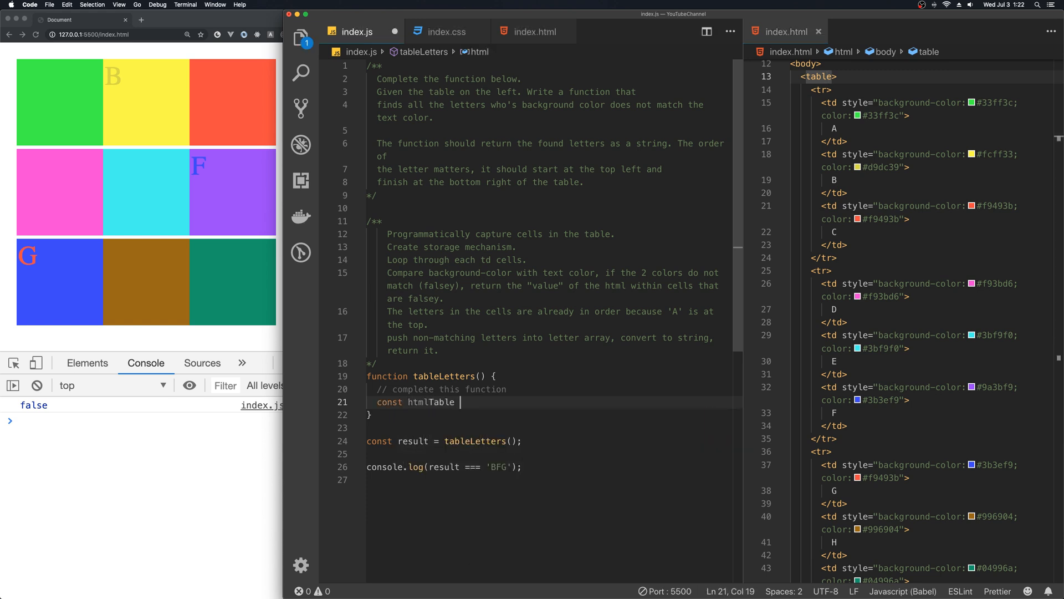
text(= document.querySelector()
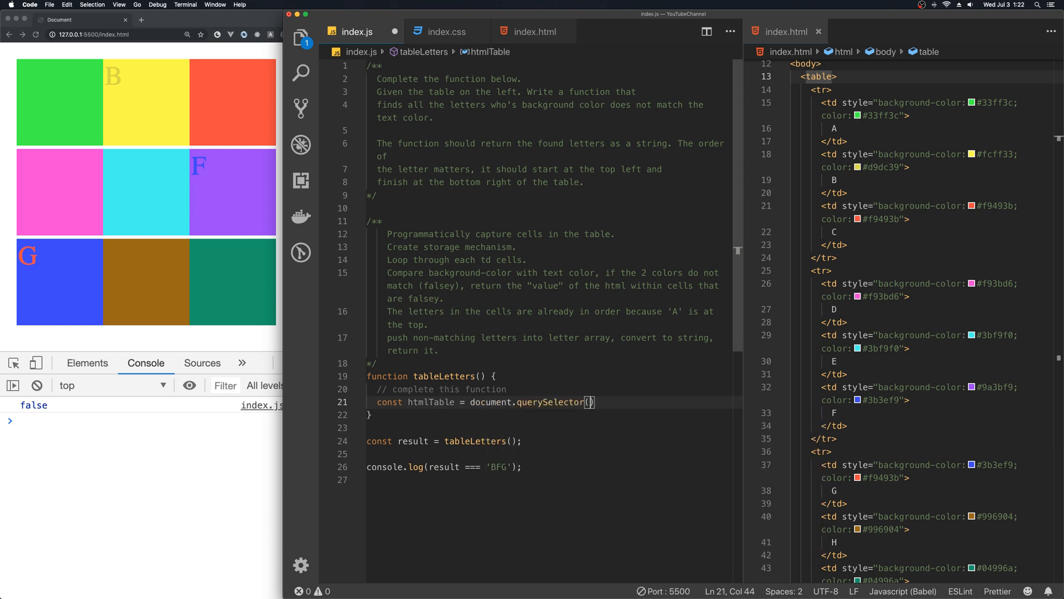
text('table')
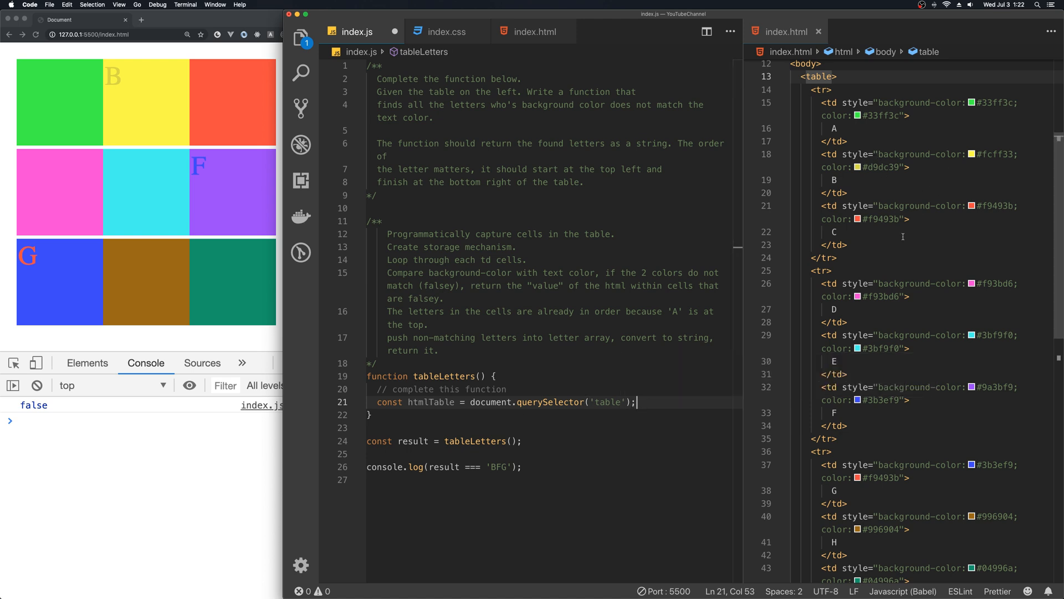
scroll(up, 3)
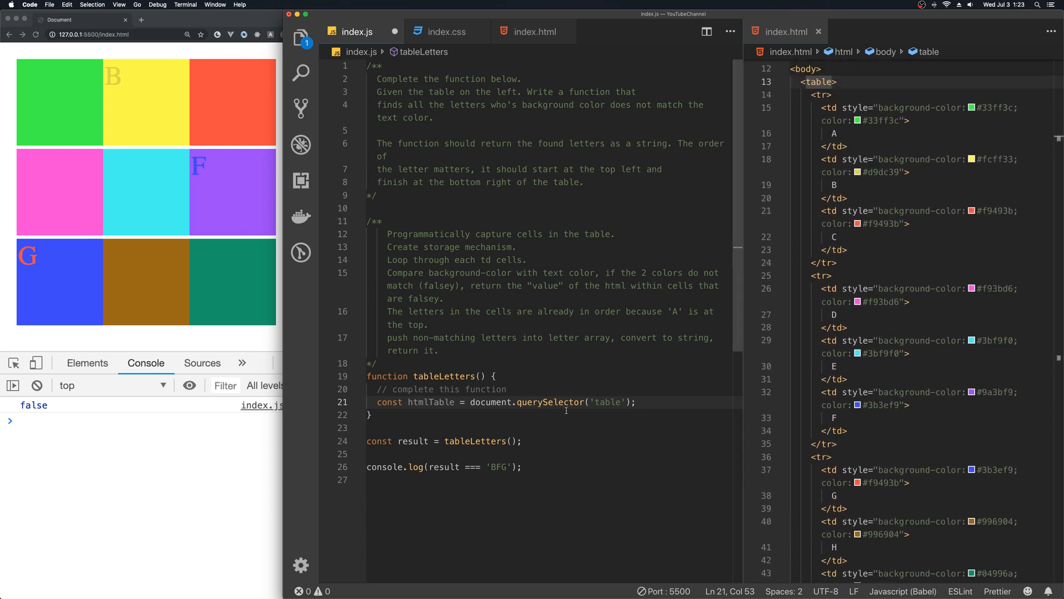
click(638, 402)
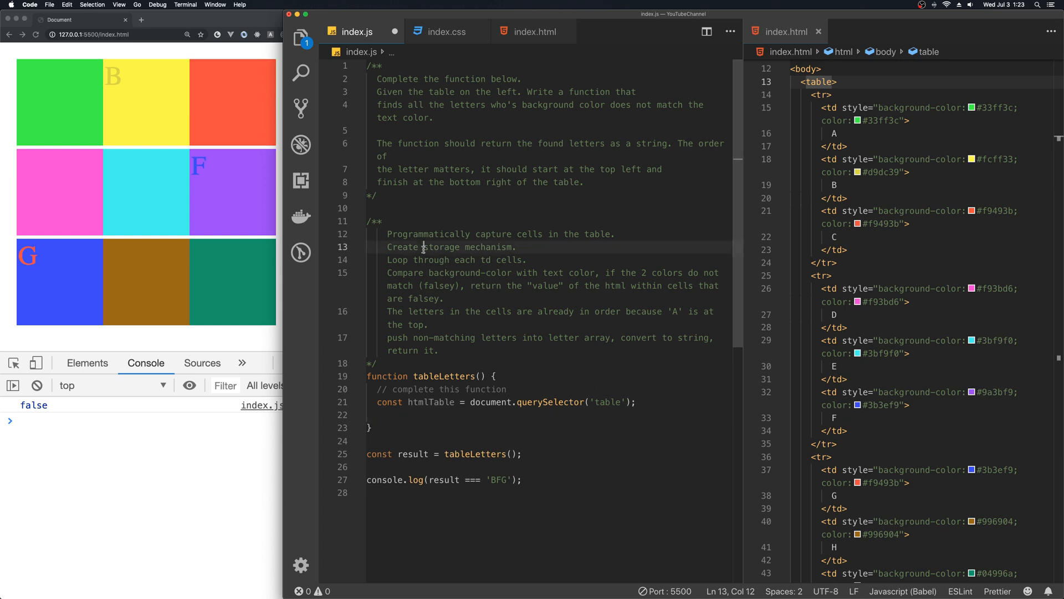
- Declare const nonMatchingLettersArr = [] on the line below htmlTable
click(418, 414)
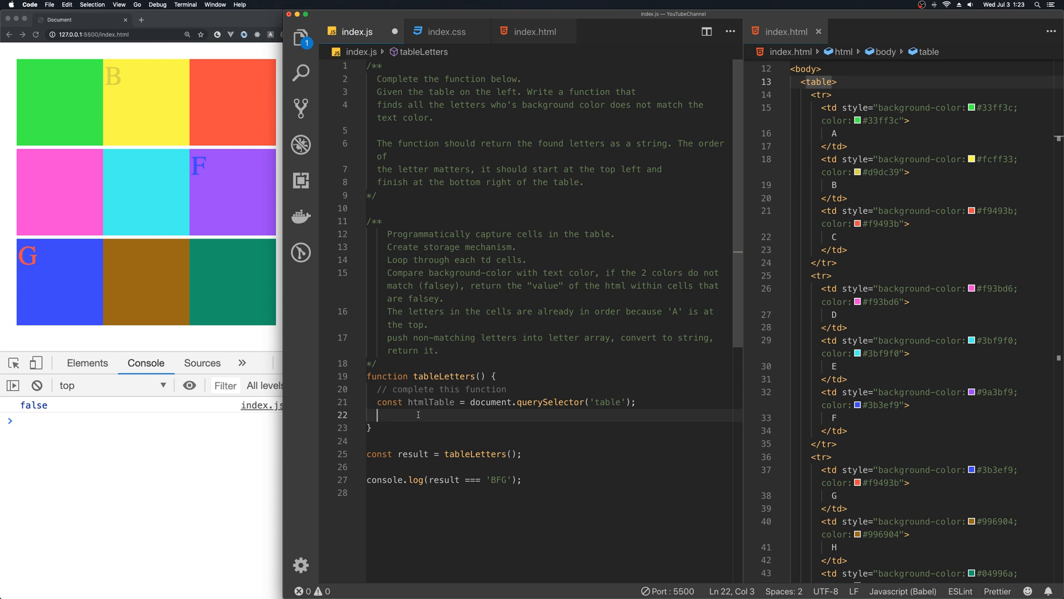
text(const)
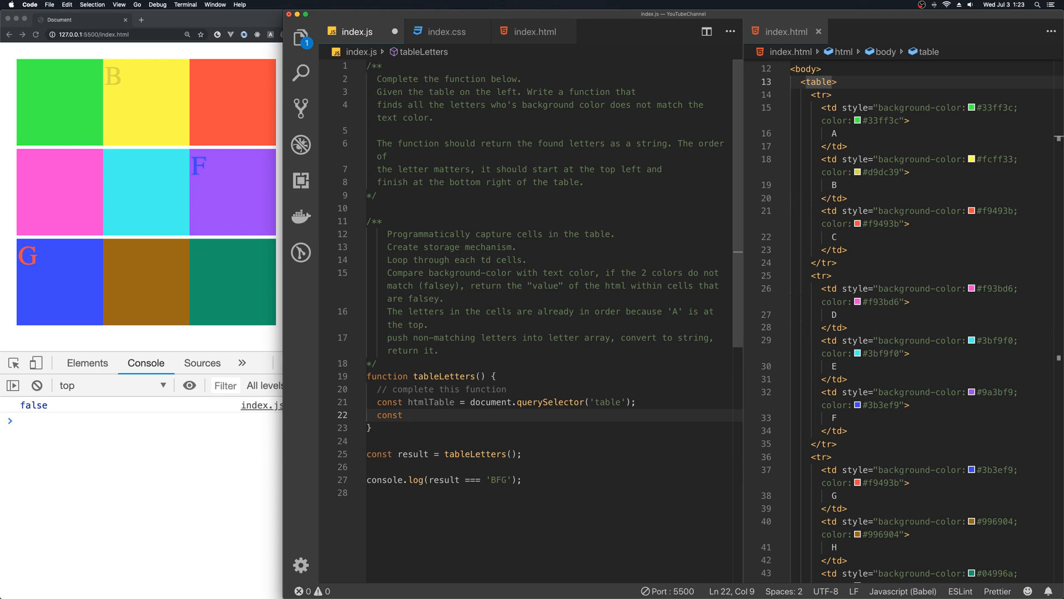
text(nonMatching)
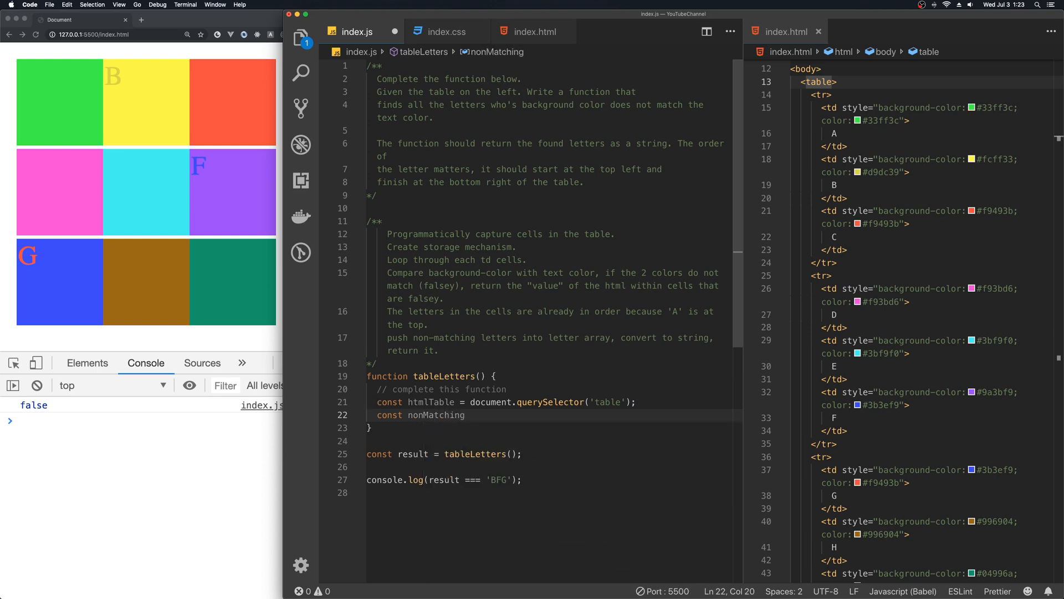
text(Letters)
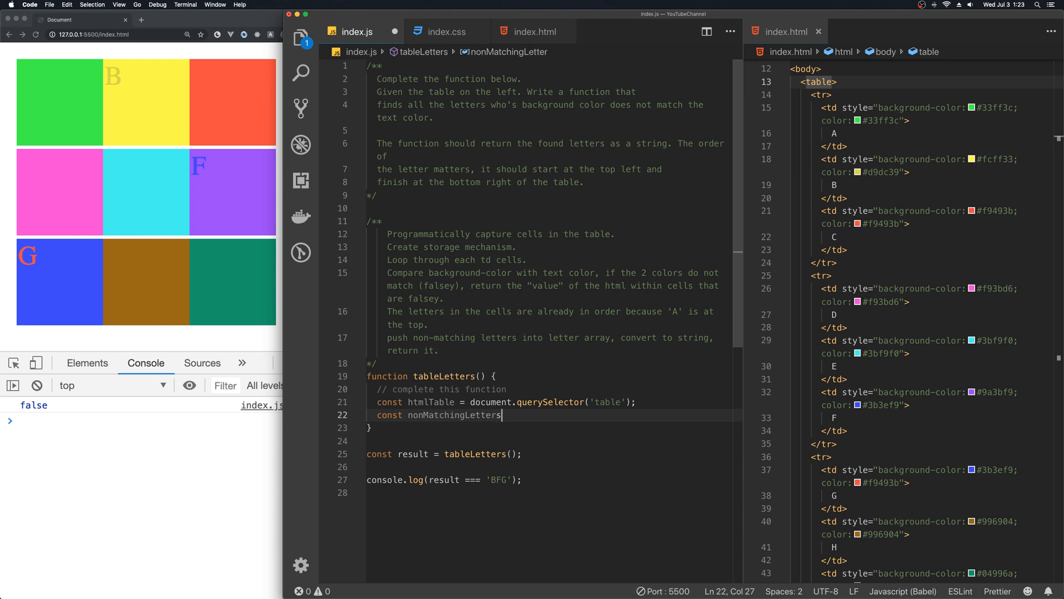
text(Arr = [];)
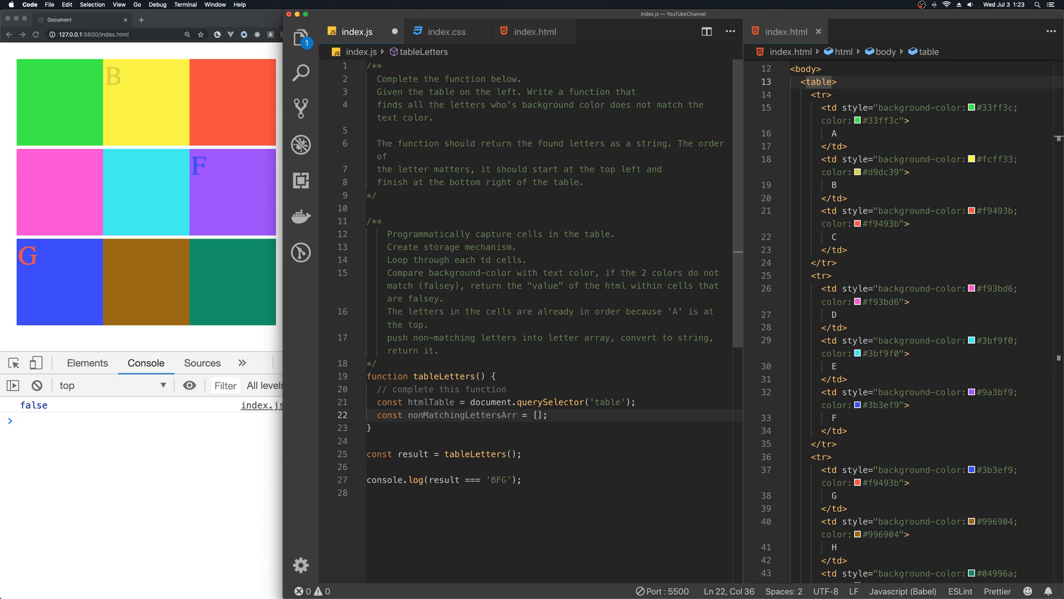
mouse_move(462, 415)
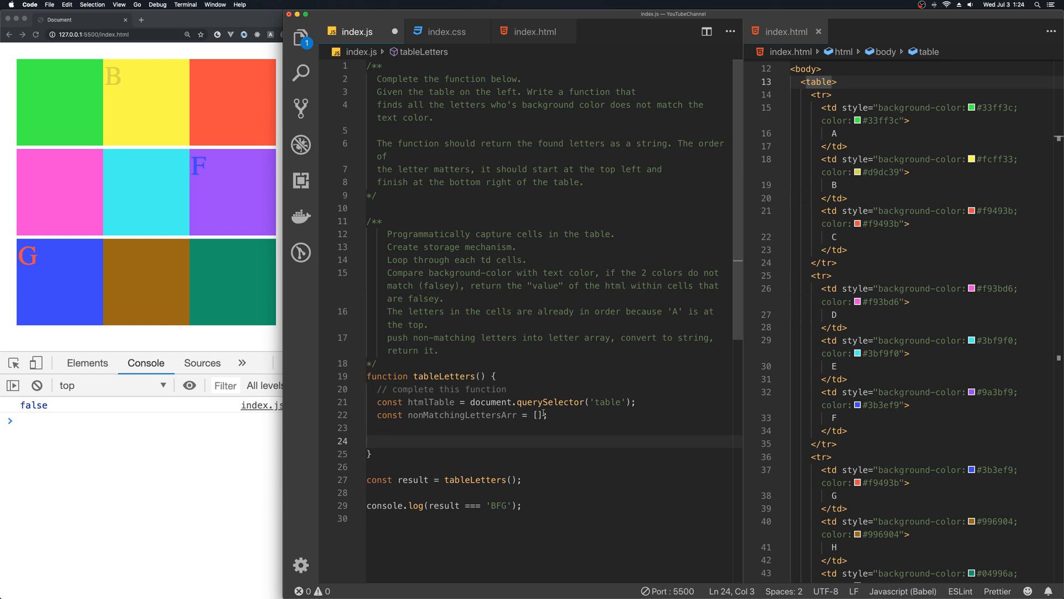
mouse_move(429, 401)
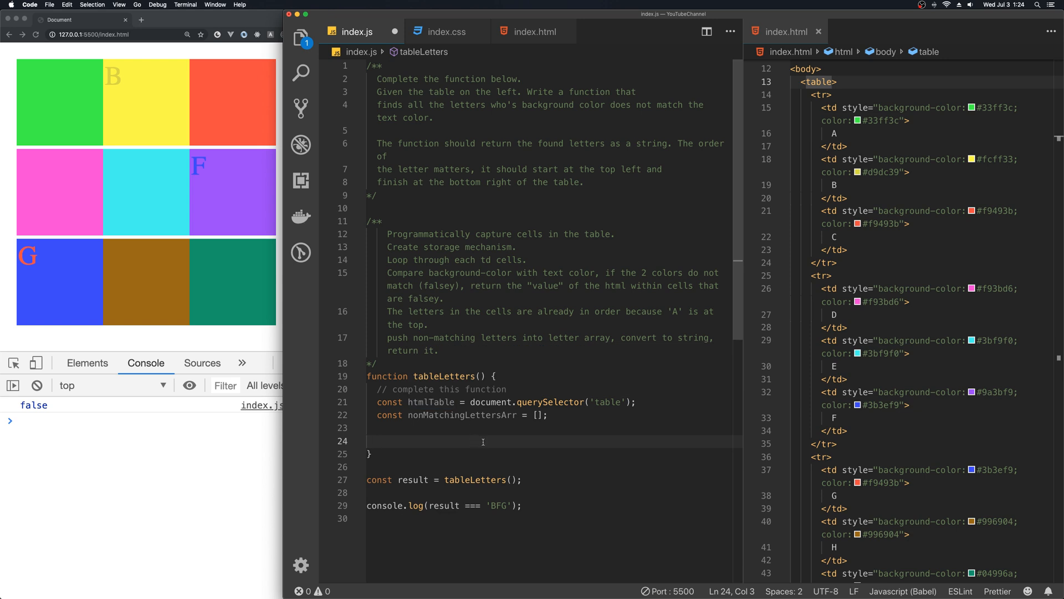
- Write an outer for () { } loop containing an inner for () { } loop below the array
text(f)
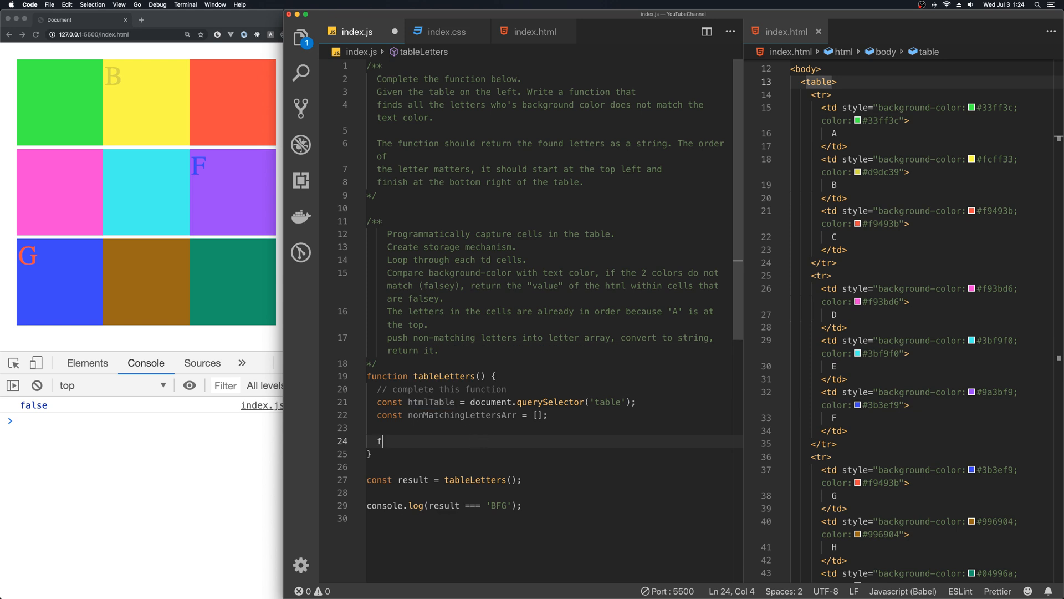
text(or)
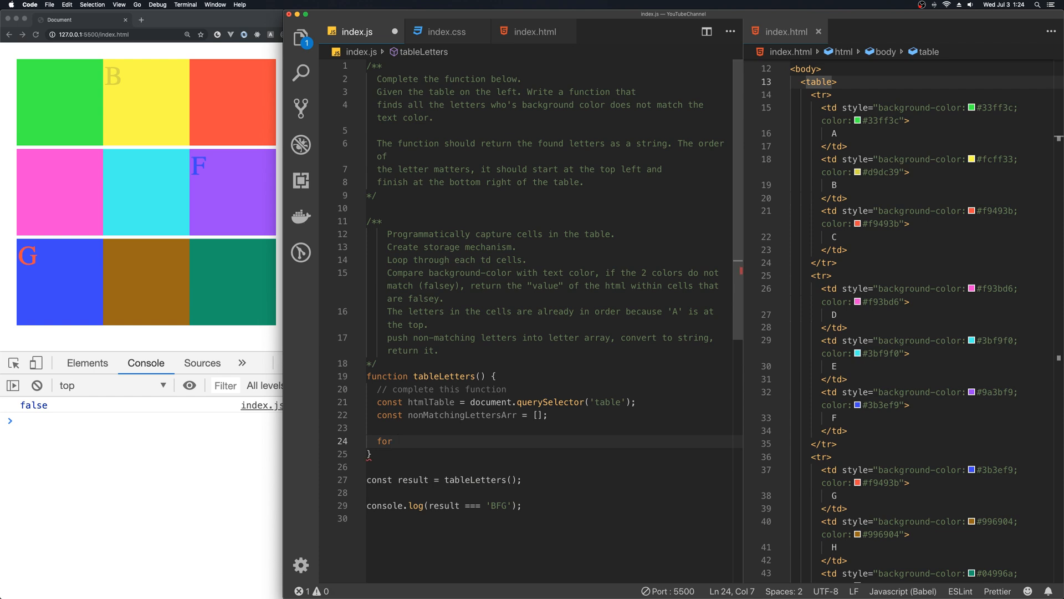
text(())
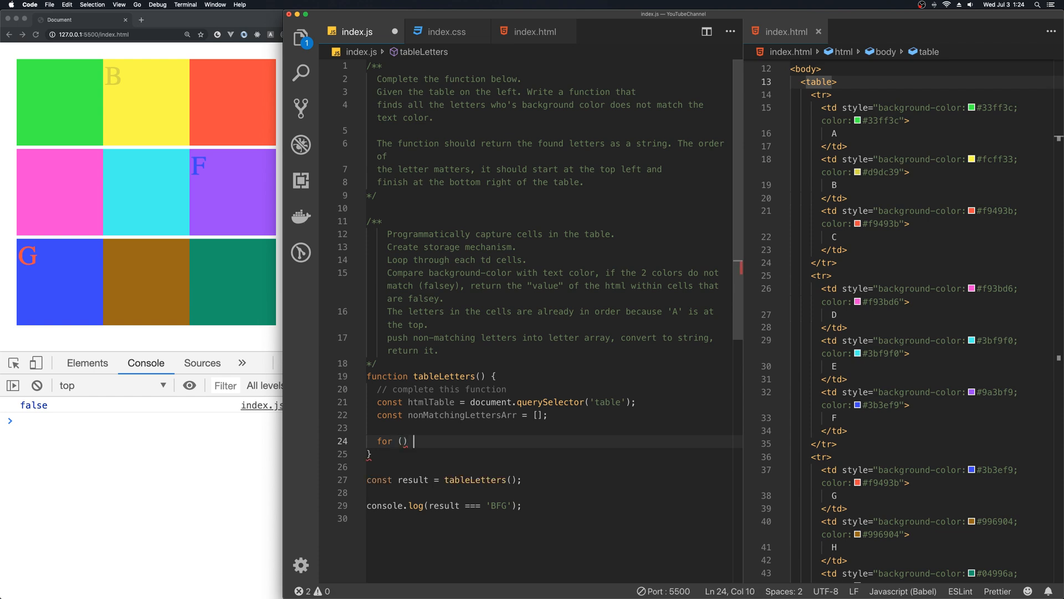
text(for () {)
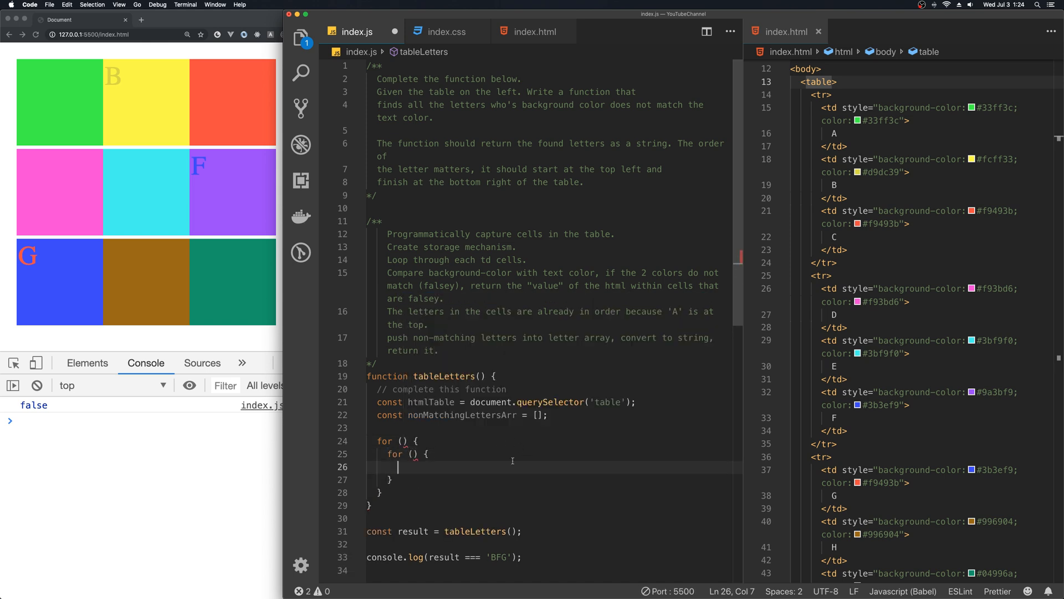
mouse_move(433, 445)
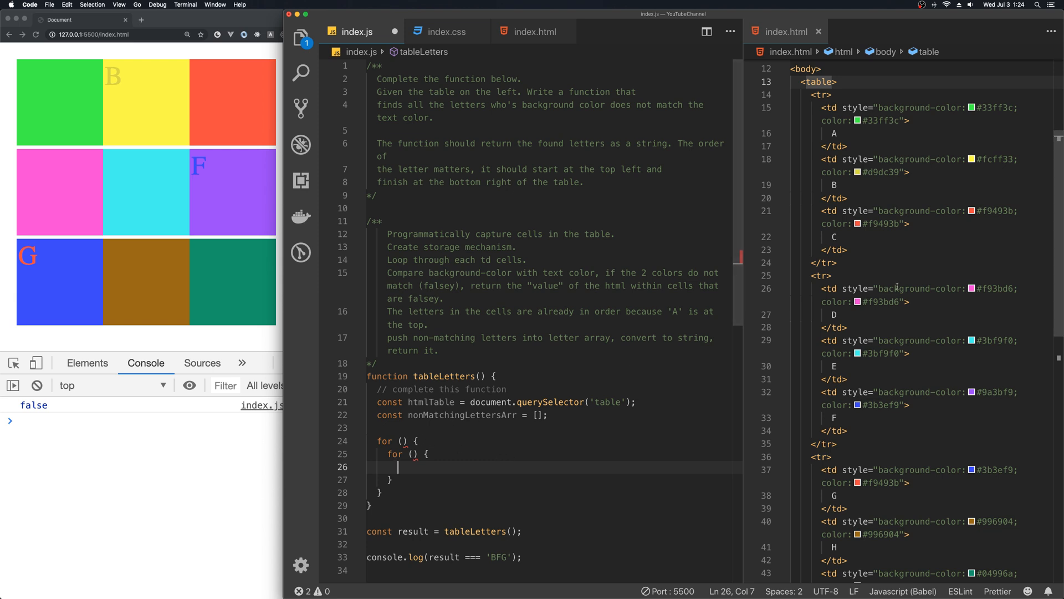
scroll(up, 3)
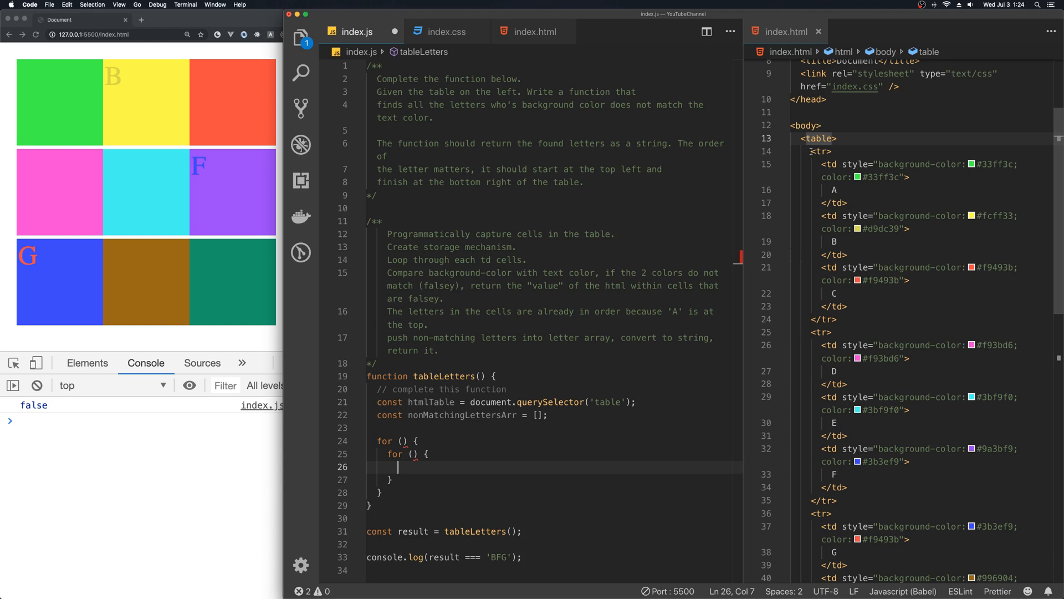
mouse_move(822, 150)
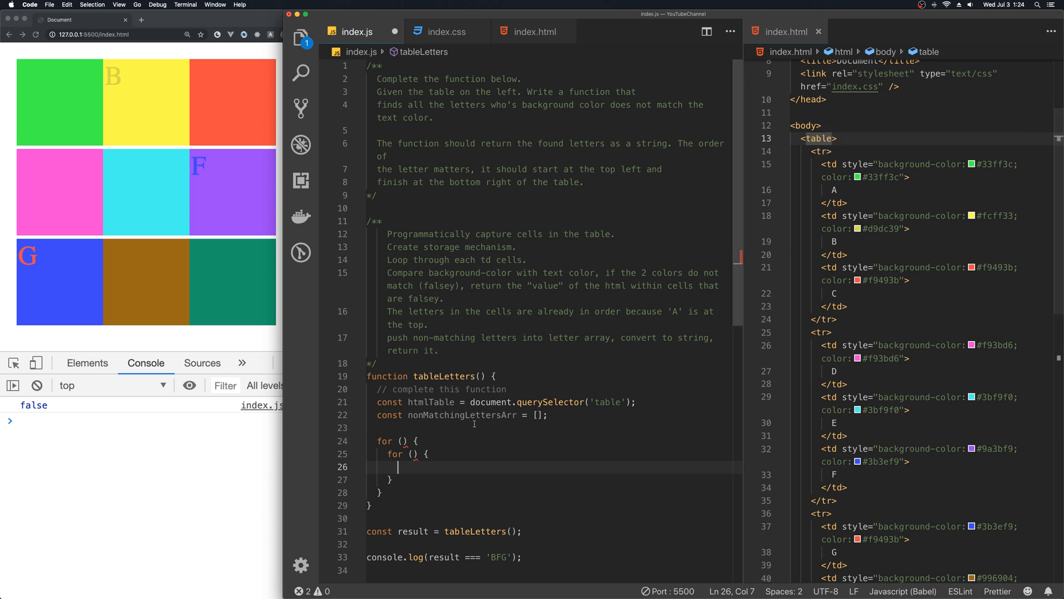
mouse_move(891, 335)
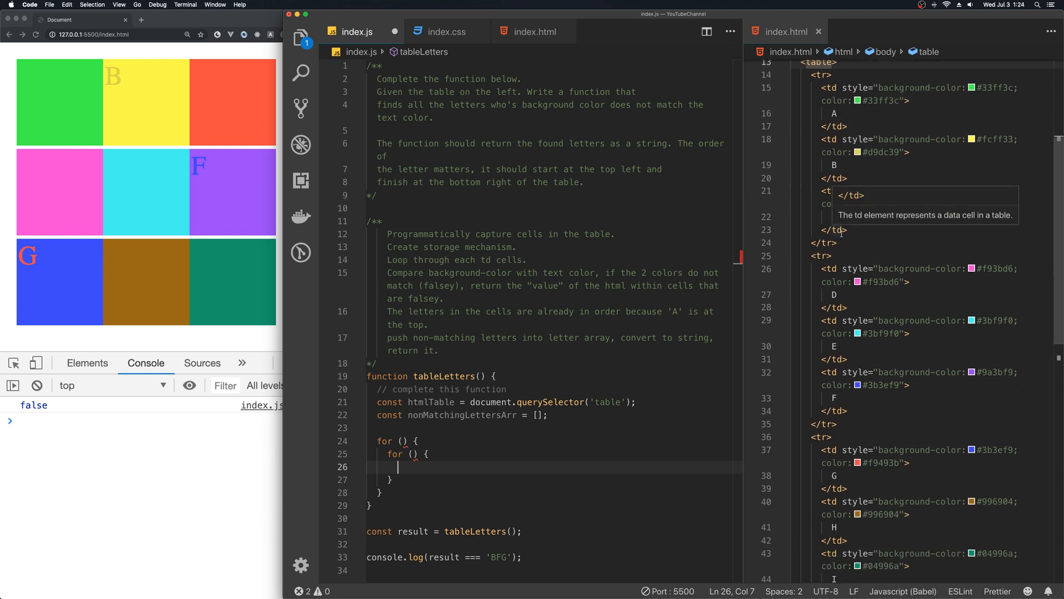
scroll(up, 3)
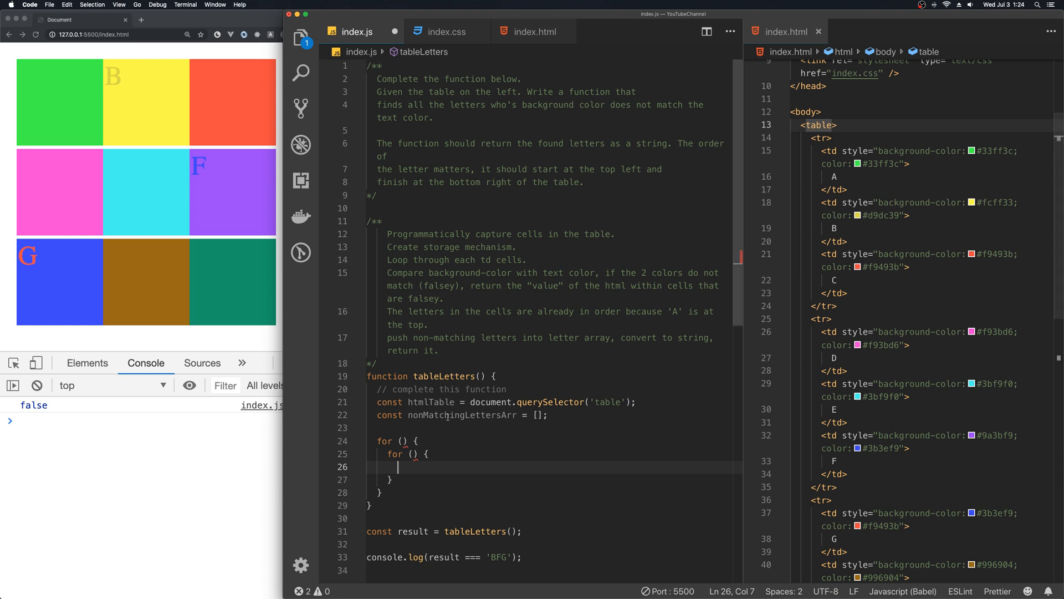
click(548, 414)
text(let)
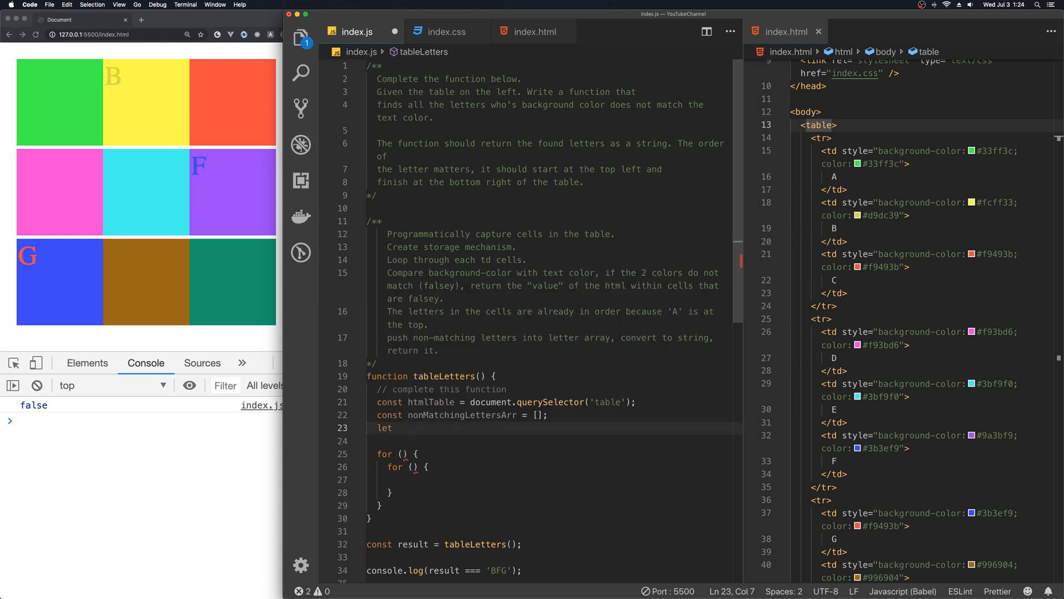
- Declare let i = 0 and let row, and set the outer loop to row = htmlTable.rows[i]; i++
text(i = 0;)
text(let)
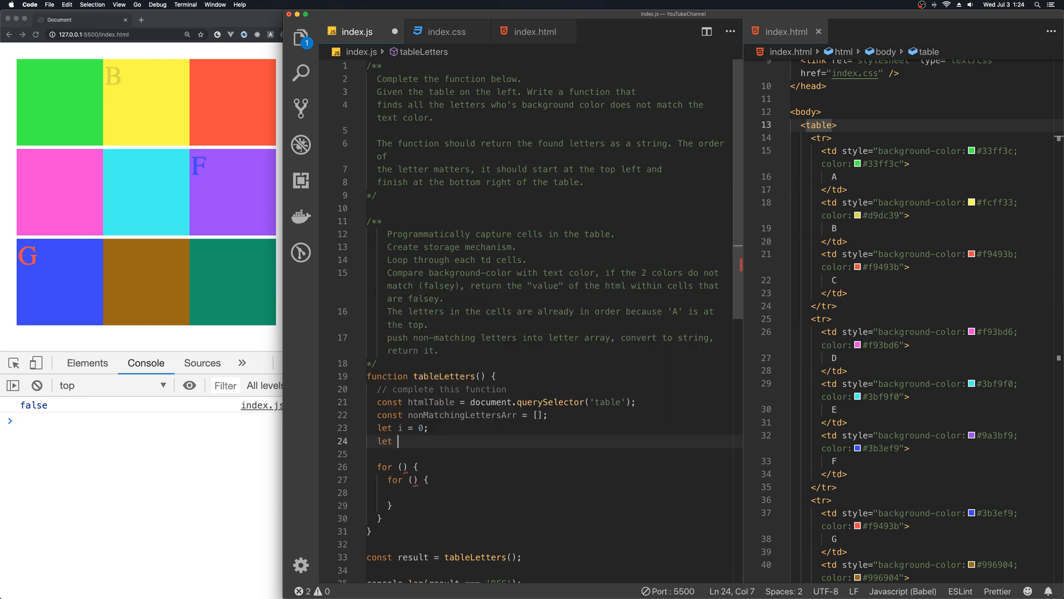
text(row;)
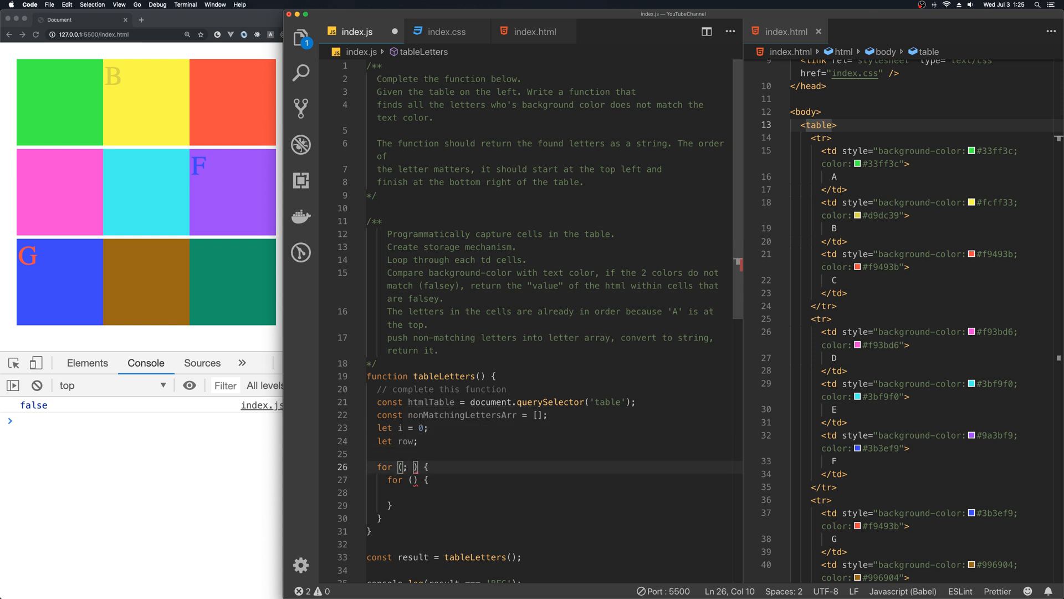
text(row =)
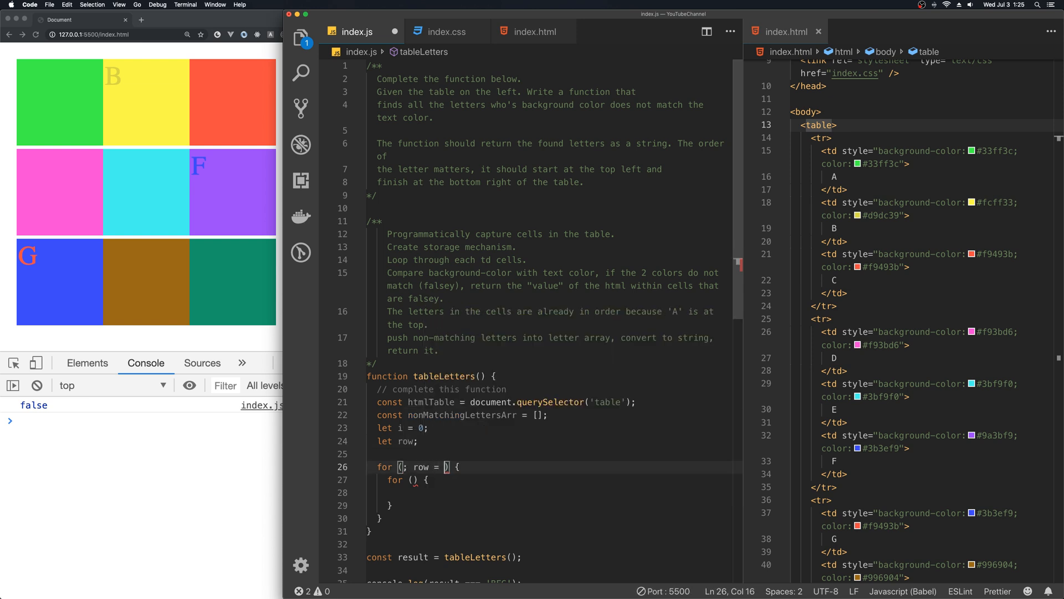
text(htmlTable)
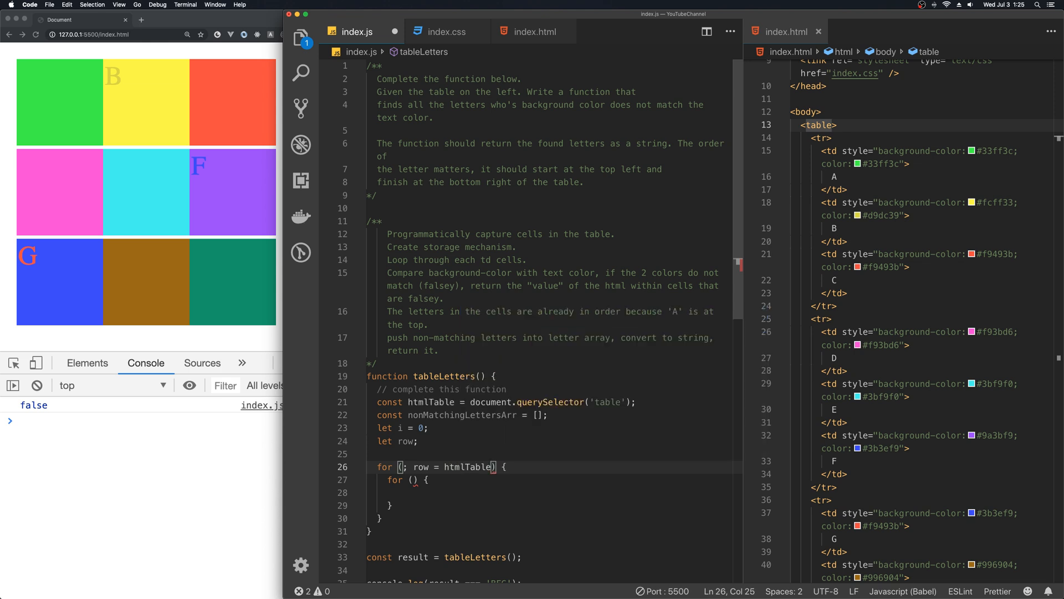
text(.row)
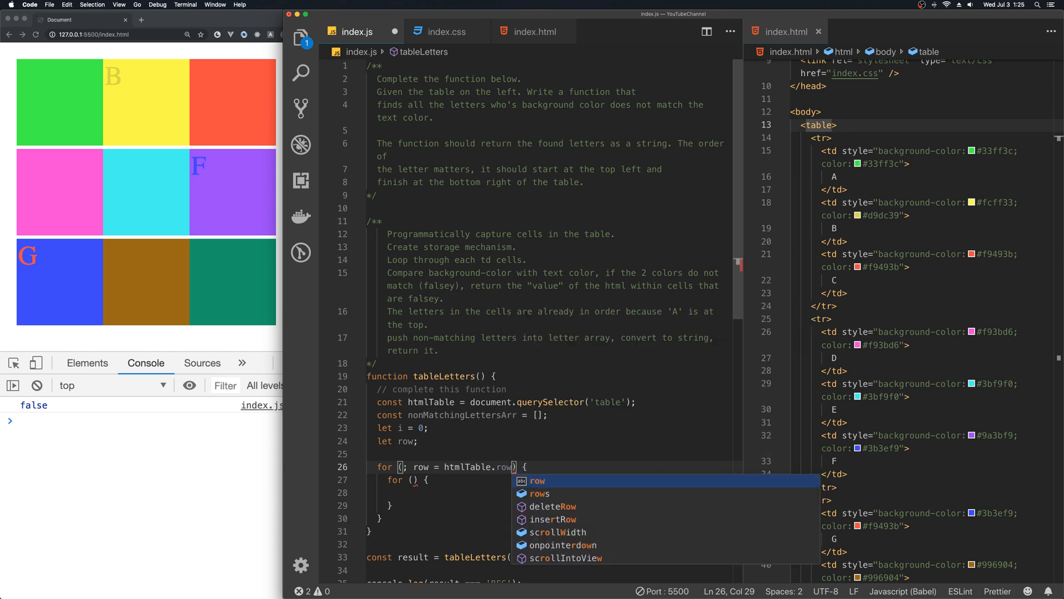
text(s[i]; i)
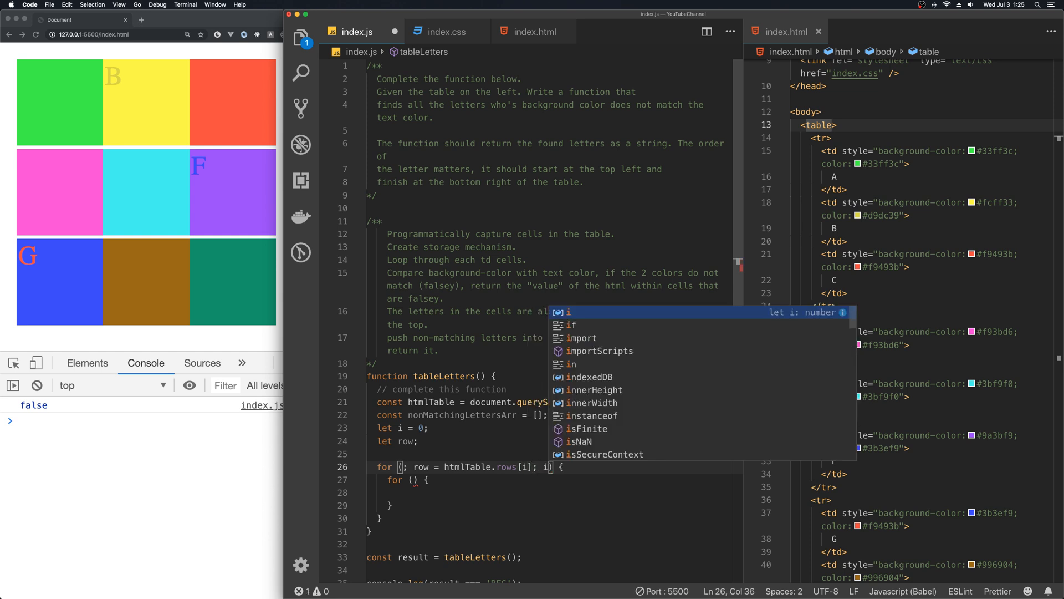
text(++)
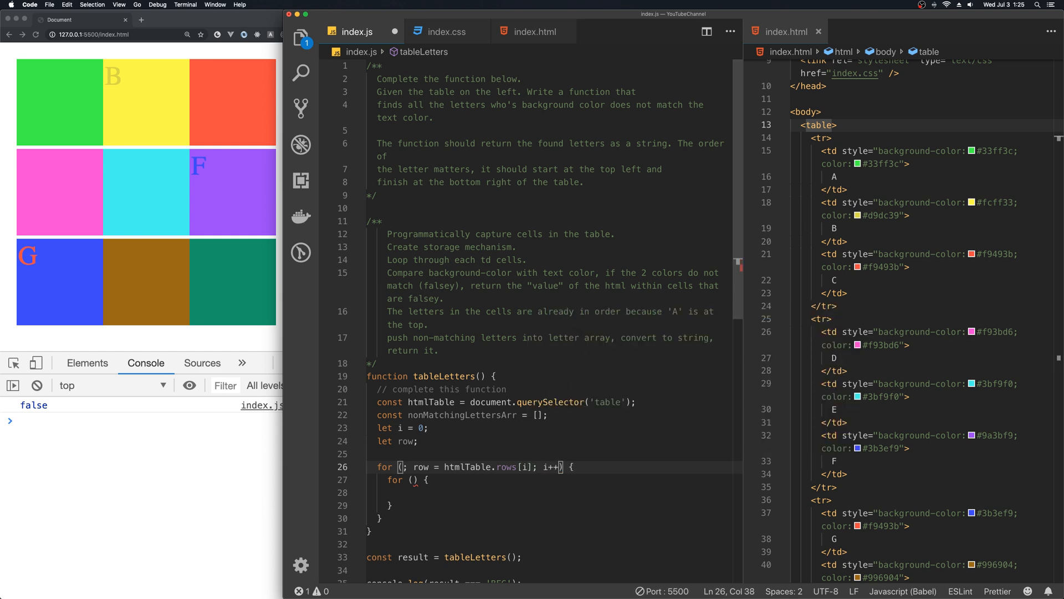
- Inspect the rows property with Go to Definition
double_click(505, 466)
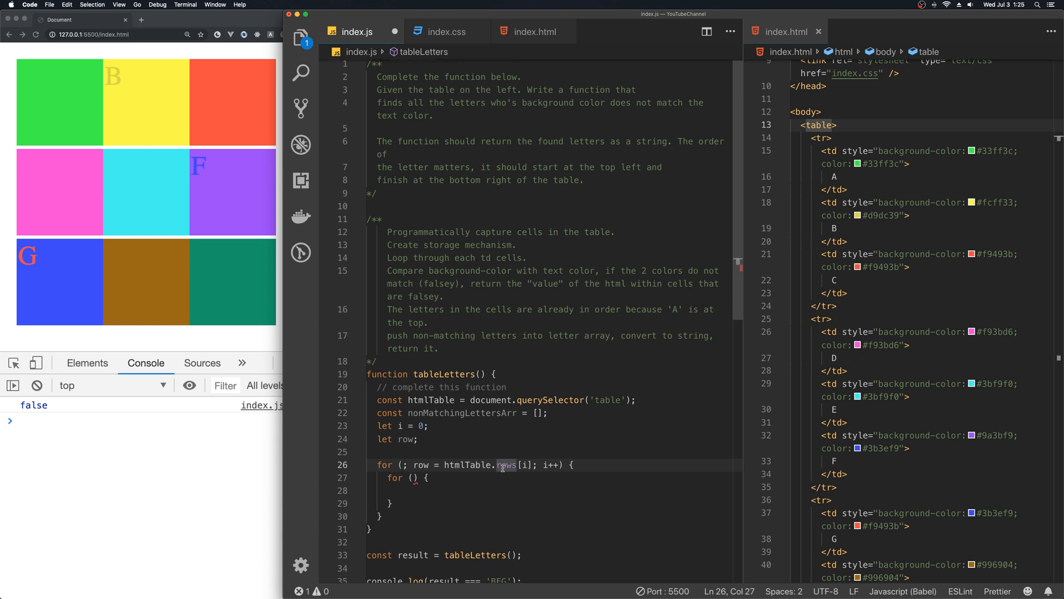
mouse_move(506, 422)
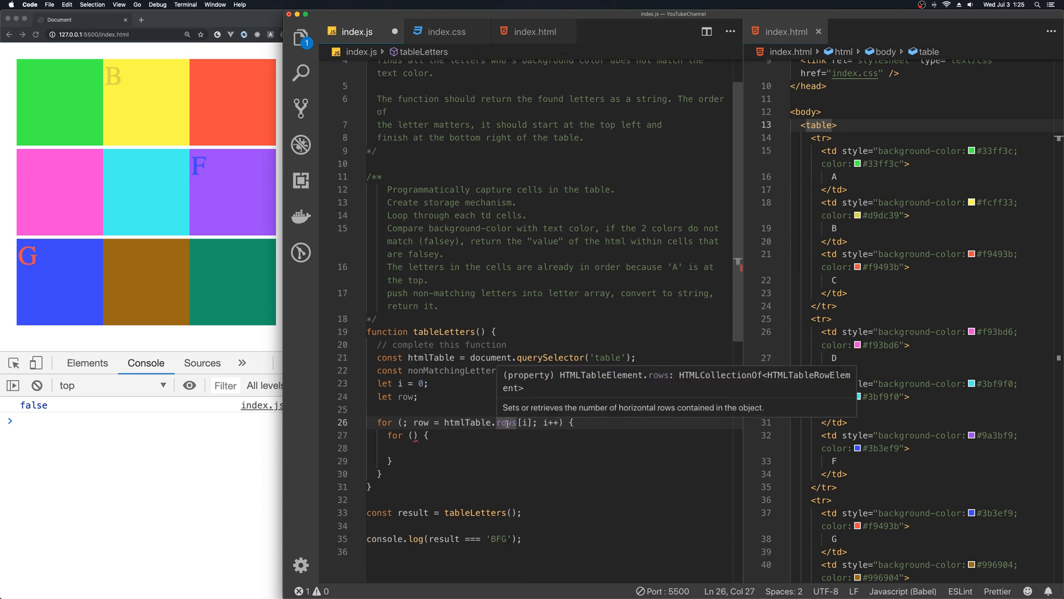
right_click(504, 421)
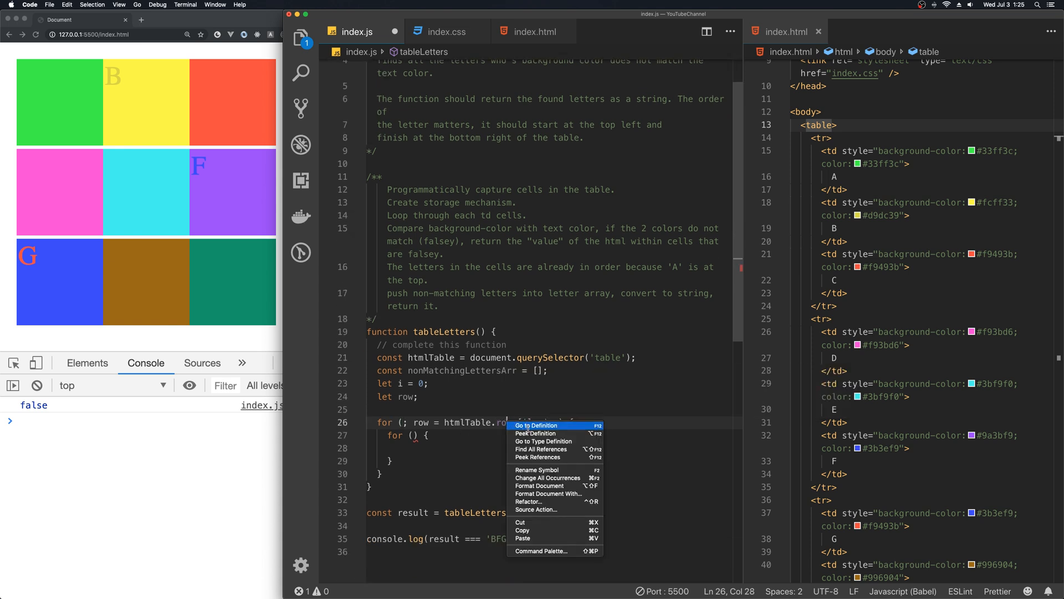
click(536, 425)
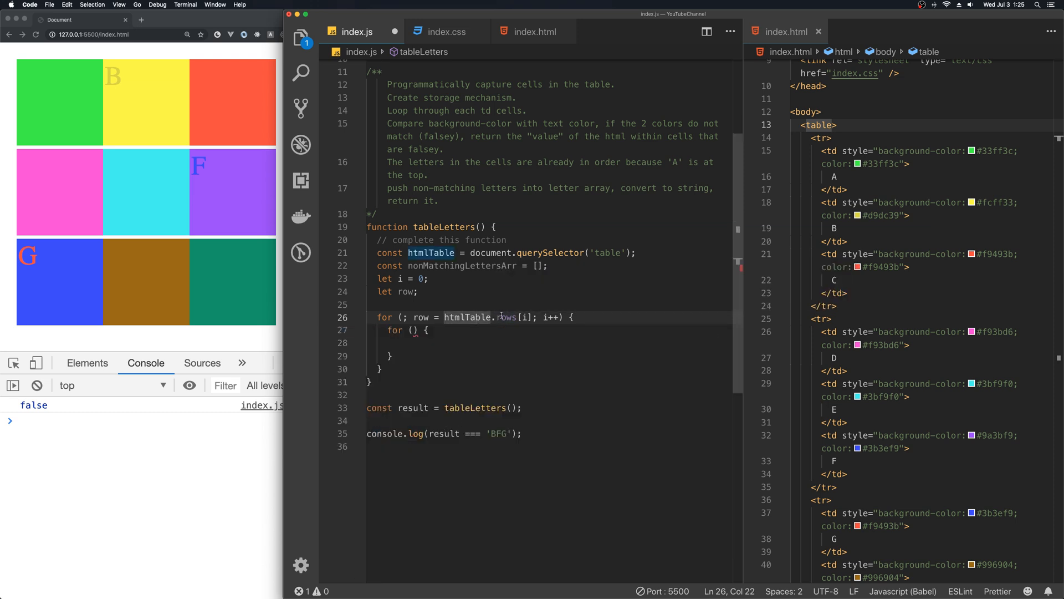
- Declare let j = 0 and let col inside the outer loop
double_click(506, 317)
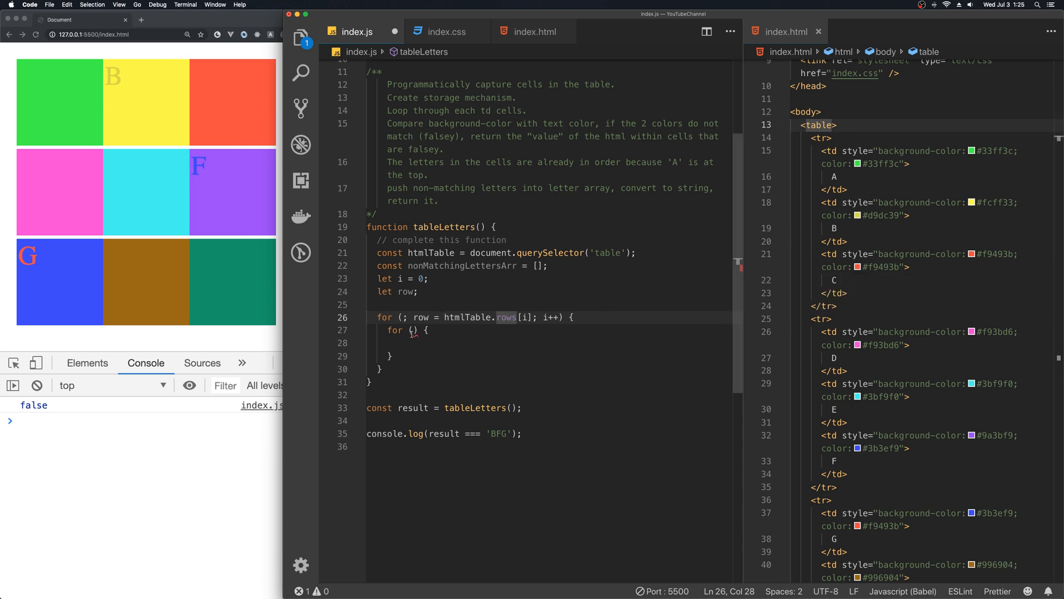
click(575, 317)
text(l)
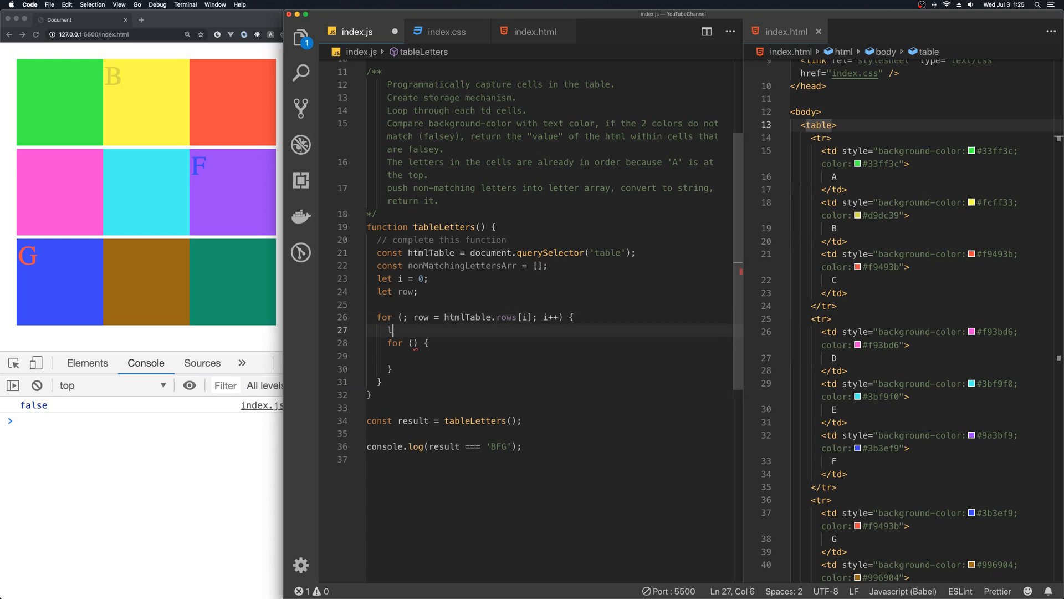
text(et j = 0;)
text(l)
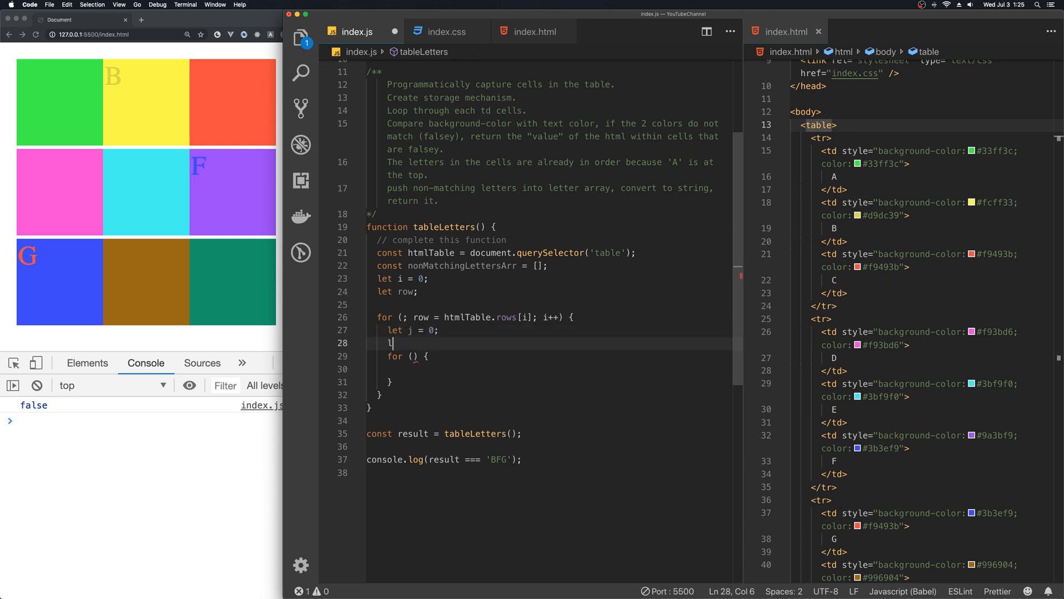
text(et col;)
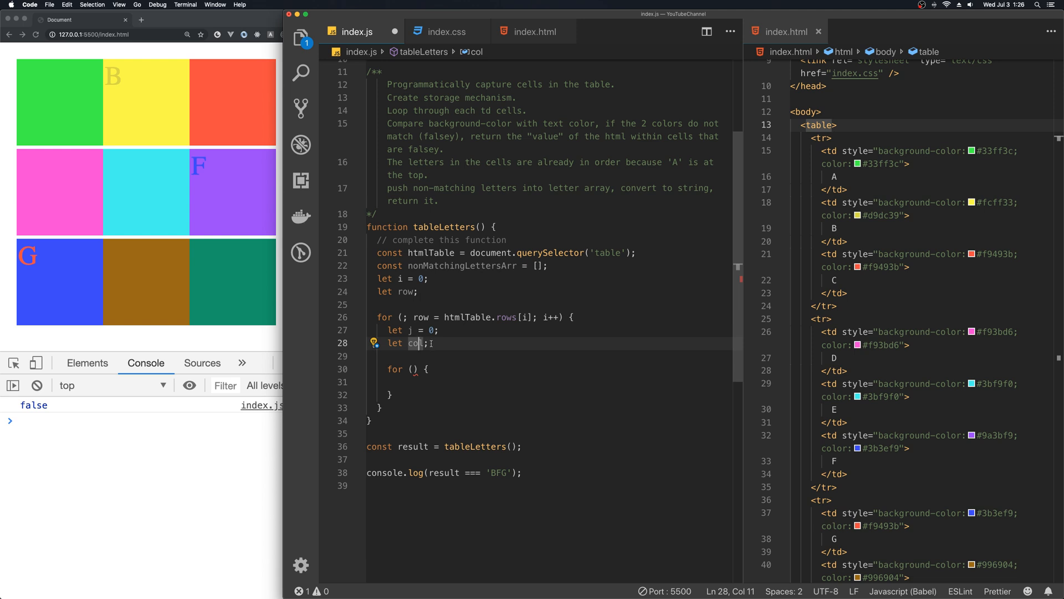
- Fill the inner loop header with col = row.cells[j]
click(419, 369)
text(; )
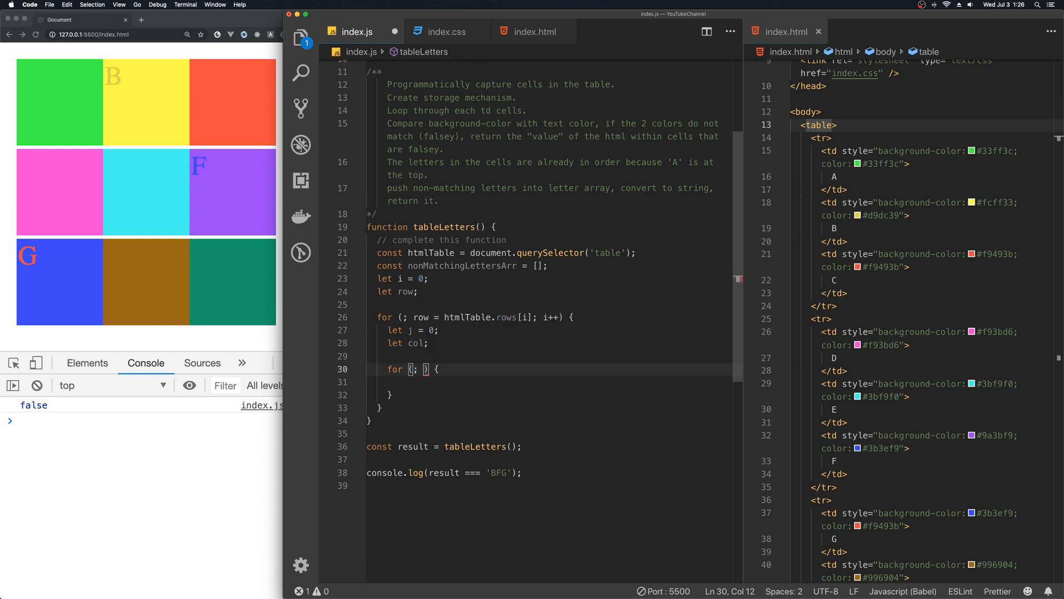
text(col =)
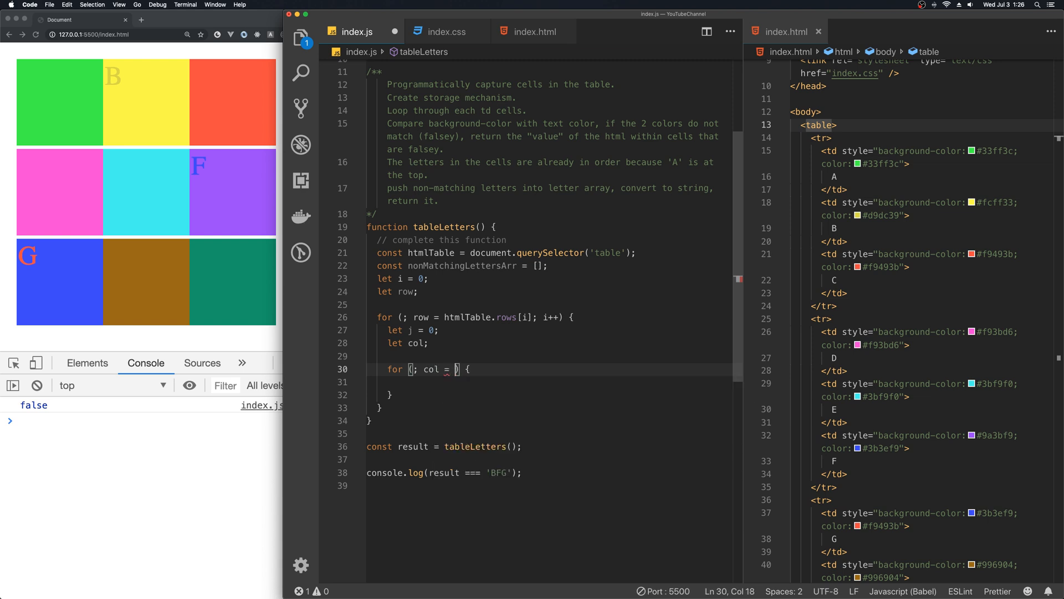
text(row)
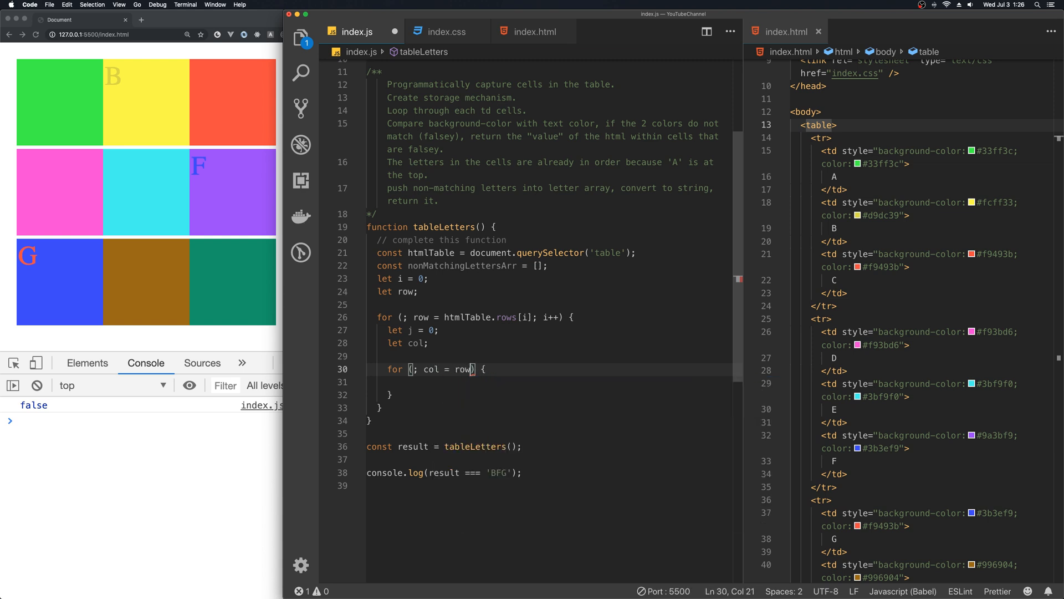
text(.cells)
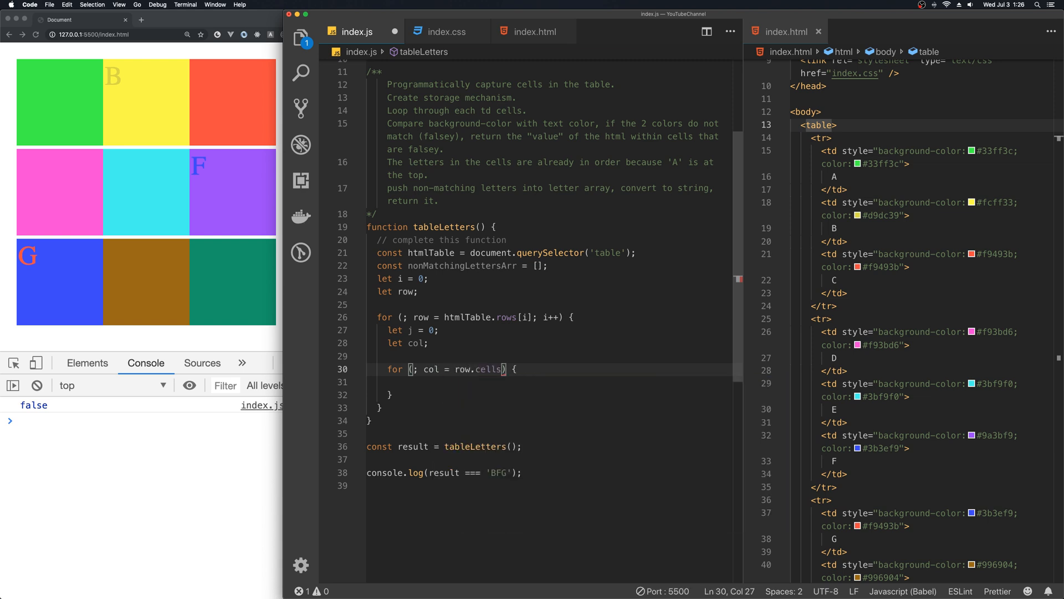
text([j]; j++)
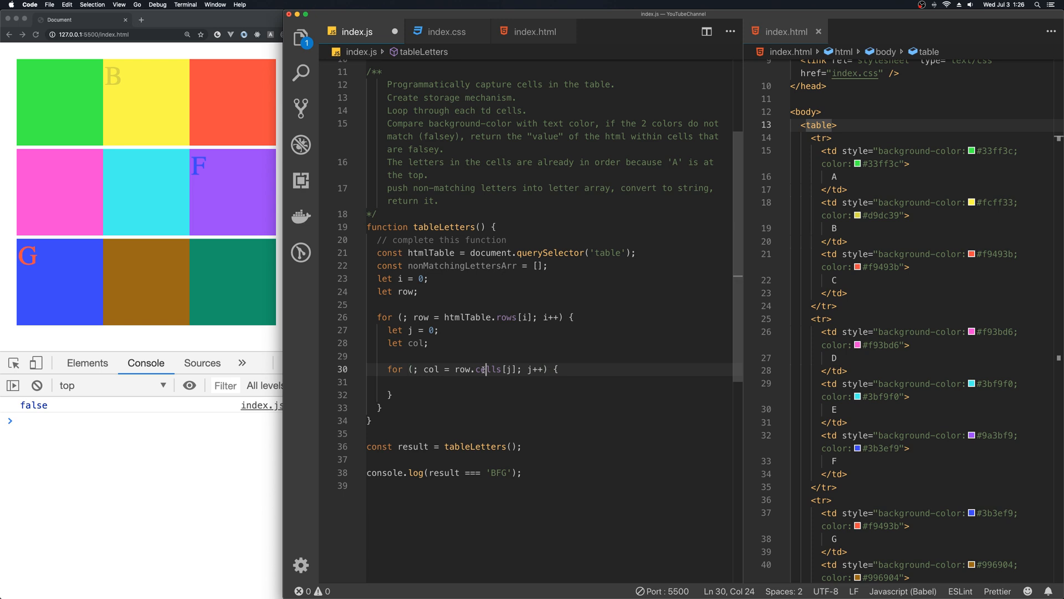
right_click(483, 368)
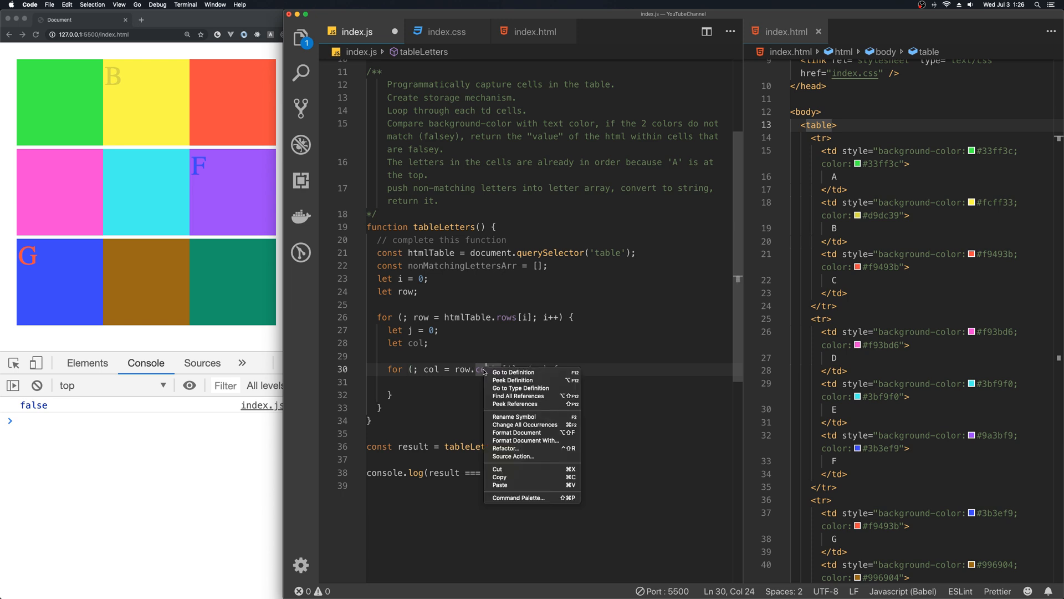
mouse_move(515, 372)
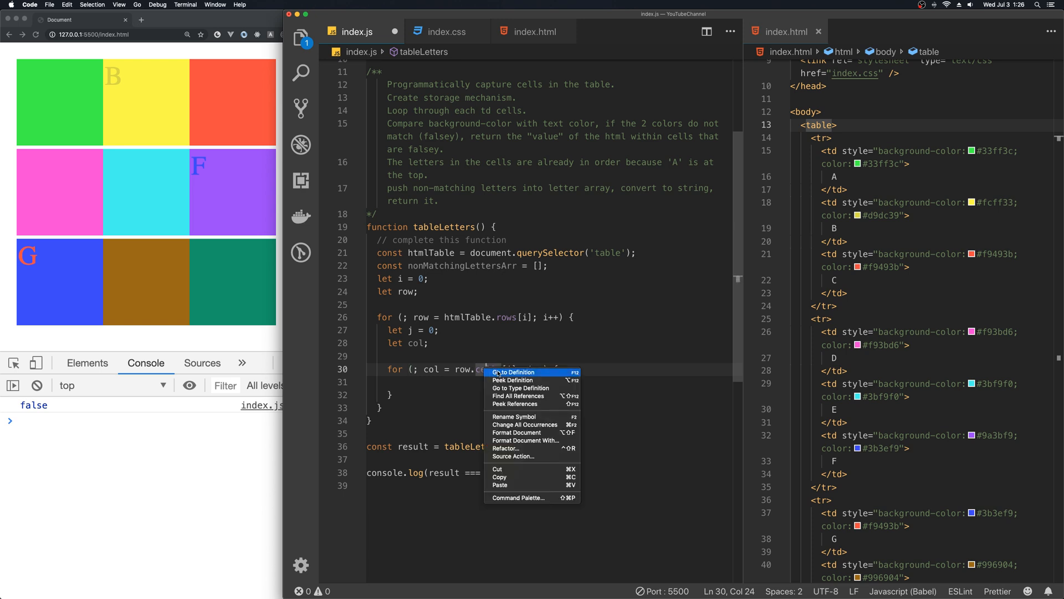
click(515, 371)
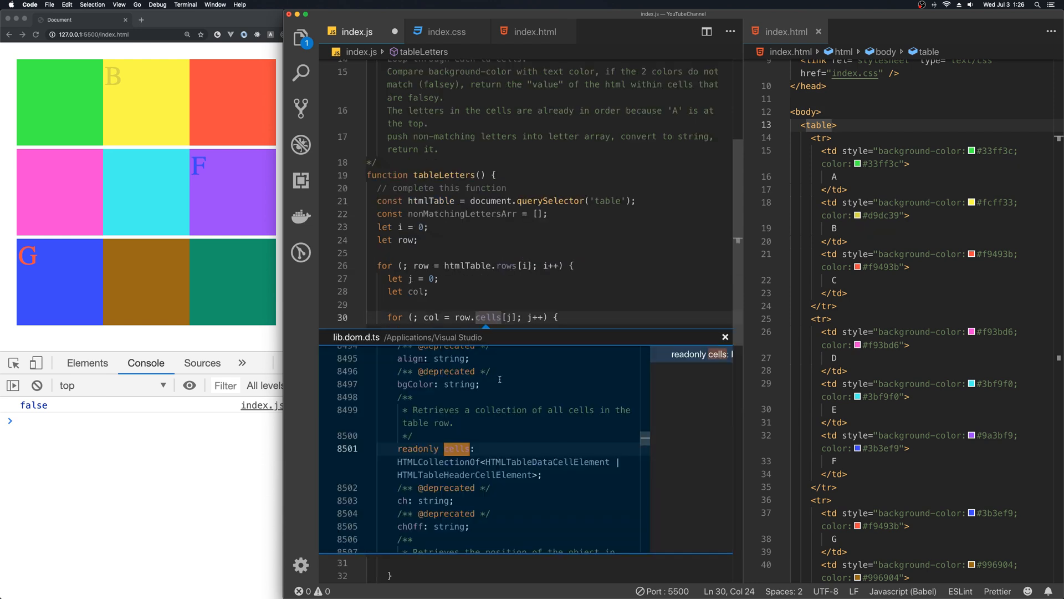
scroll(down, 3)
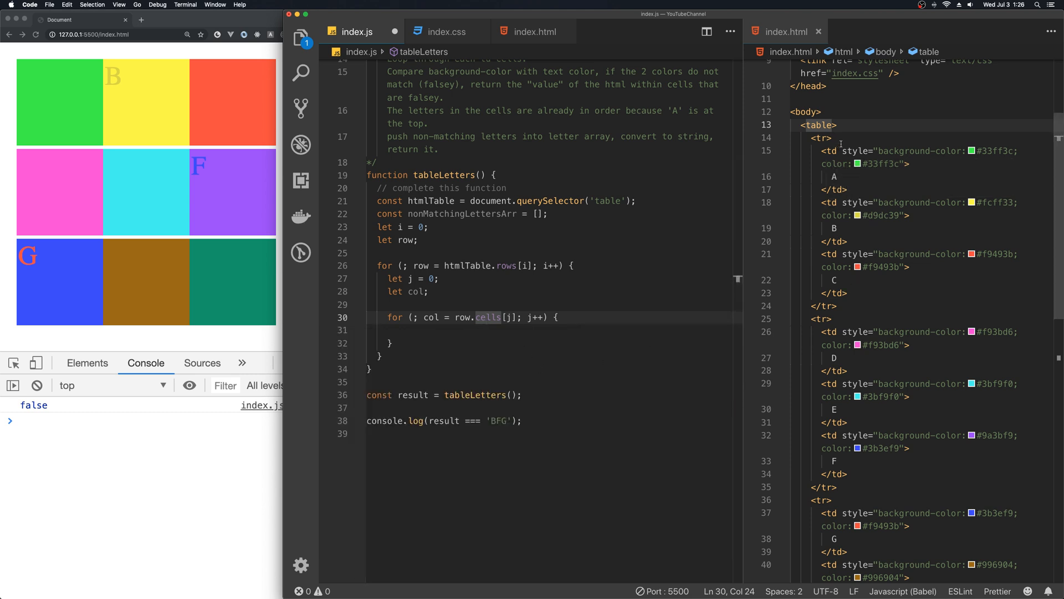
click(466, 332)
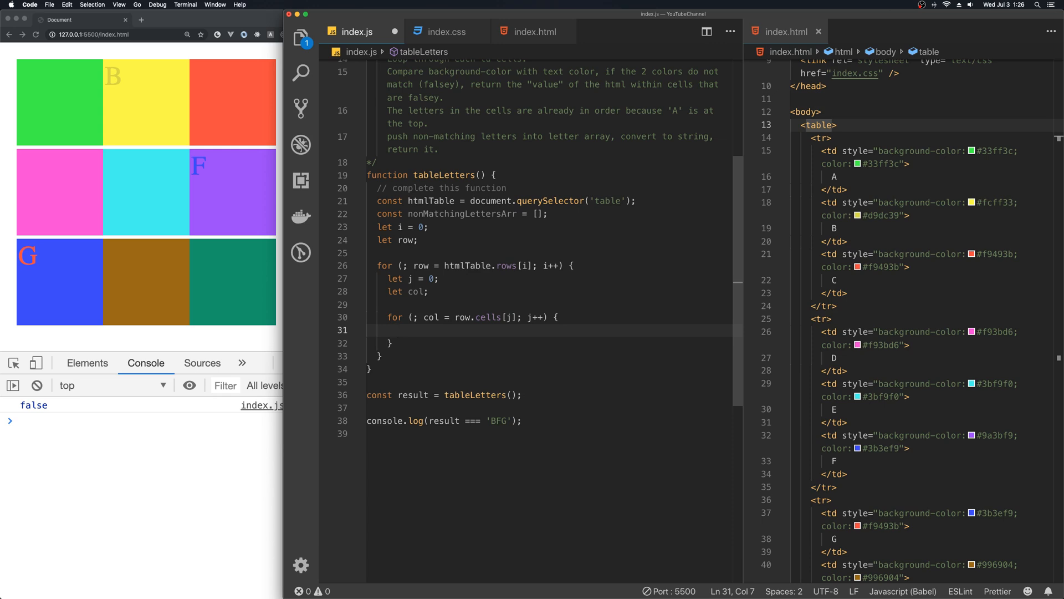
- Store col.style.backgroundColor in const backgroundColors, checking cell styles in index.html
text(const)
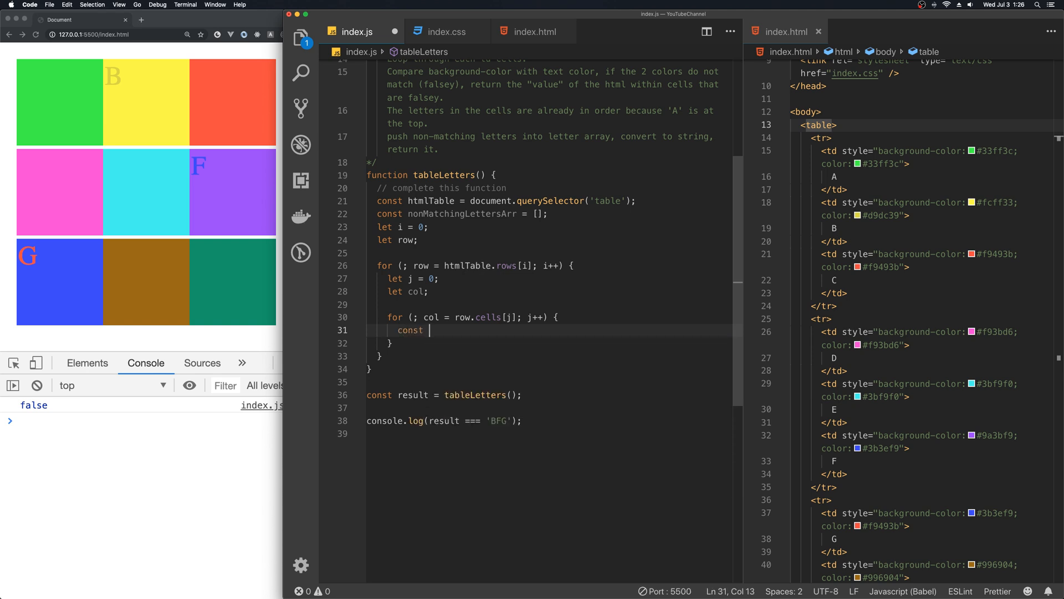
click(832, 163)
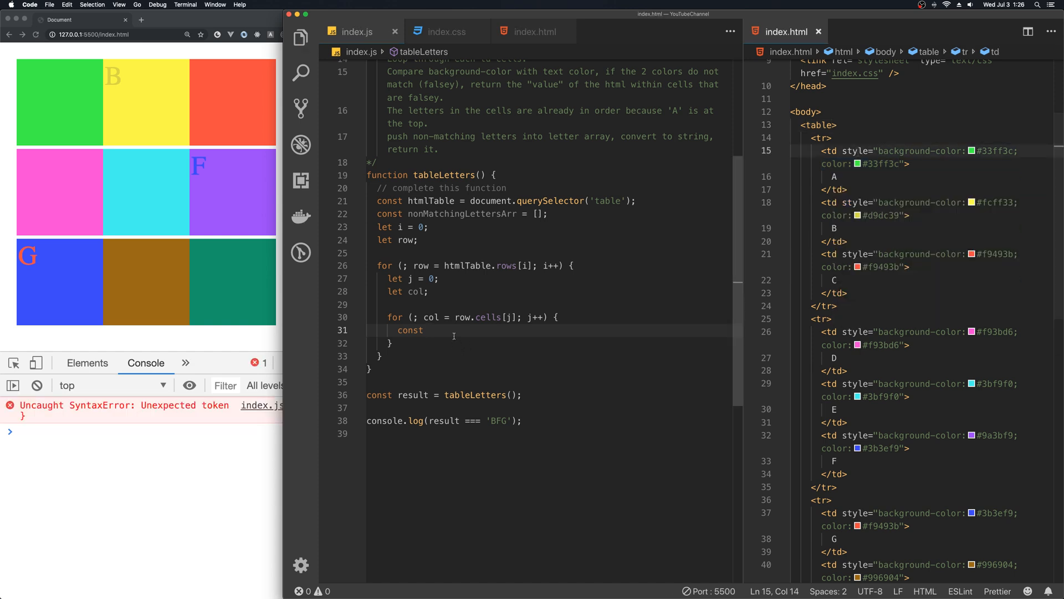
click(452, 333)
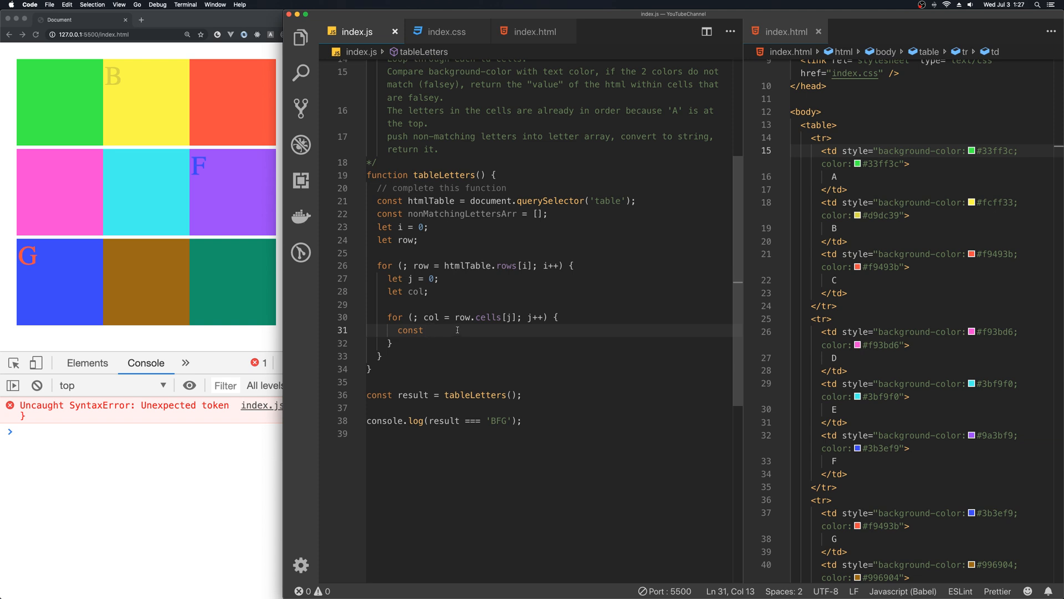
text(backgroundCo)
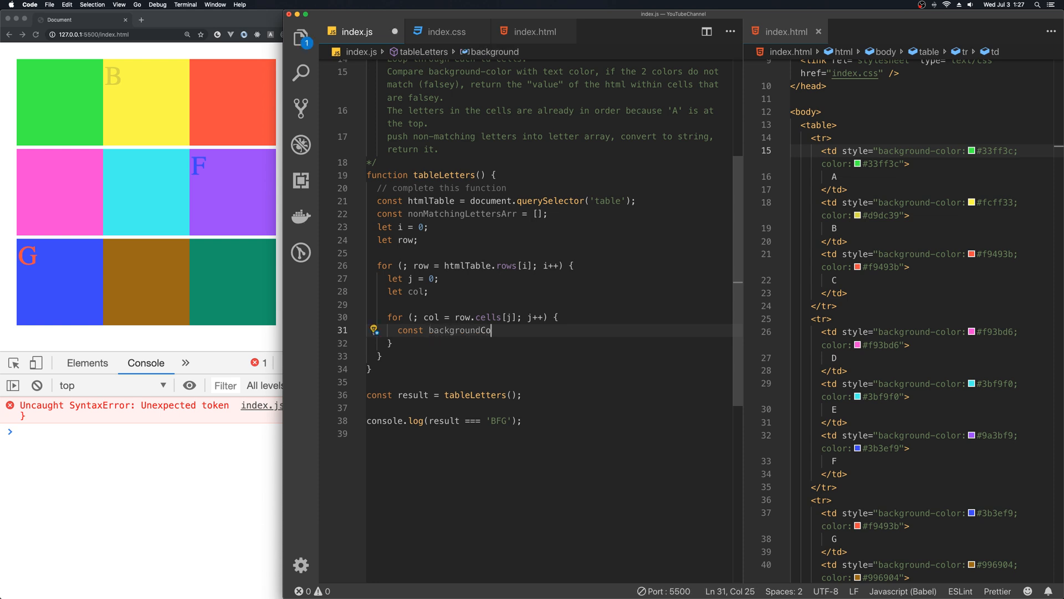
text(lors =)
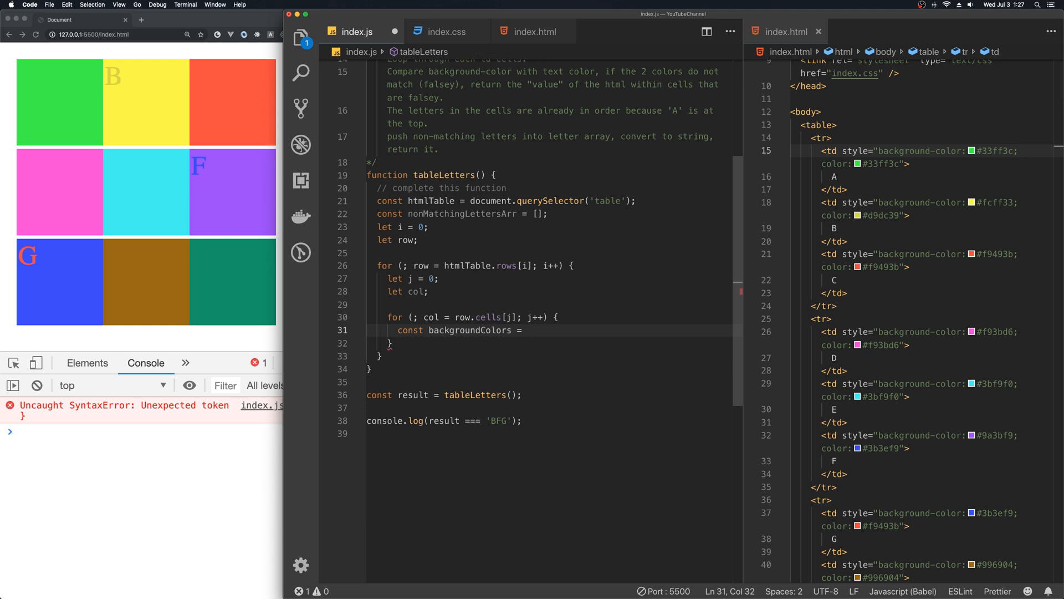
text(col.)
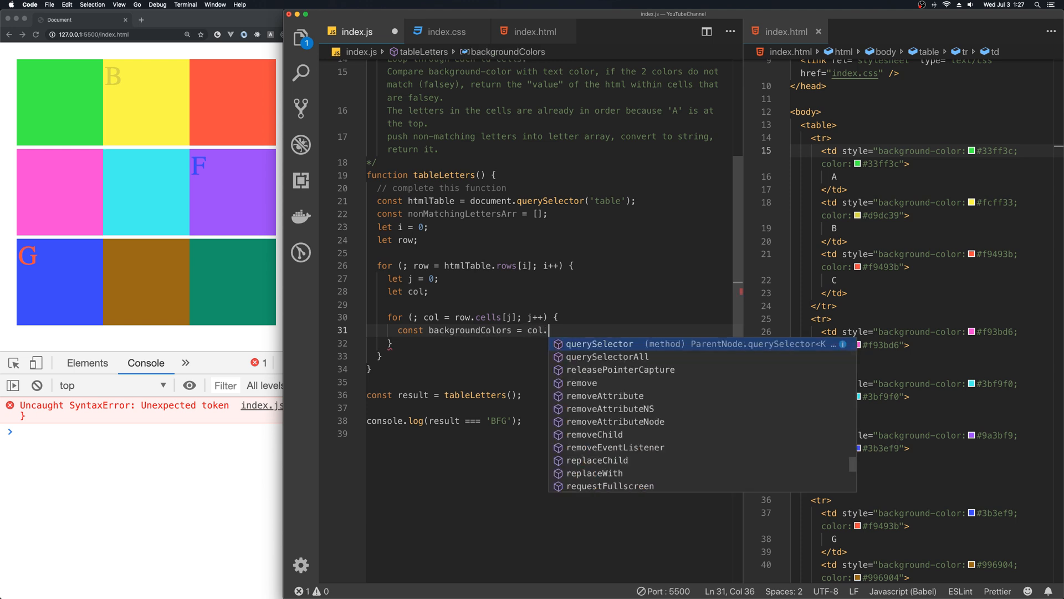
text(stle)
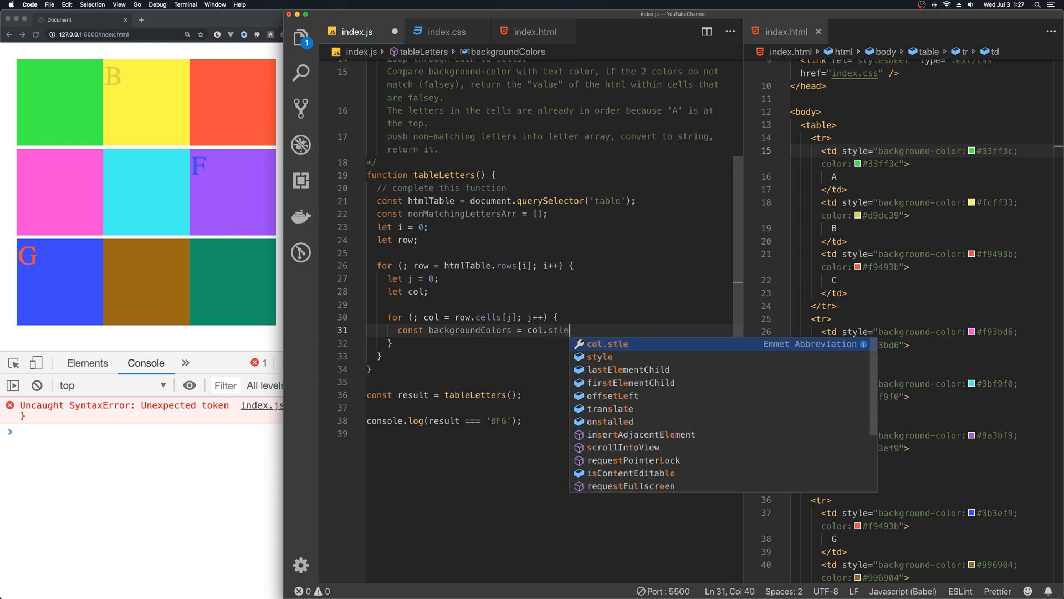
text(y)
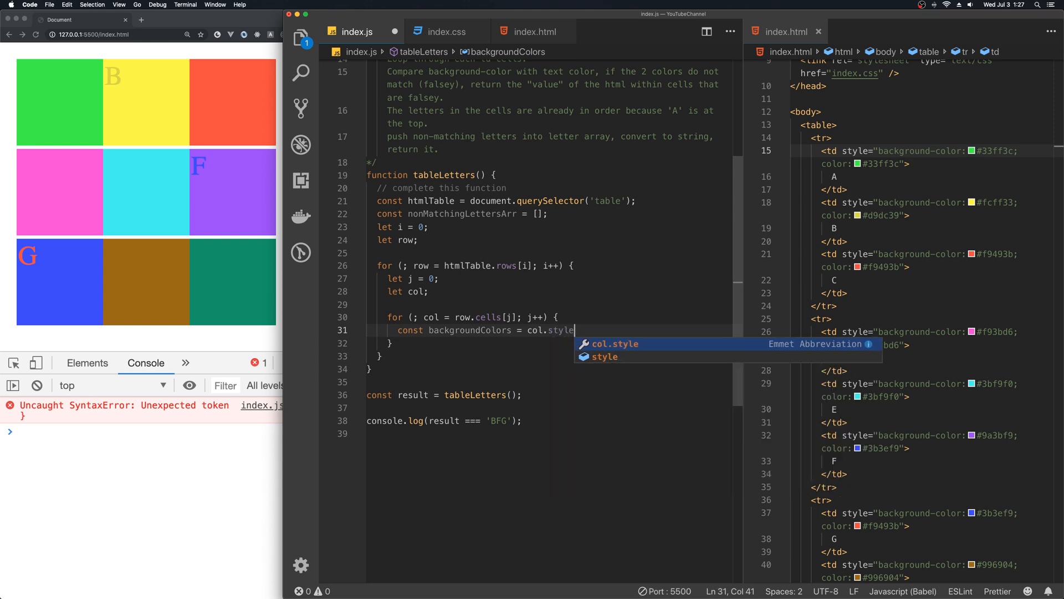
text(backgroundColor)
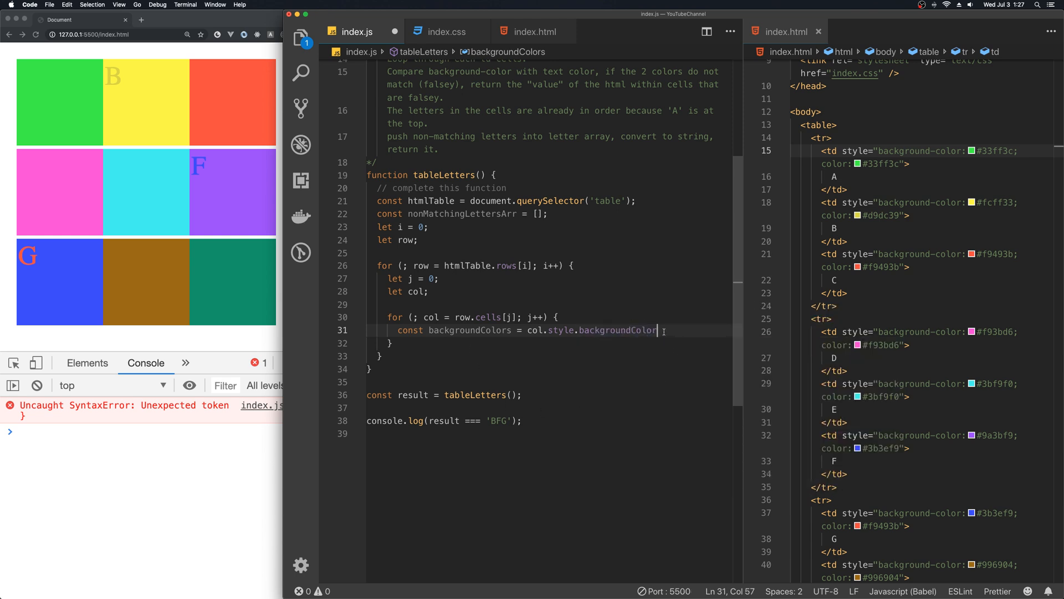
key(backspace)
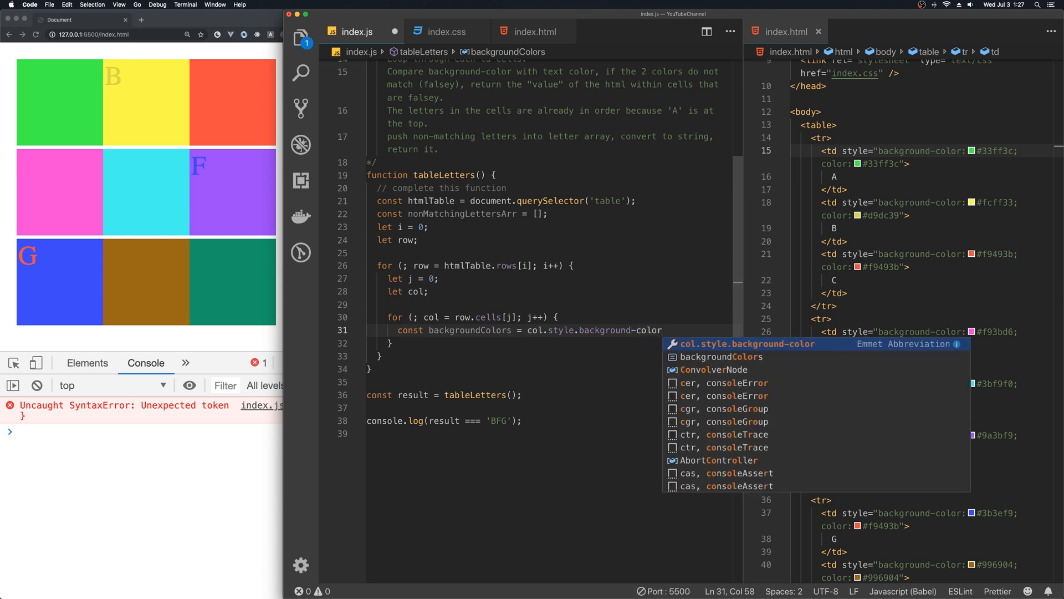
key(backspace)
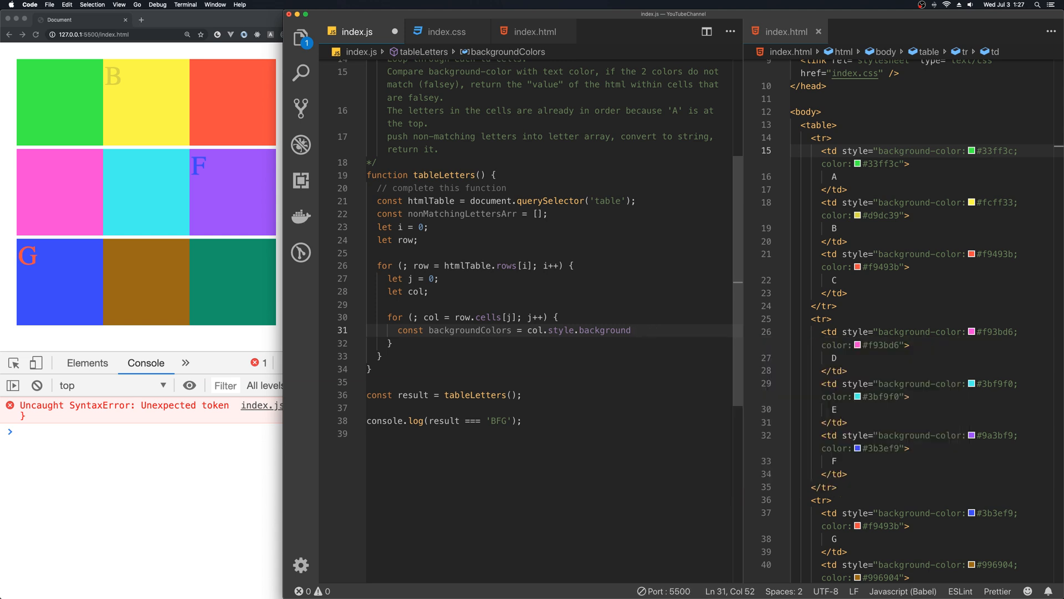
text(Color;)
text(const text)
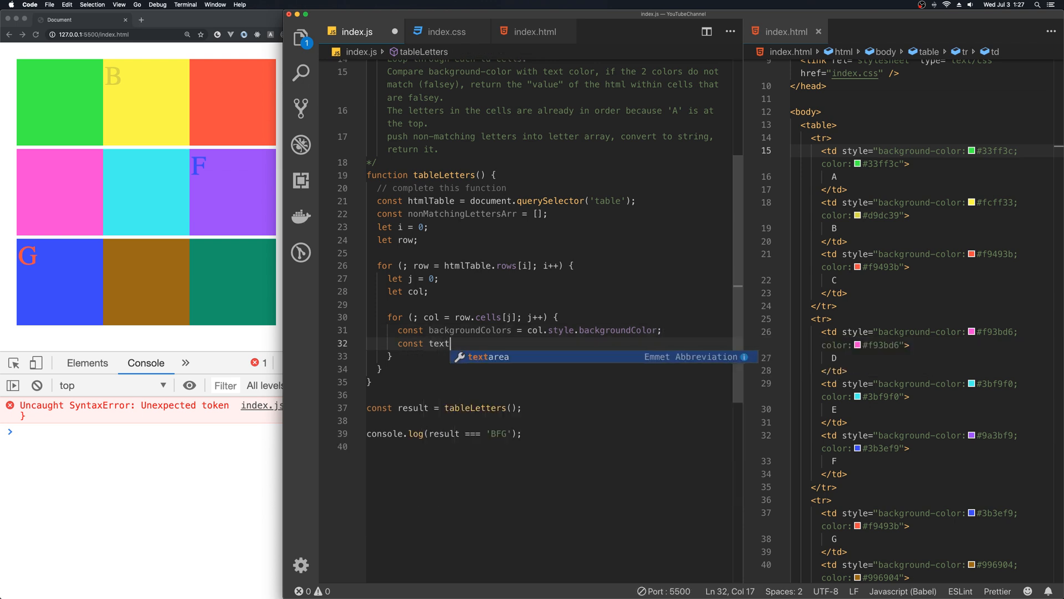
- Store col.style.color in const textColors
text(Colors = c)
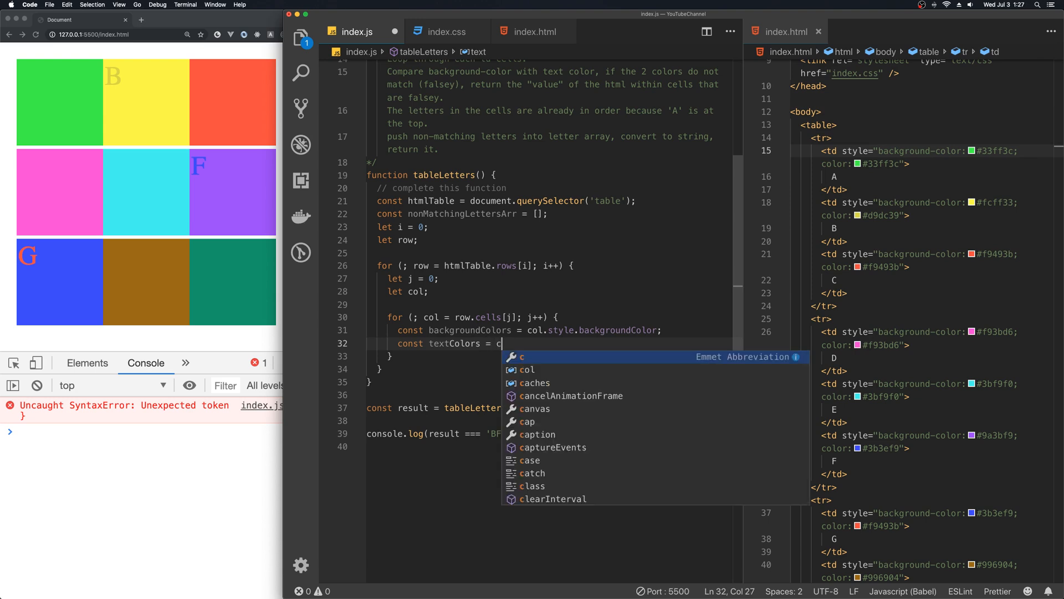
text(ol.styl)
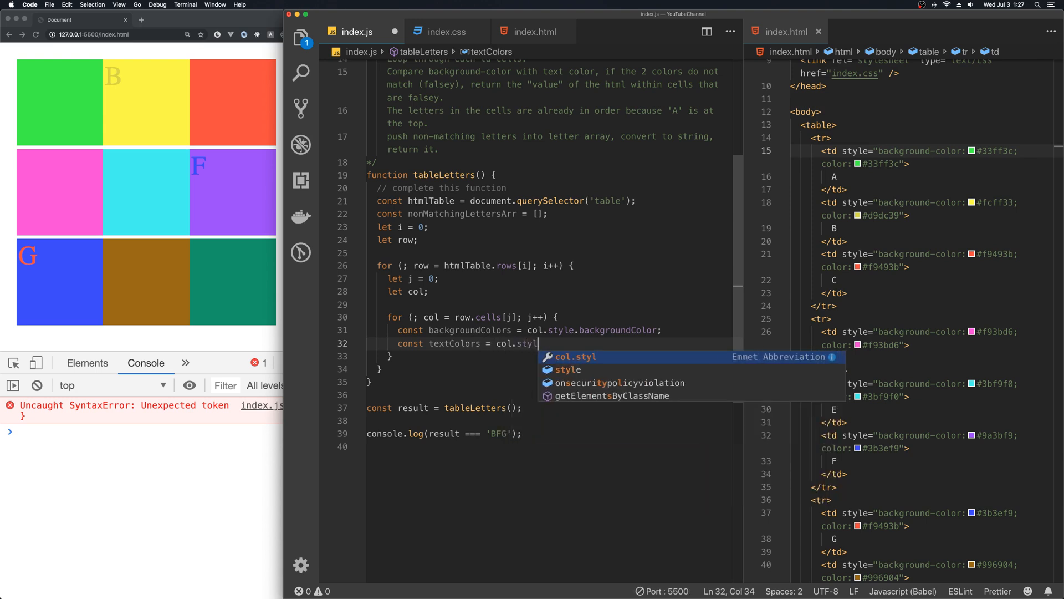
text(e)
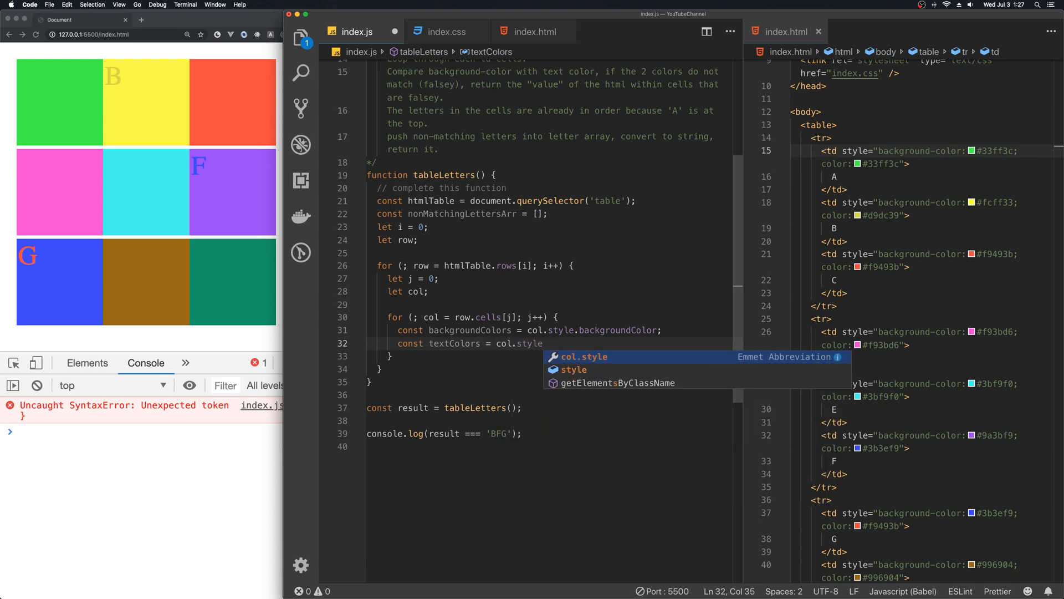
text(color;)
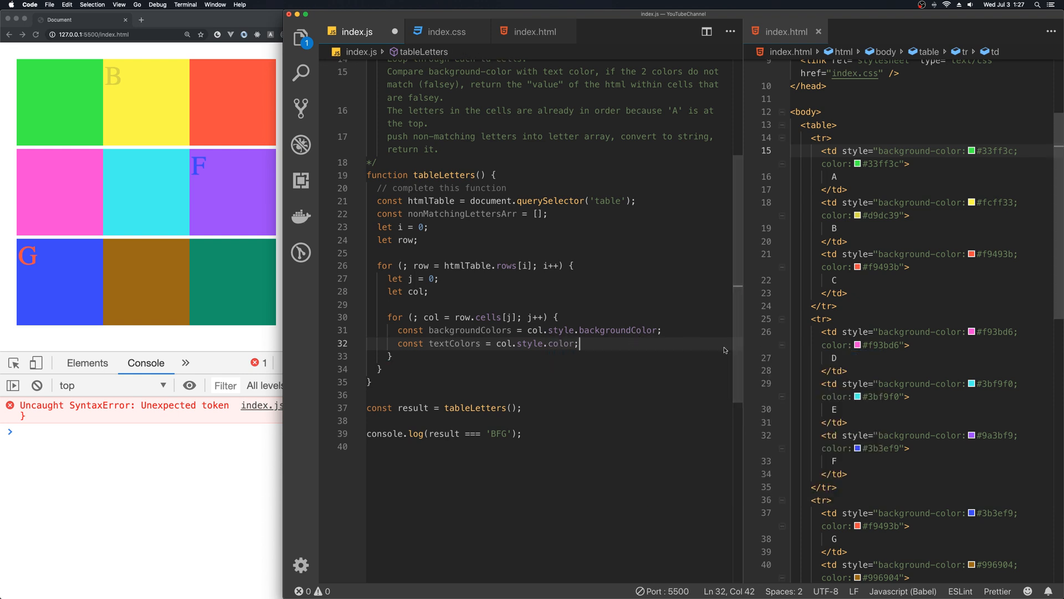
mouse_move(560, 343)
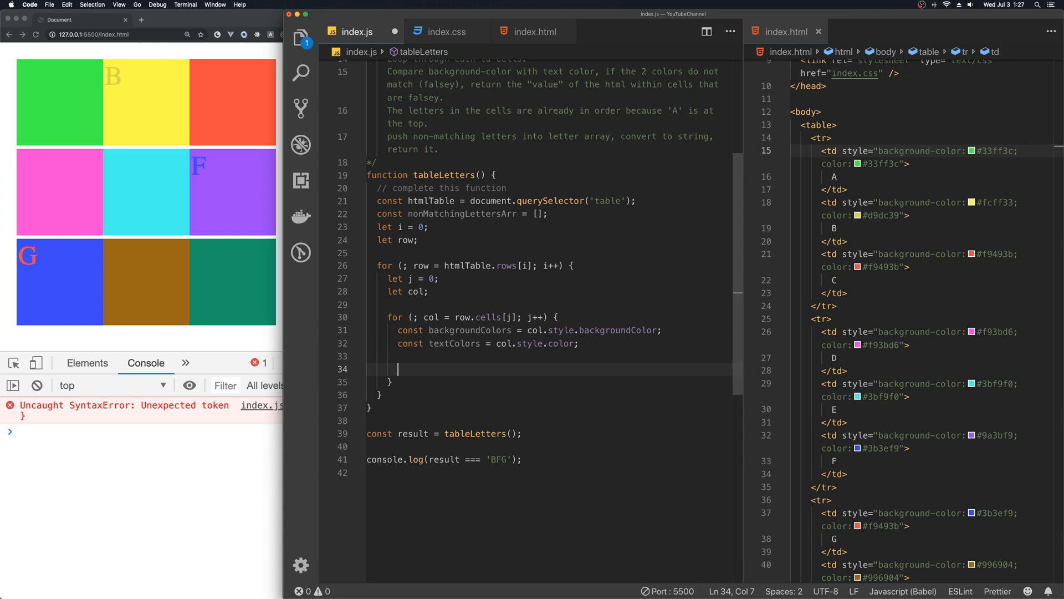
- Open an if (backgroundColors !== textColors) block inside the inner loop
text(if)
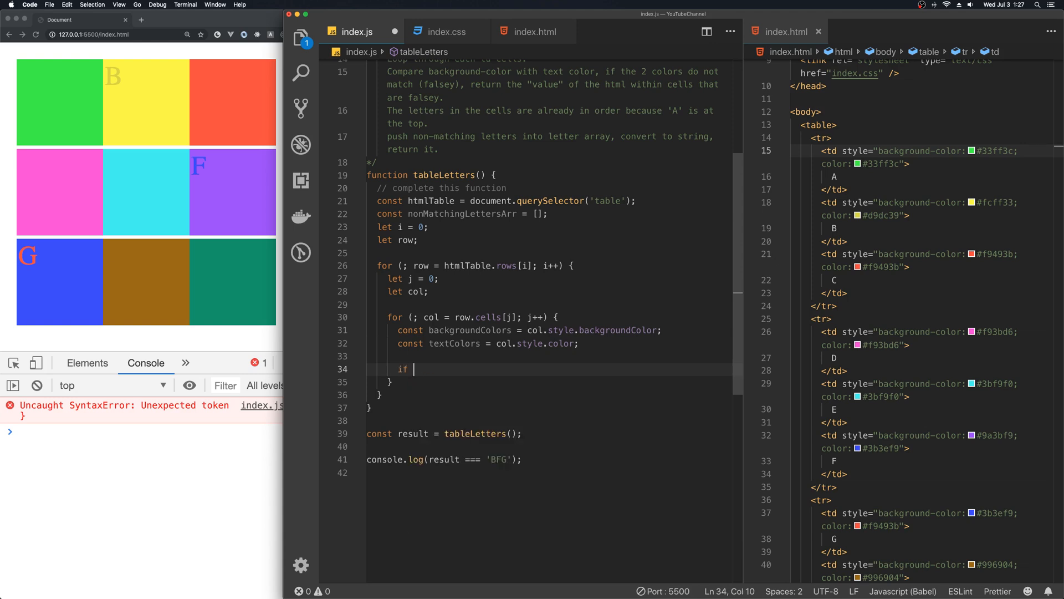
text(())
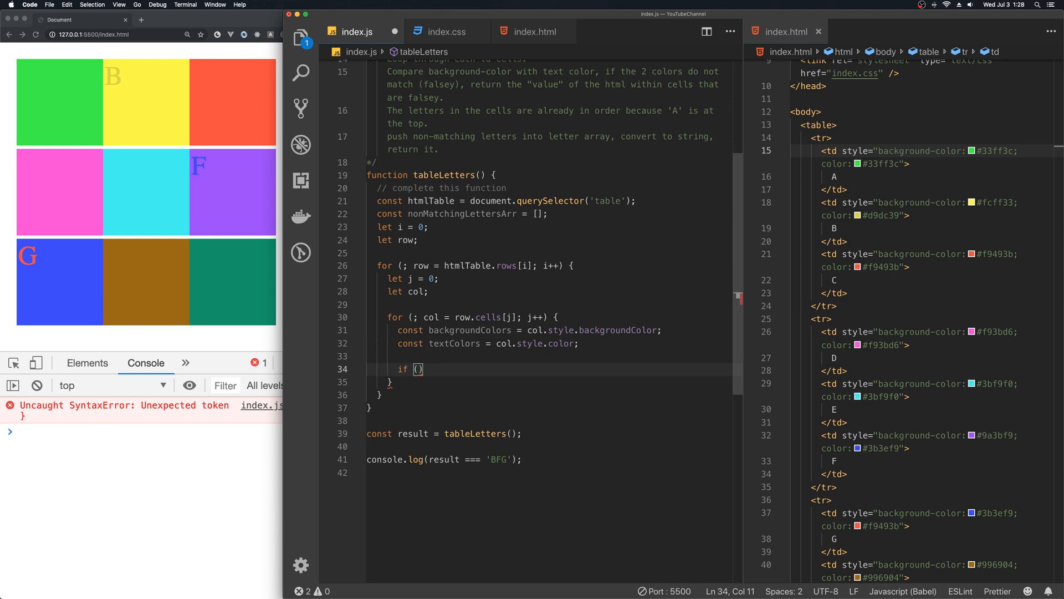
text(backgroundColors !== textColors)
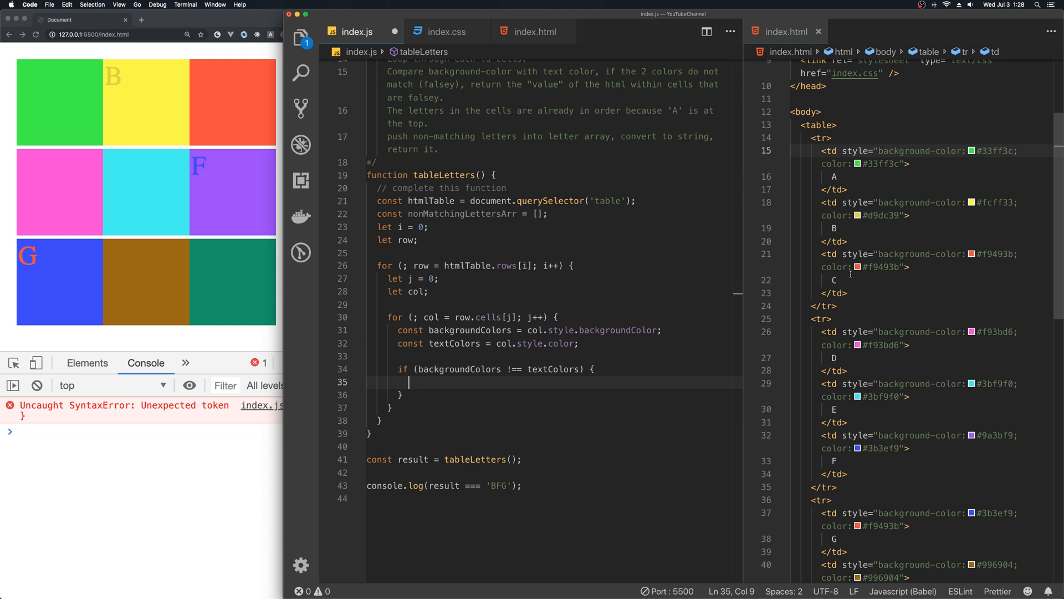
mouse_move(836, 266)
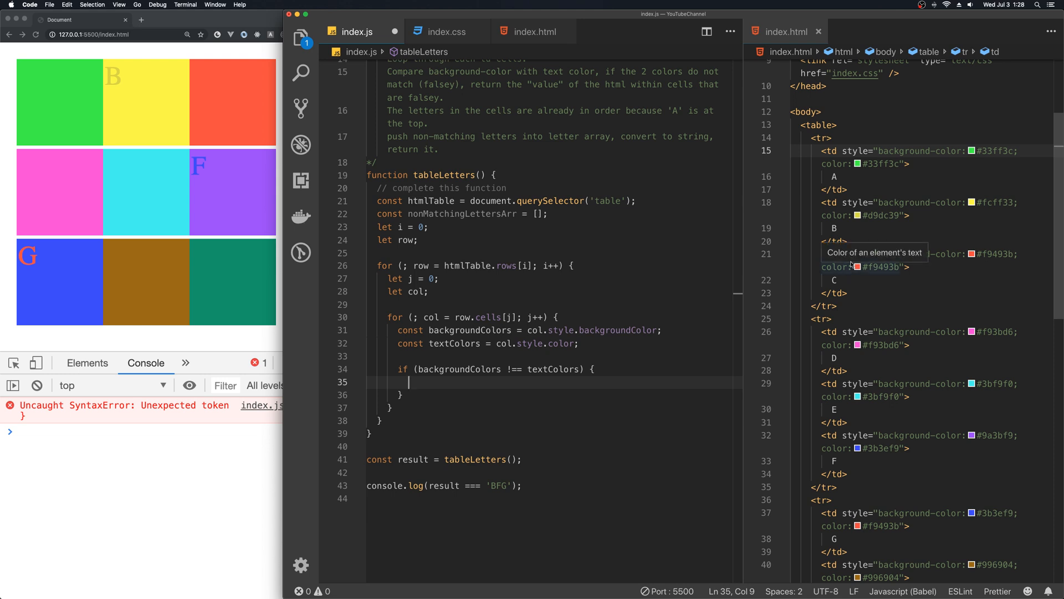
mouse_move(841, 231)
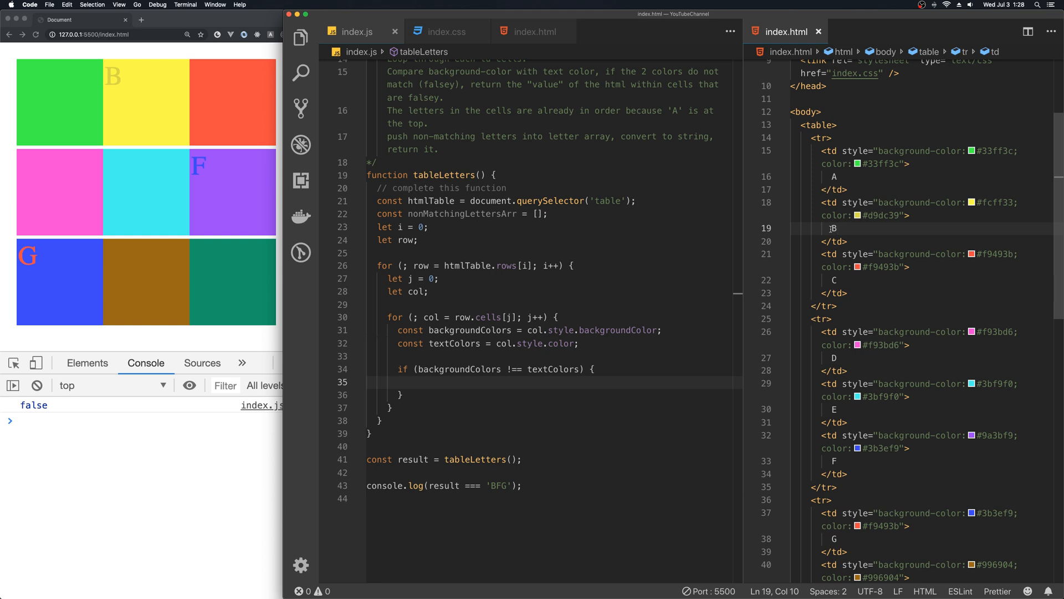
- Push col.innerText into nonMatchingLettersArr inside the if block
click(418, 214)
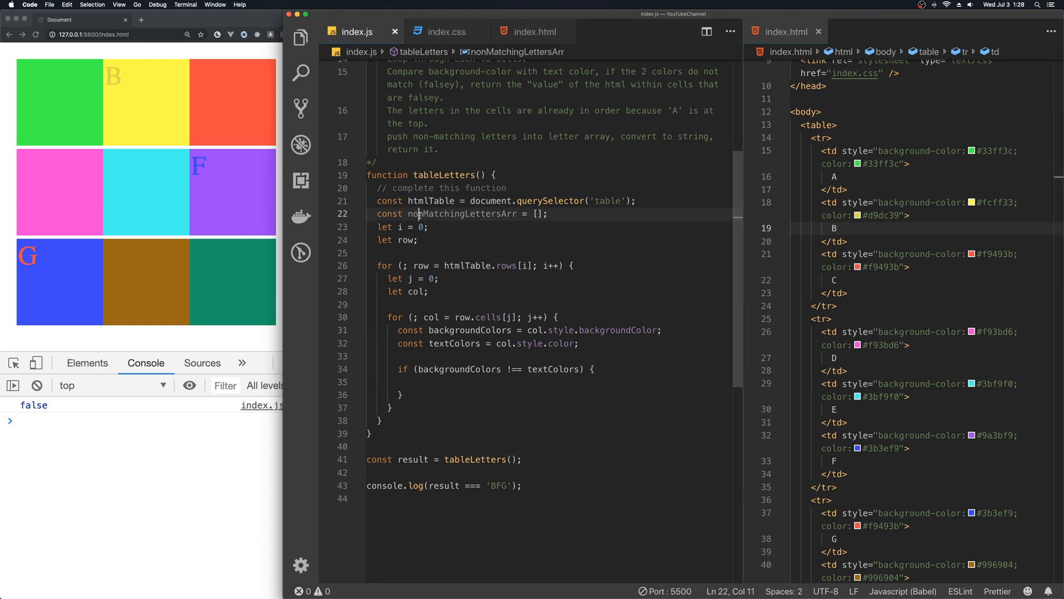
key(enter)
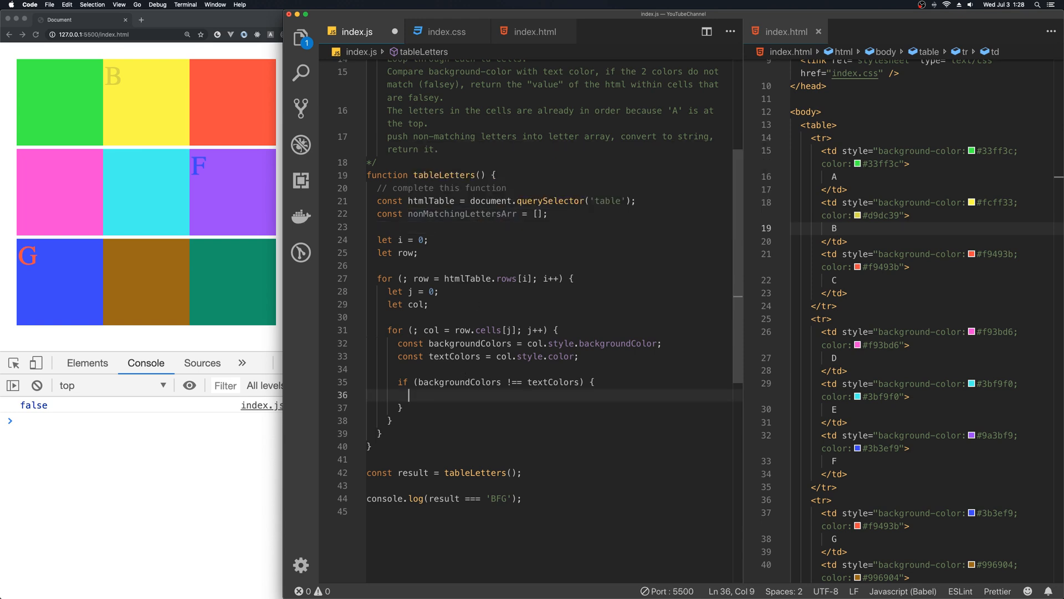
text(nonMatchingLettersArr.push()
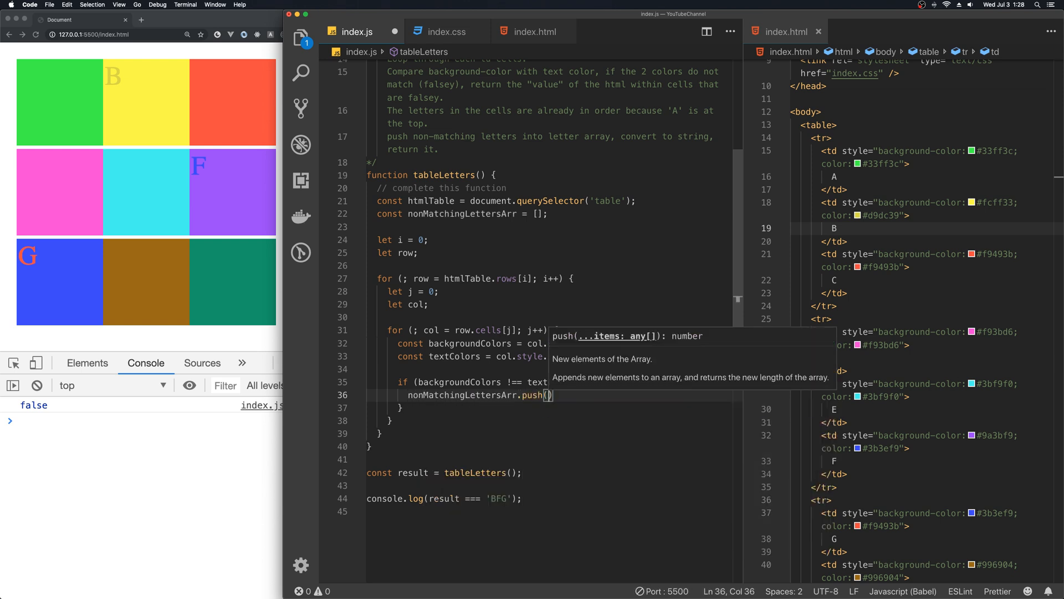
text(col.)
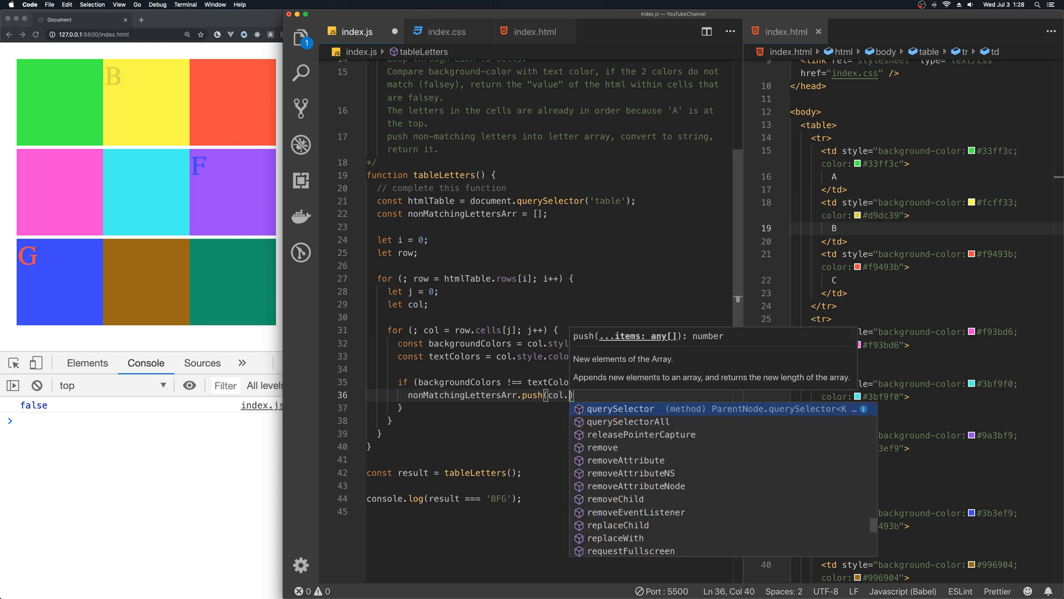
text(innerText)
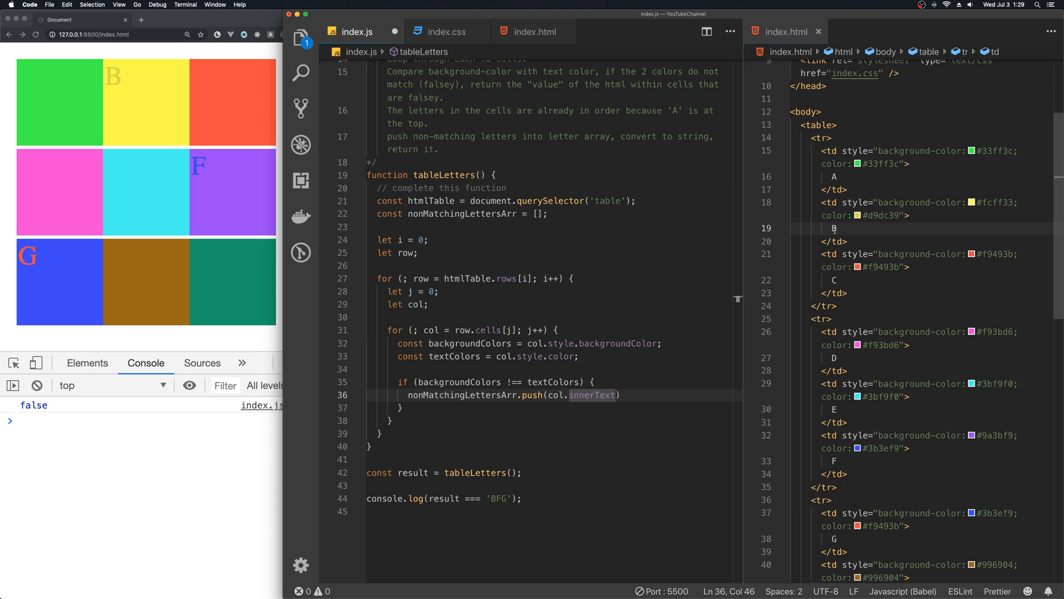
mouse_move(649, 355)
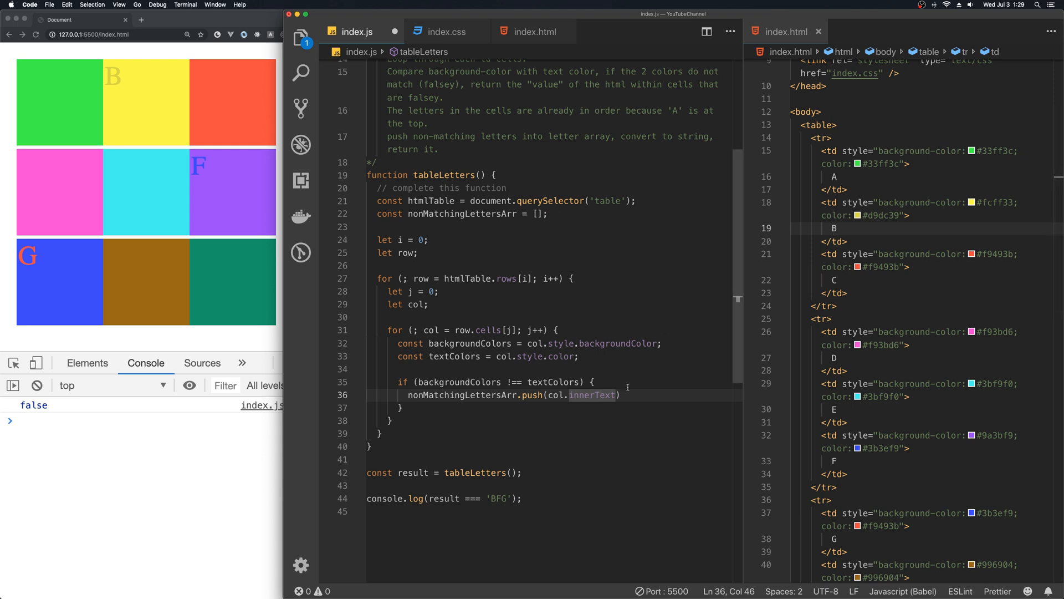
text(;)
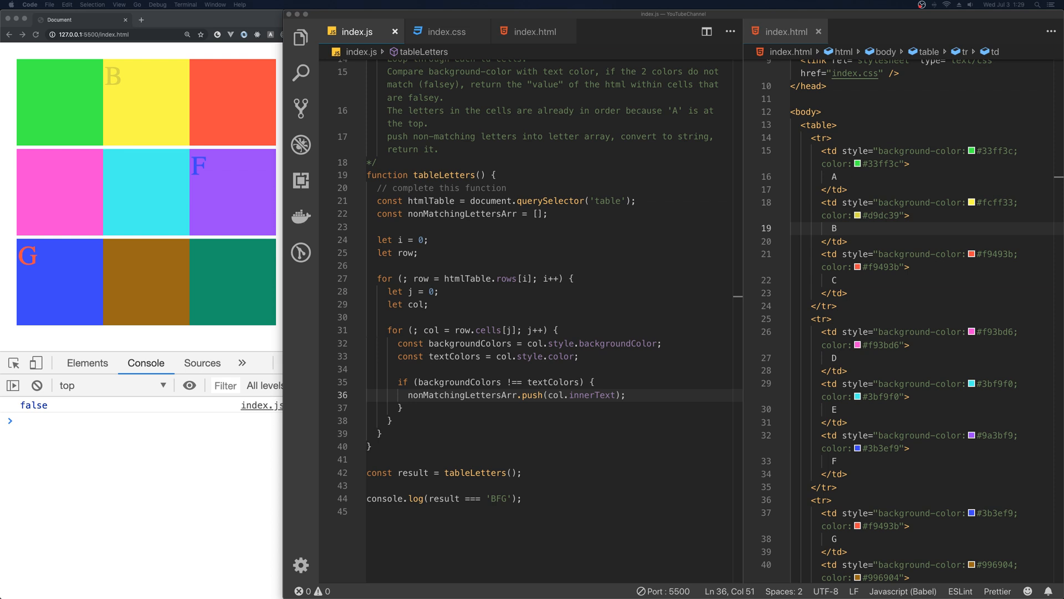
mouse_move(202, 242)
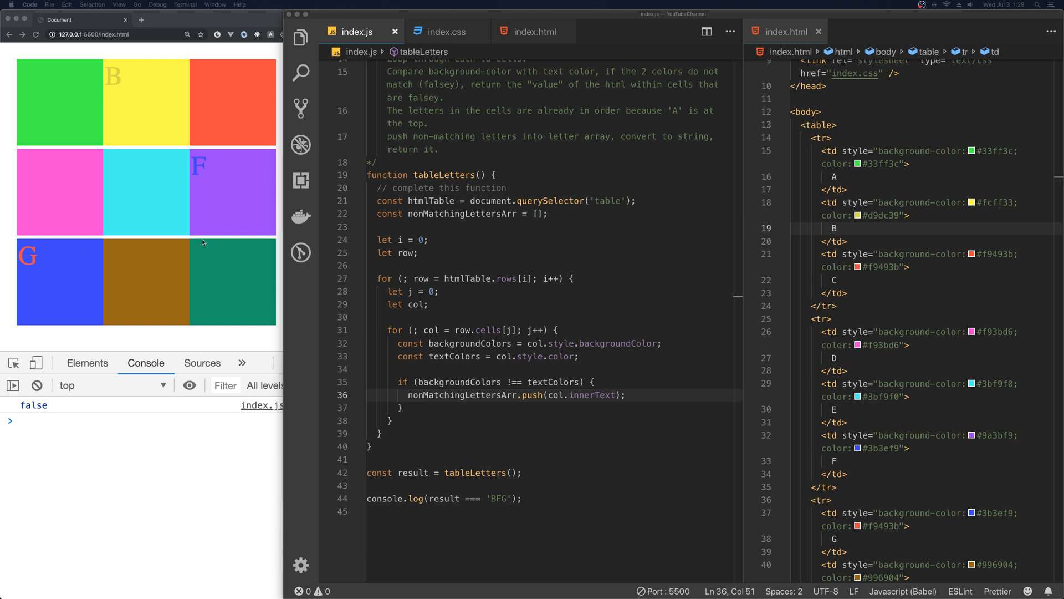
mouse_move(395, 355)
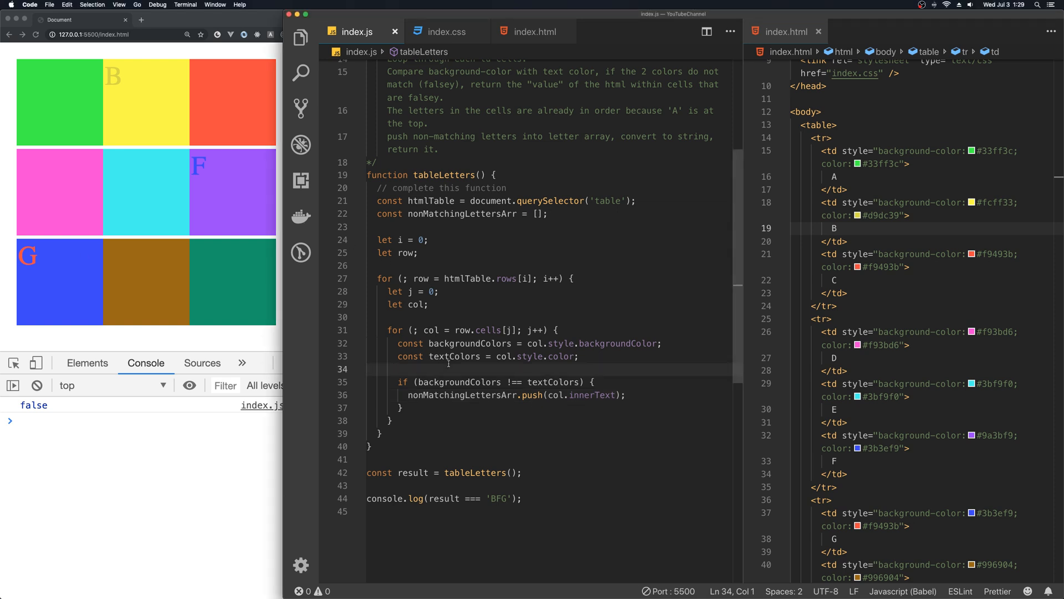
- Log each cell's innerText with its backgroundColor and color inside the loop
text(console.log(`${col.innerText}: ${col.style.backgroundColor} -> ${col.style.color}`);)
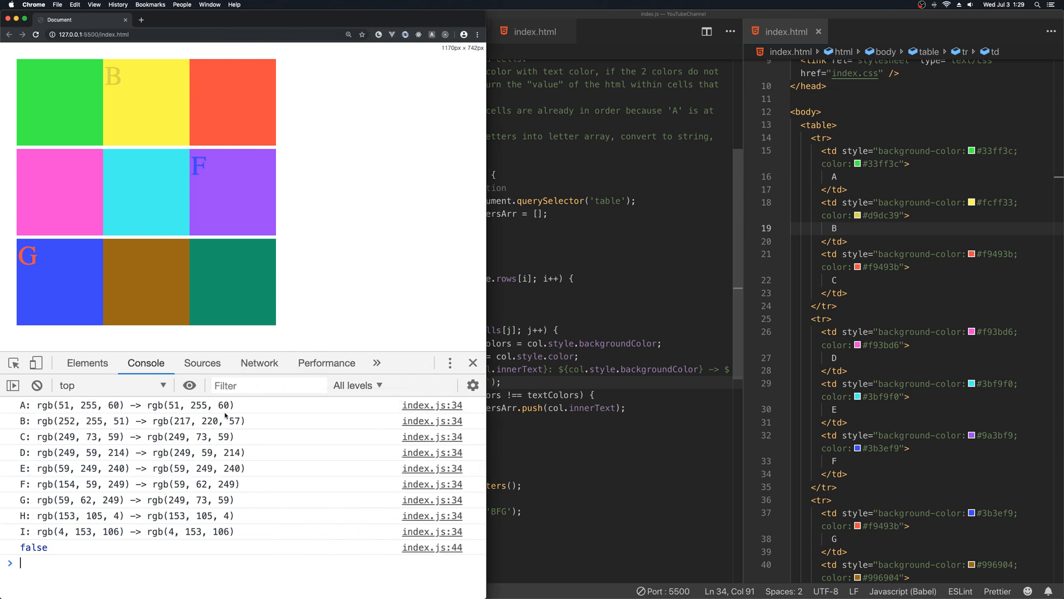
mouse_move(303, 425)
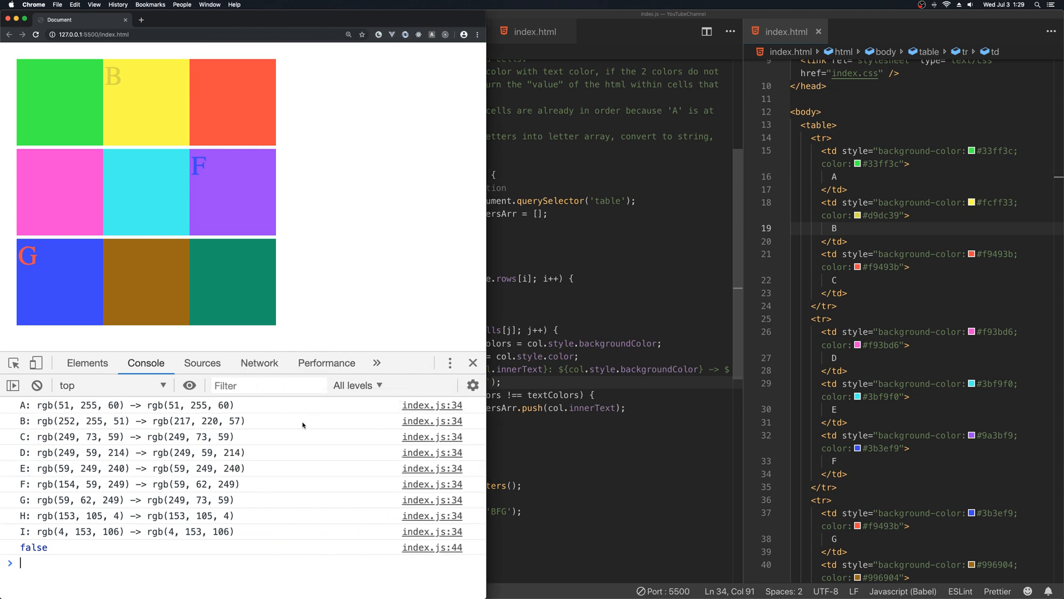
mouse_move(129, 414)
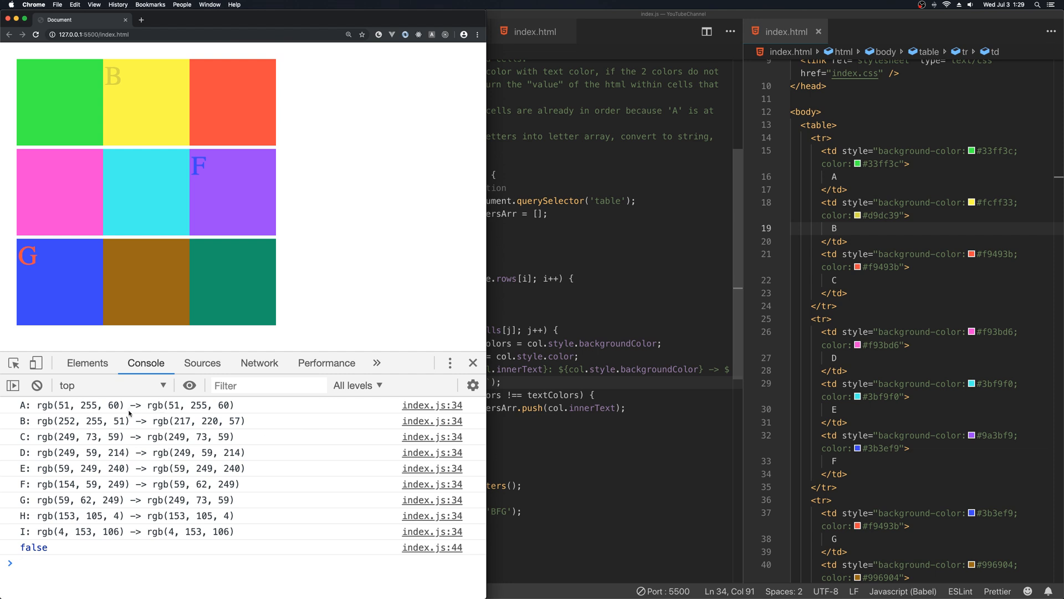
mouse_move(136, 450)
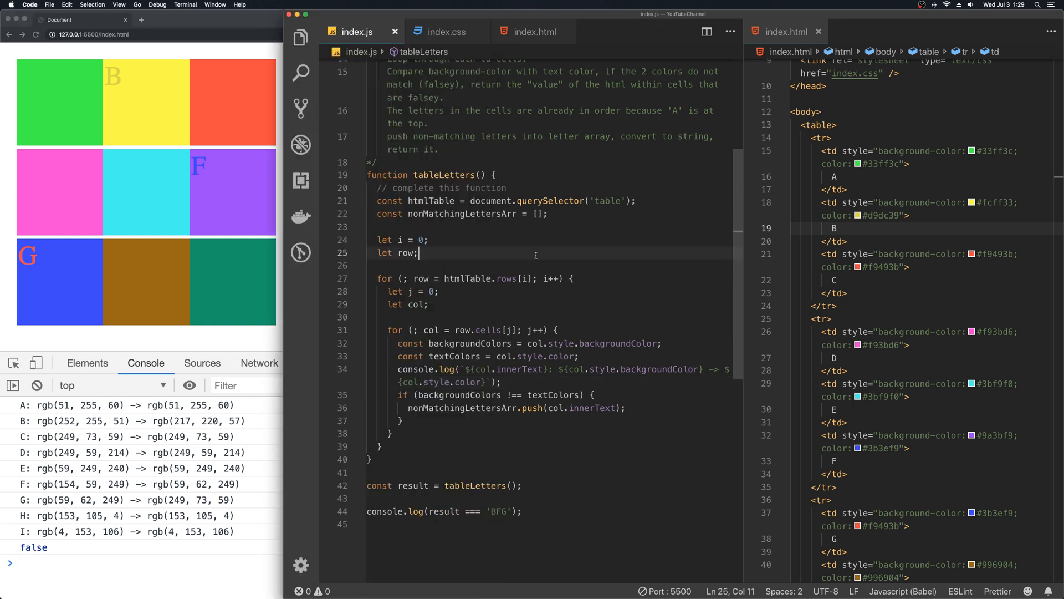
scroll(up, 3)
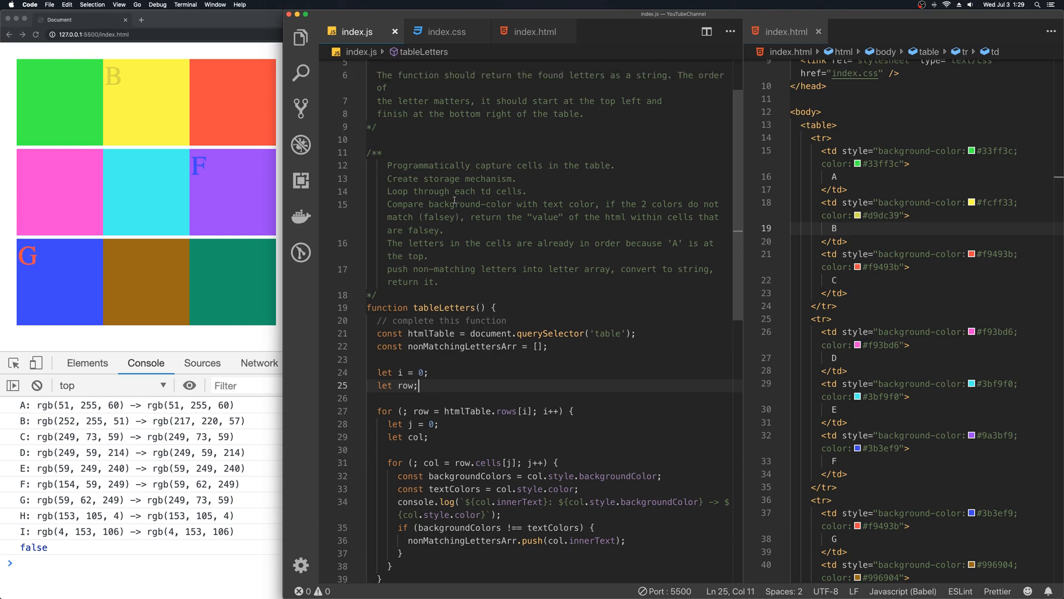
scroll(up, 3)
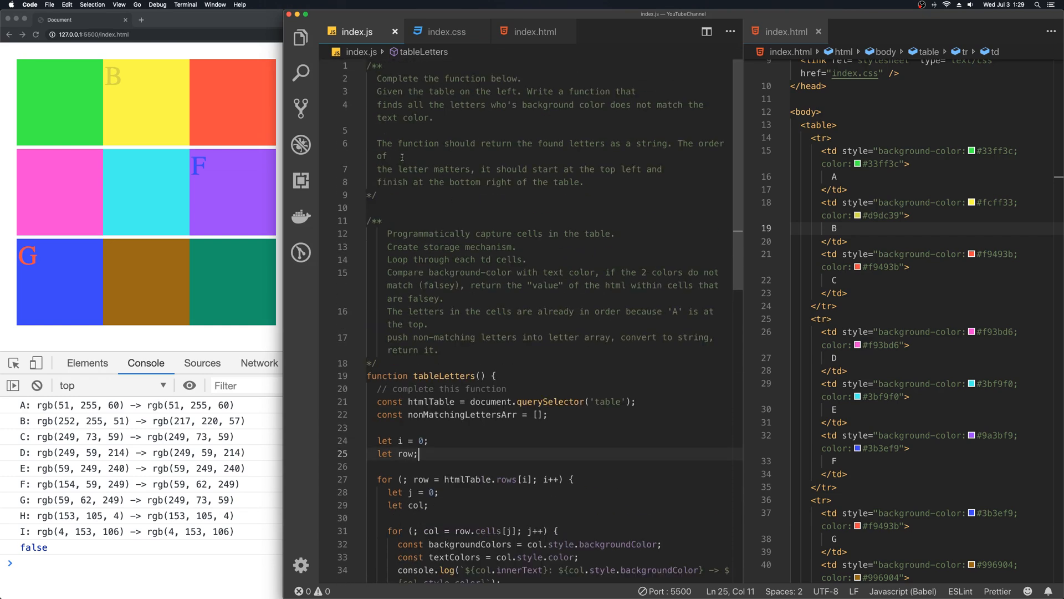
mouse_move(536, 140)
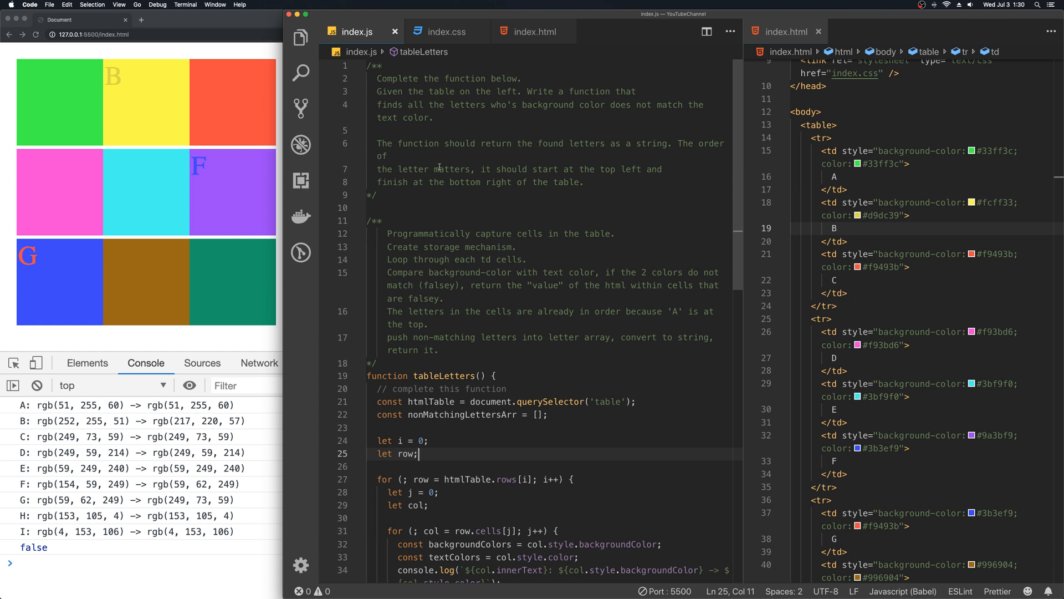
scroll(down, 3)
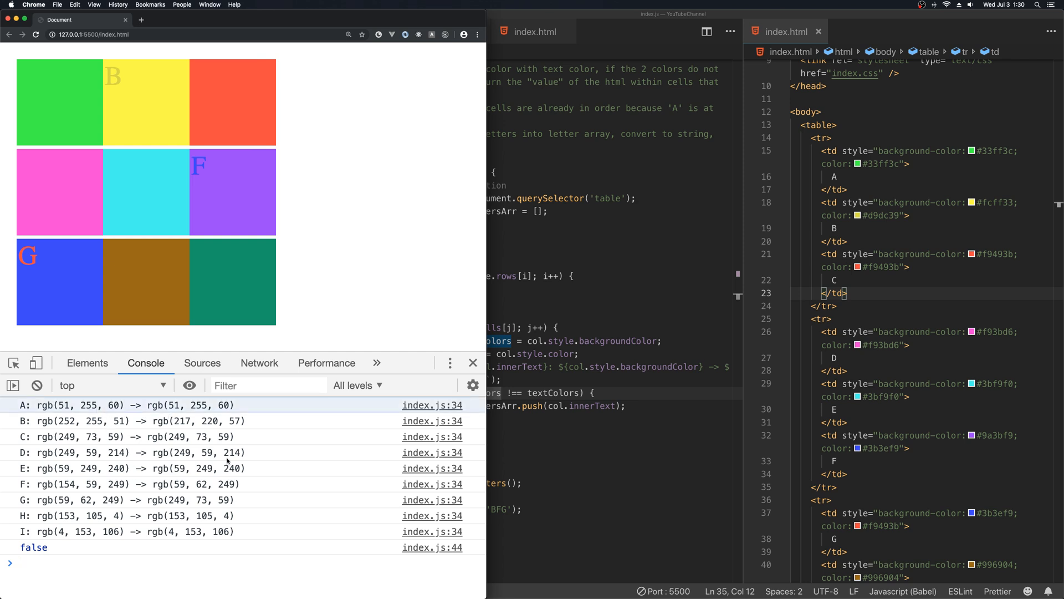
mouse_move(432, 453)
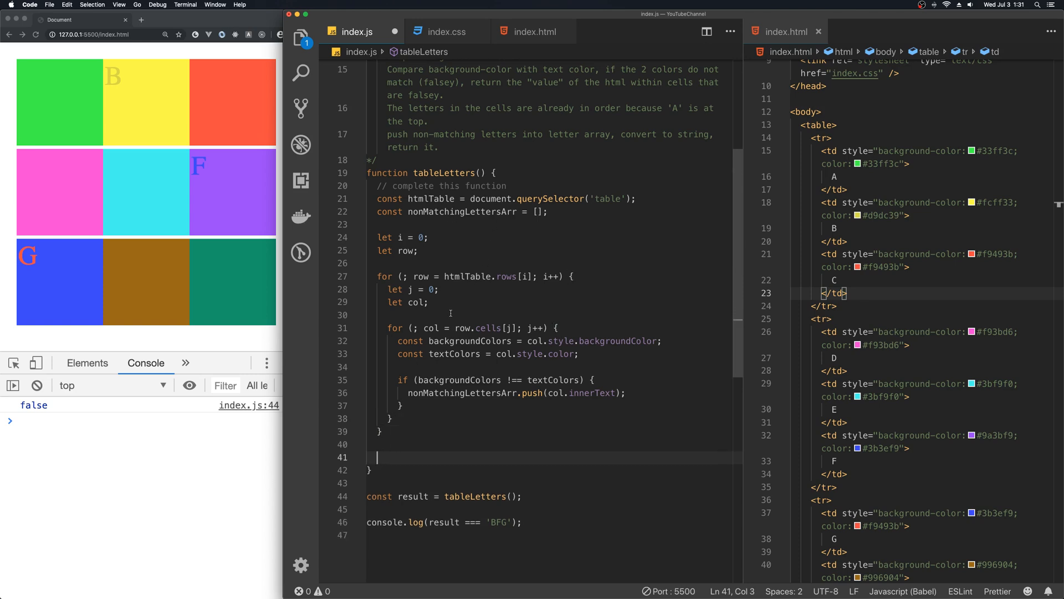
mouse_move(405, 443)
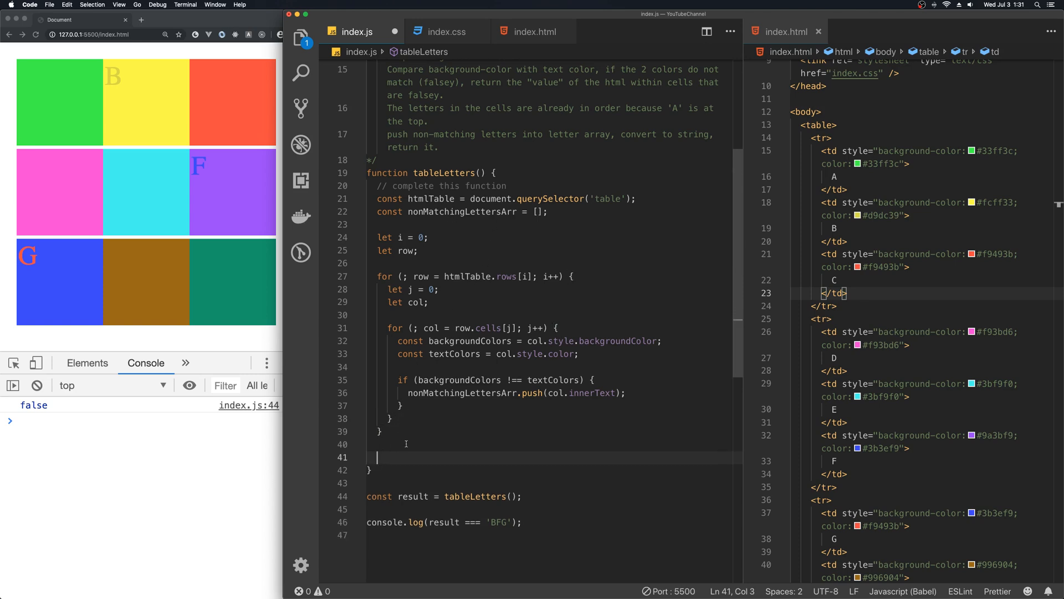
- Log nonMatchingLettersArr.join('') after the loops so the console prints BFG
text(console.l)
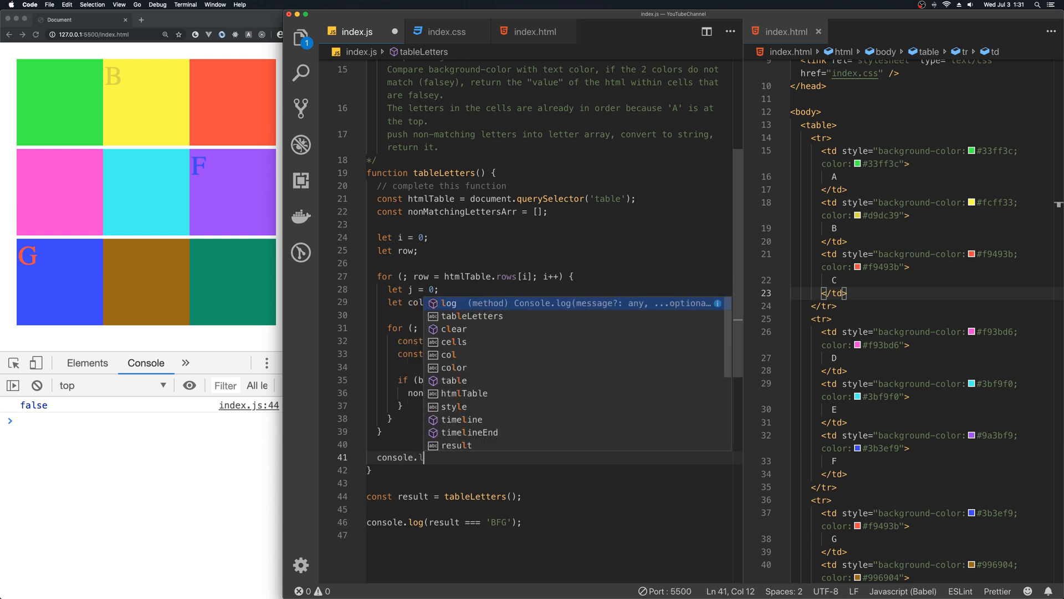
text(nonMatchingLettersArr))
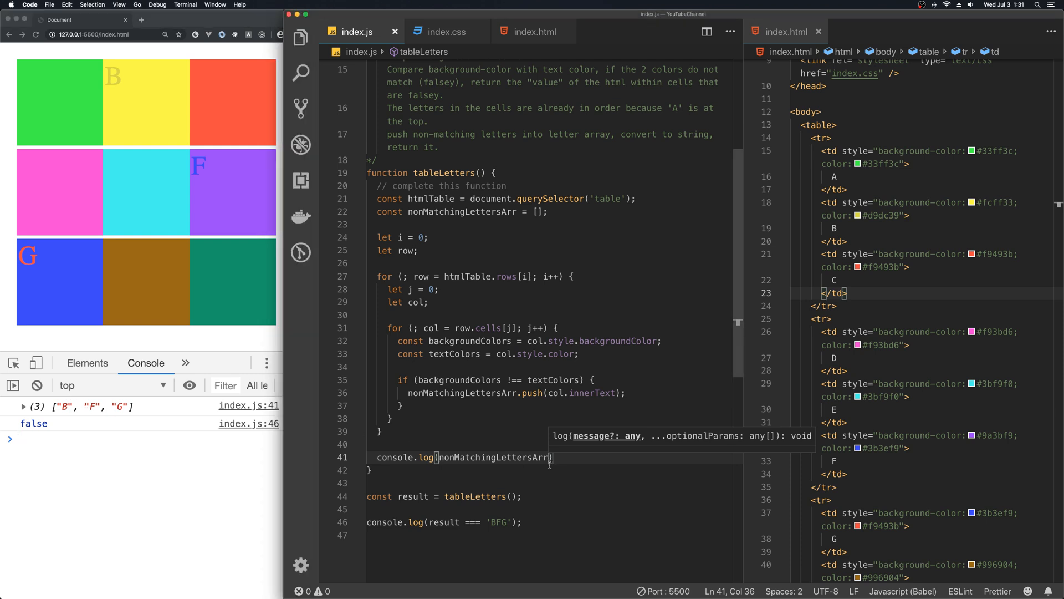
text(.join)
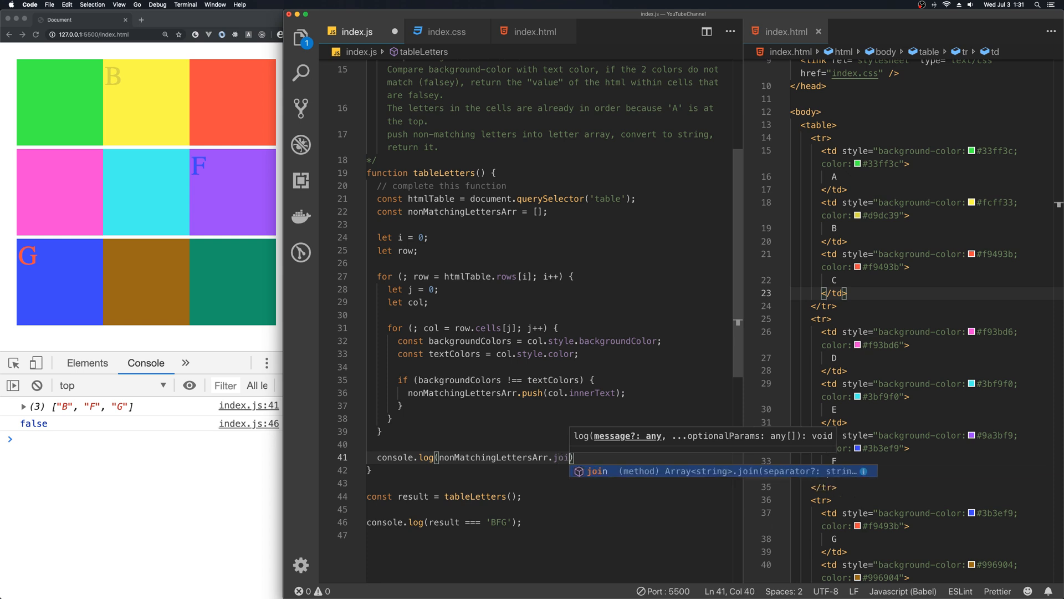
text((''))
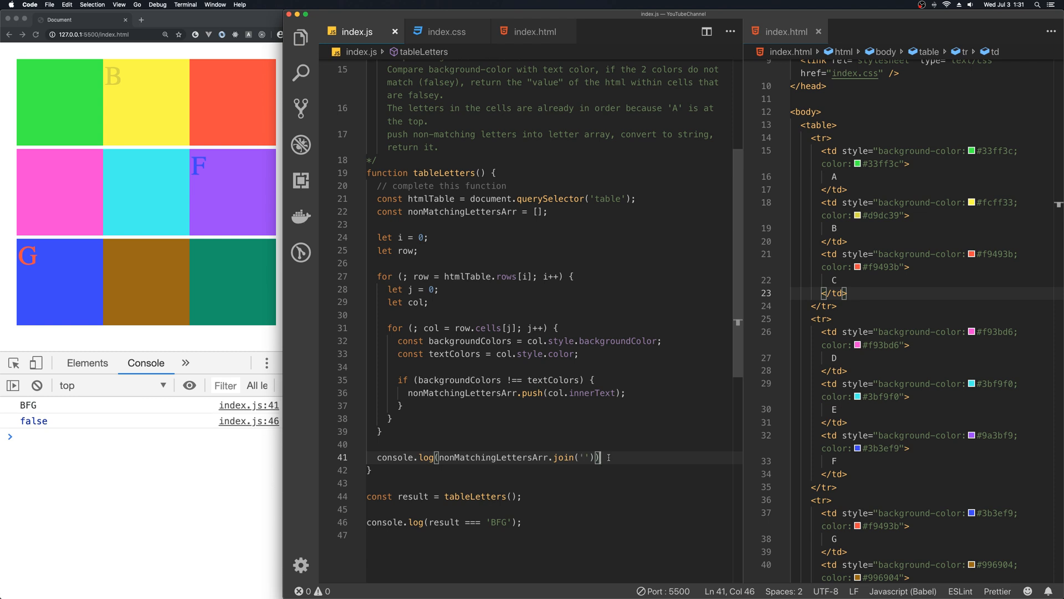
mouse_move(547, 252)
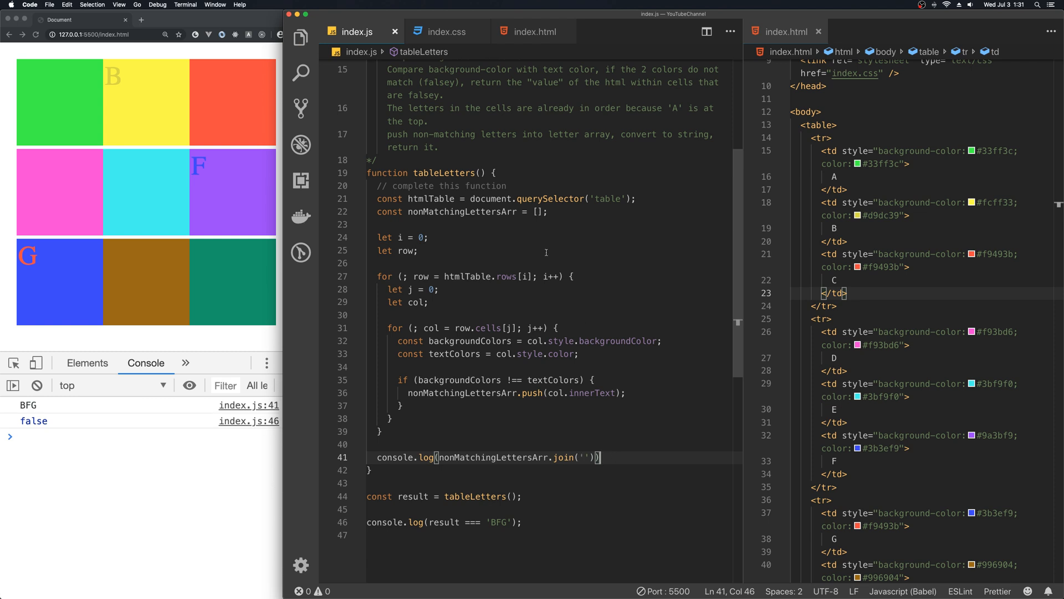
scroll(up, 3)
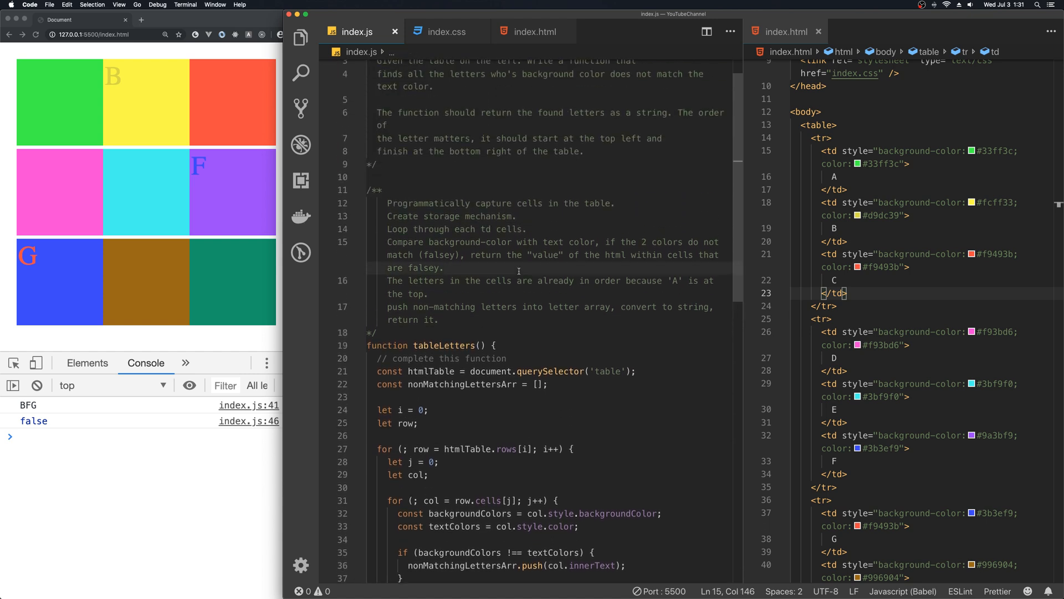
scroll(up, 3)
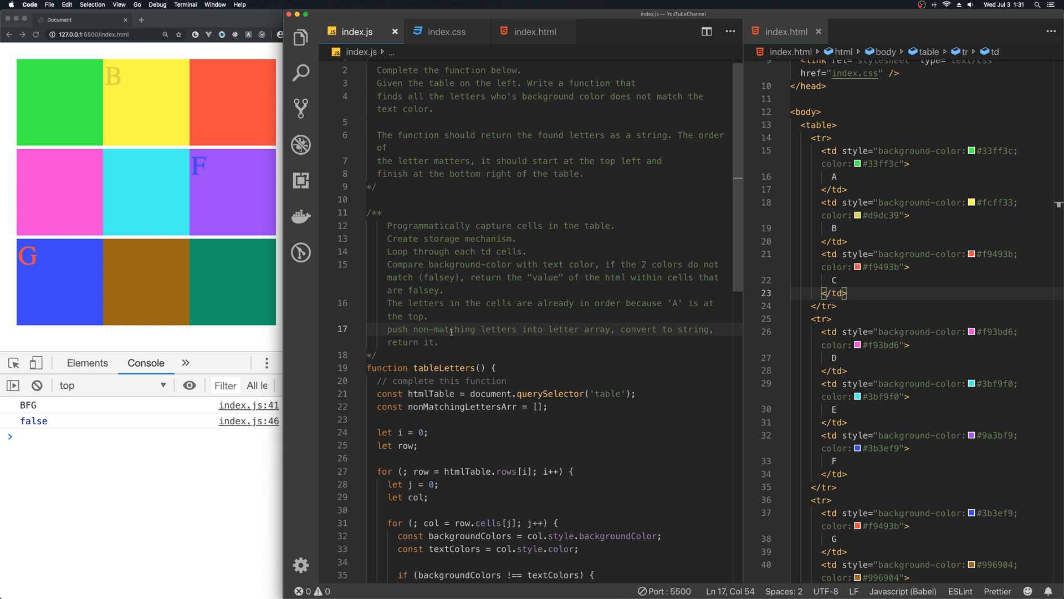
scroll(down, 3)
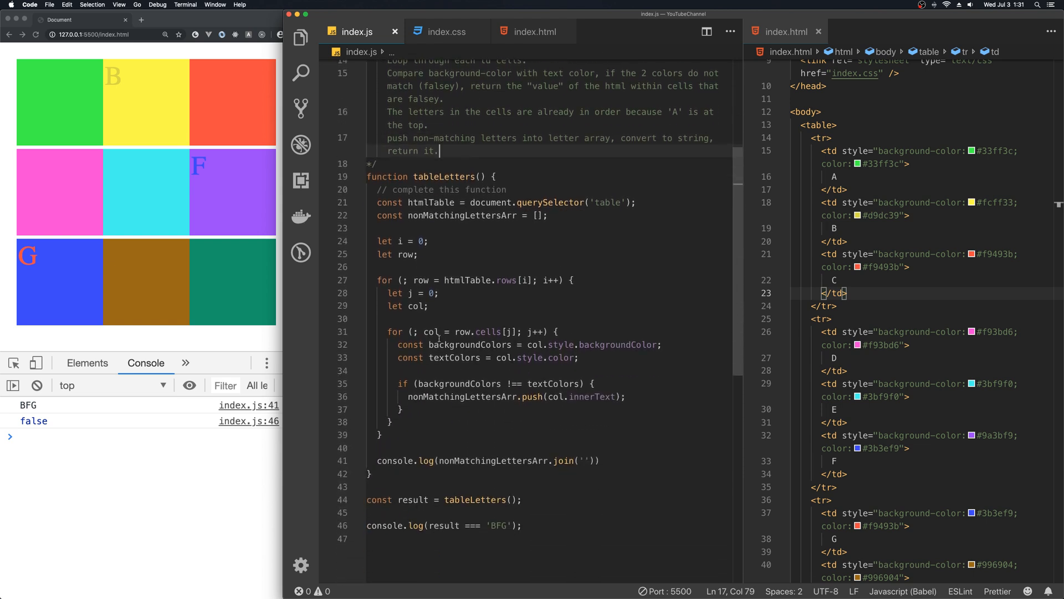
click(597, 460)
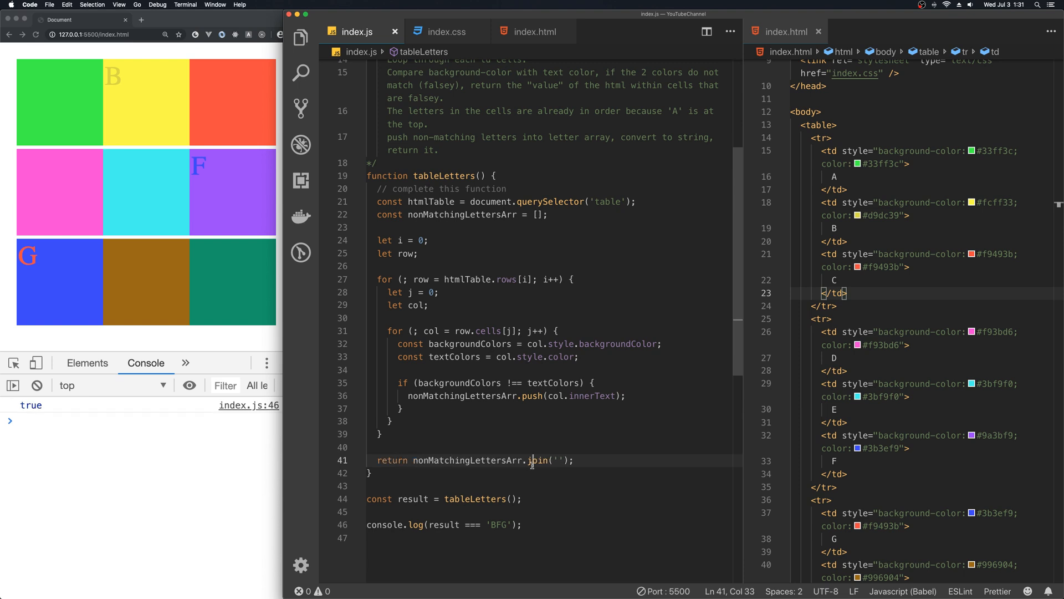
- Add a '// O(n^2) quadratic' comment on a new line below the return statement
click(574, 459)
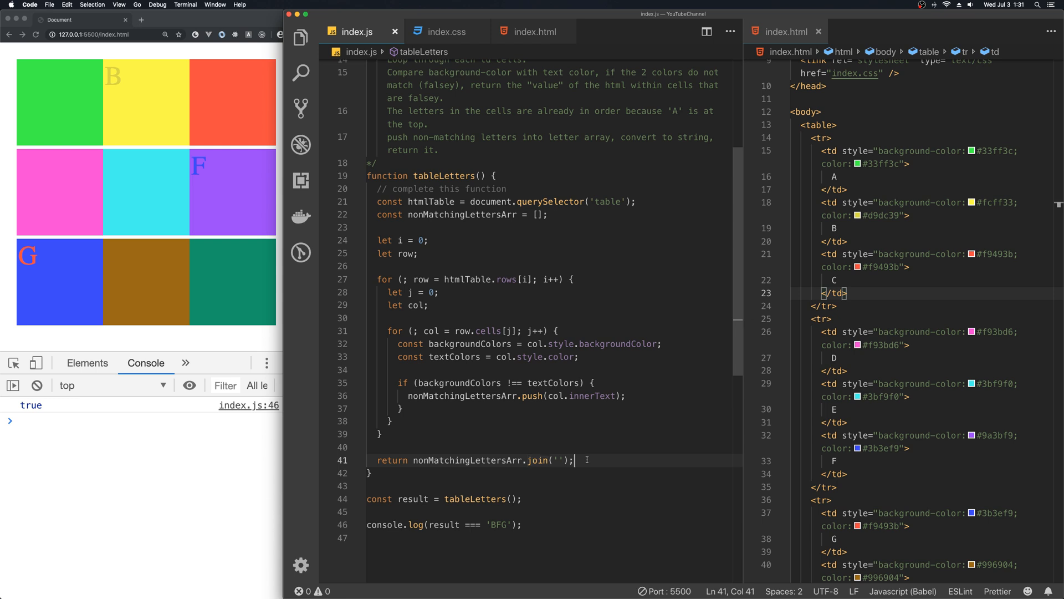
key(enter)
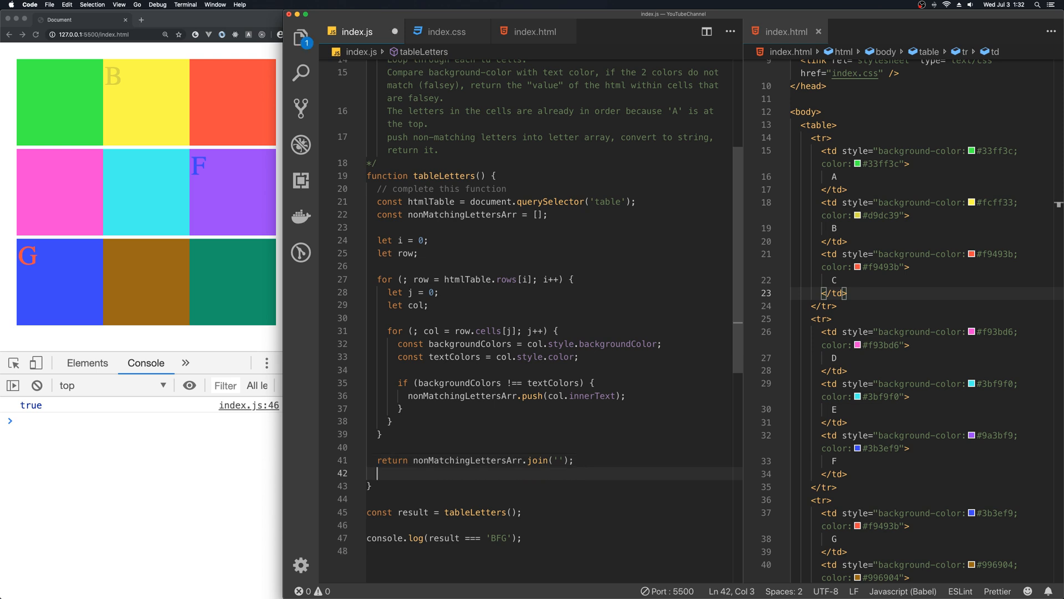
text(//)
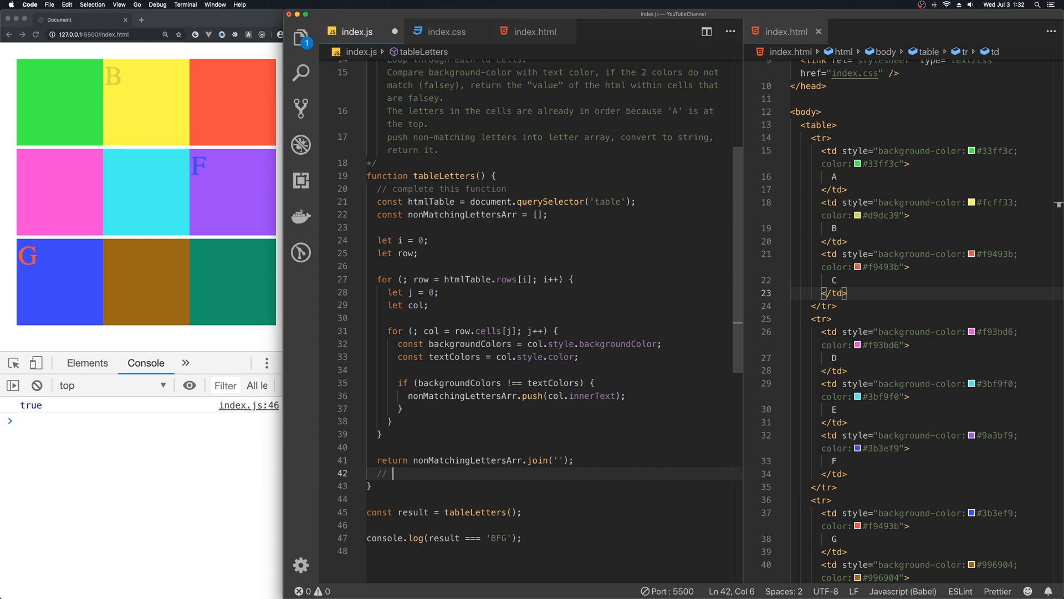
text(0)
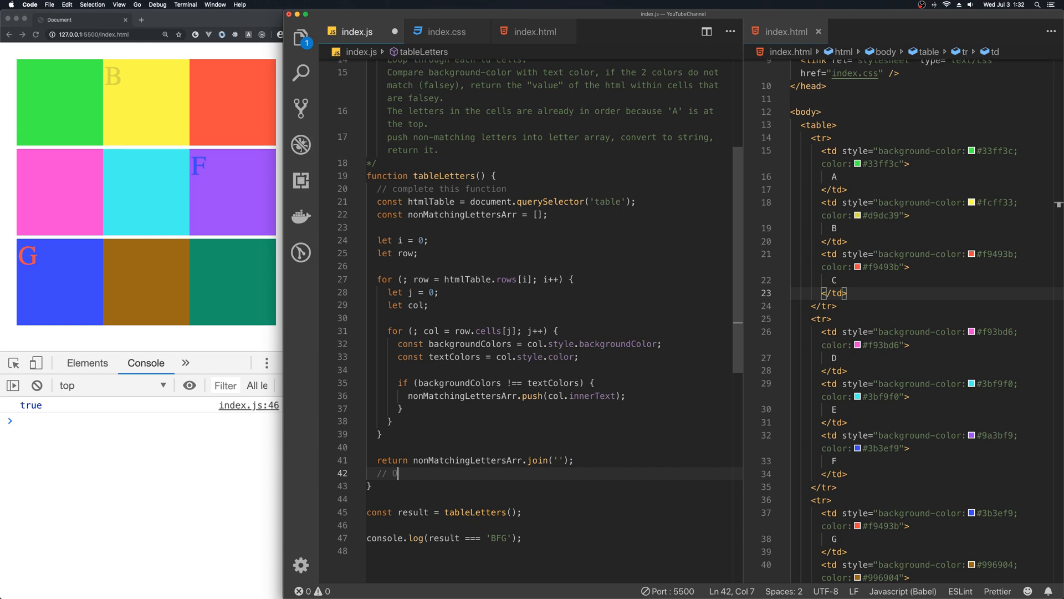
text(()
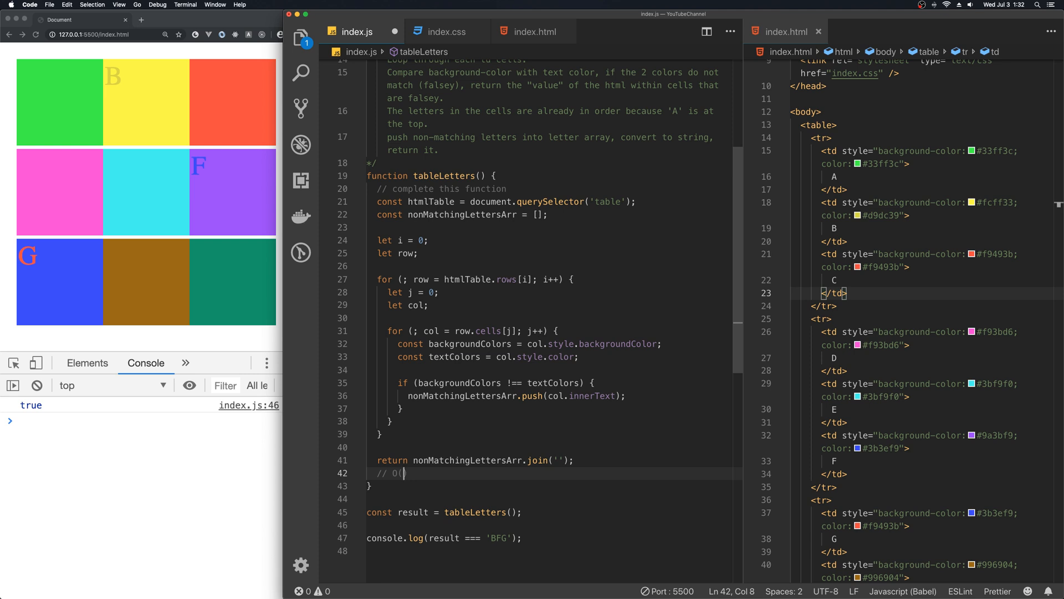
text(n^2)
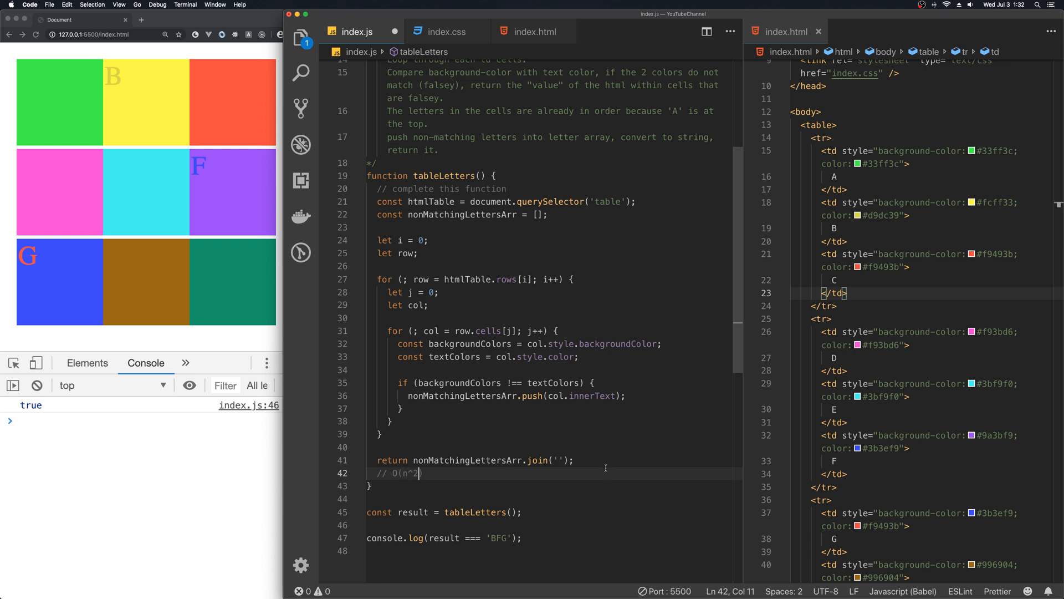
text(qua)
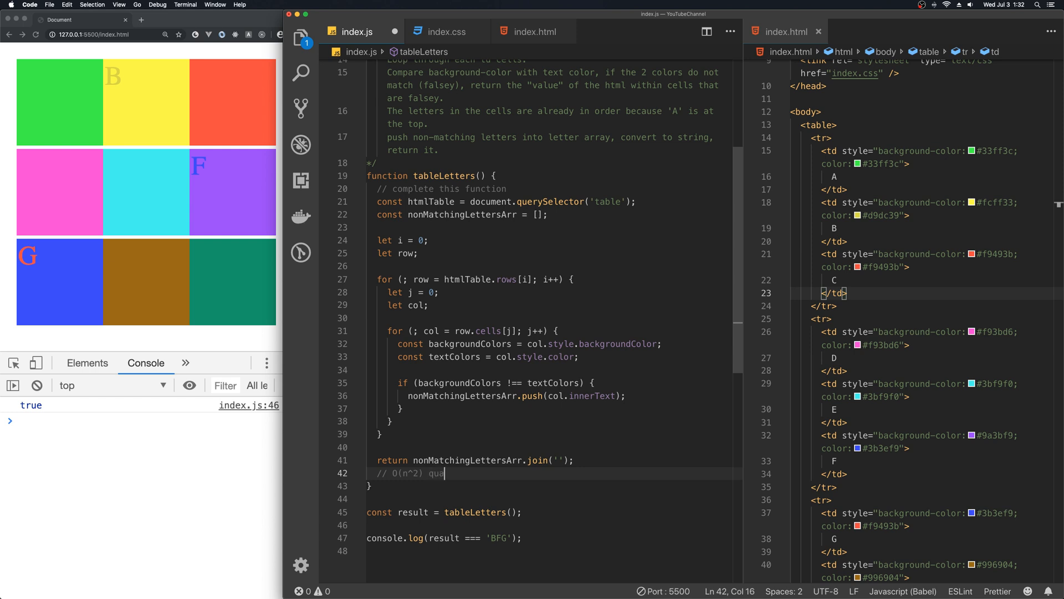
text(dratic)
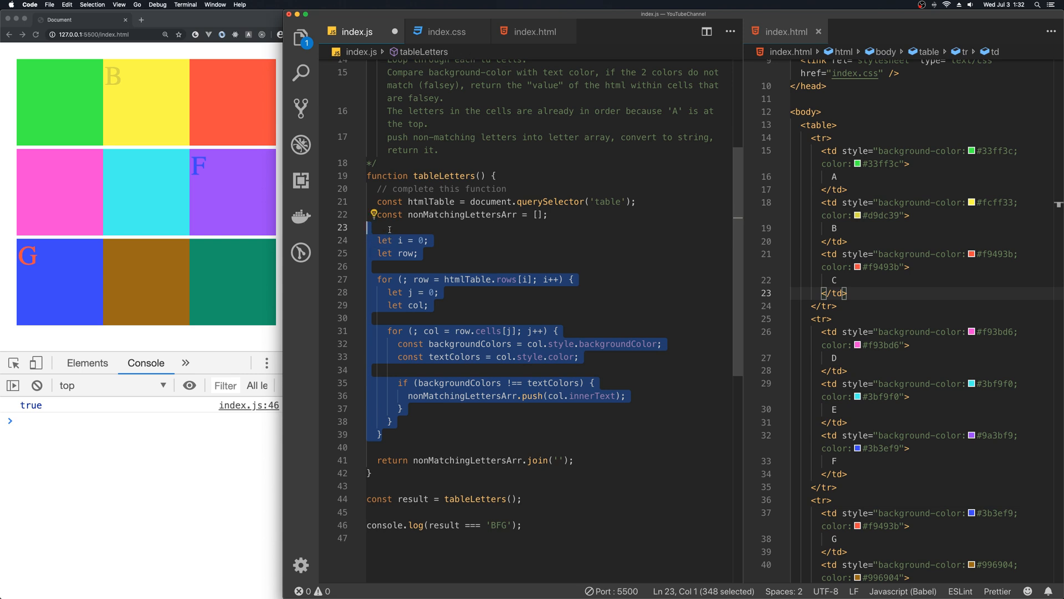
- Delete the nested for loops and change the query to querySelectorAll('table td')
key(Backspace)
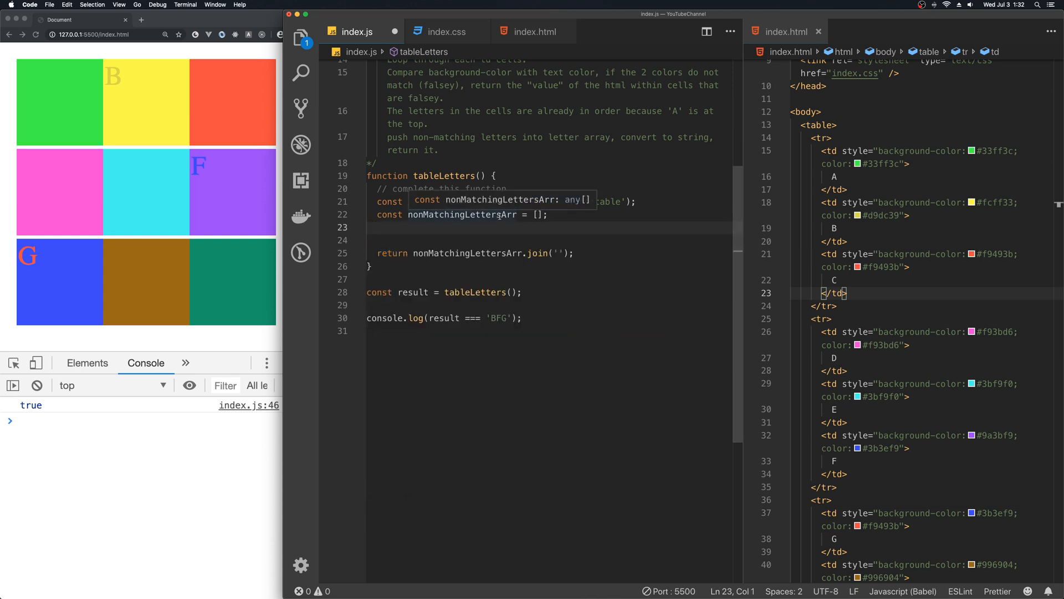
scroll(up, 3)
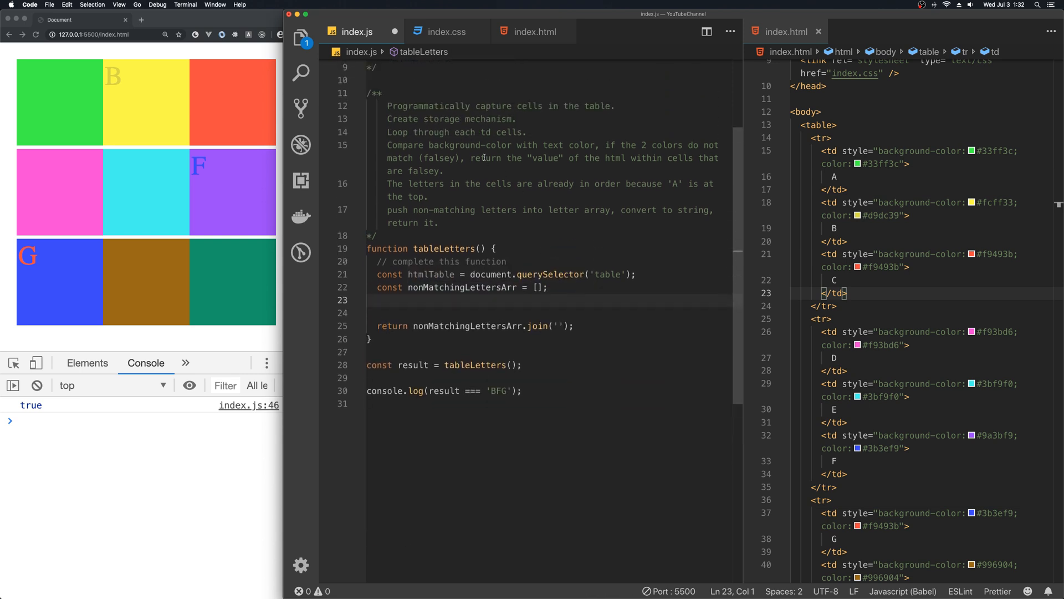
mouse_move(509, 194)
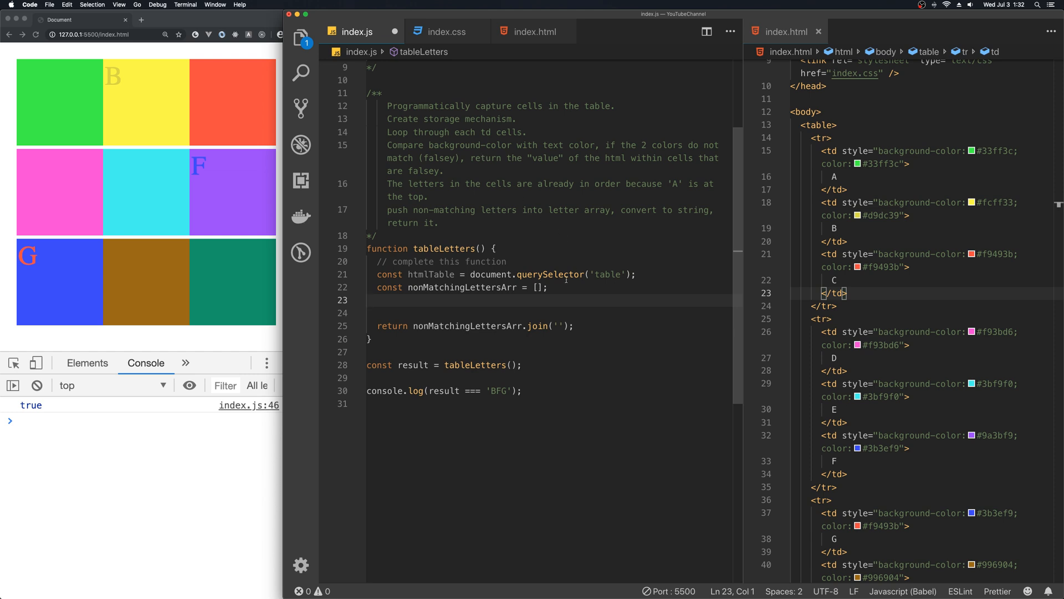
mouse_move(837, 151)
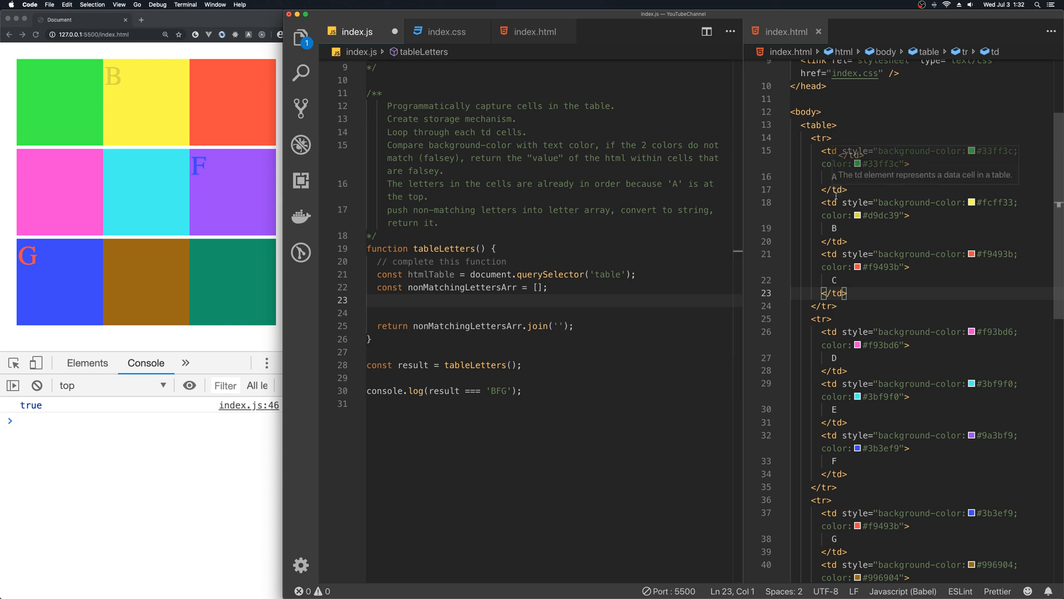
mouse_move(610, 202)
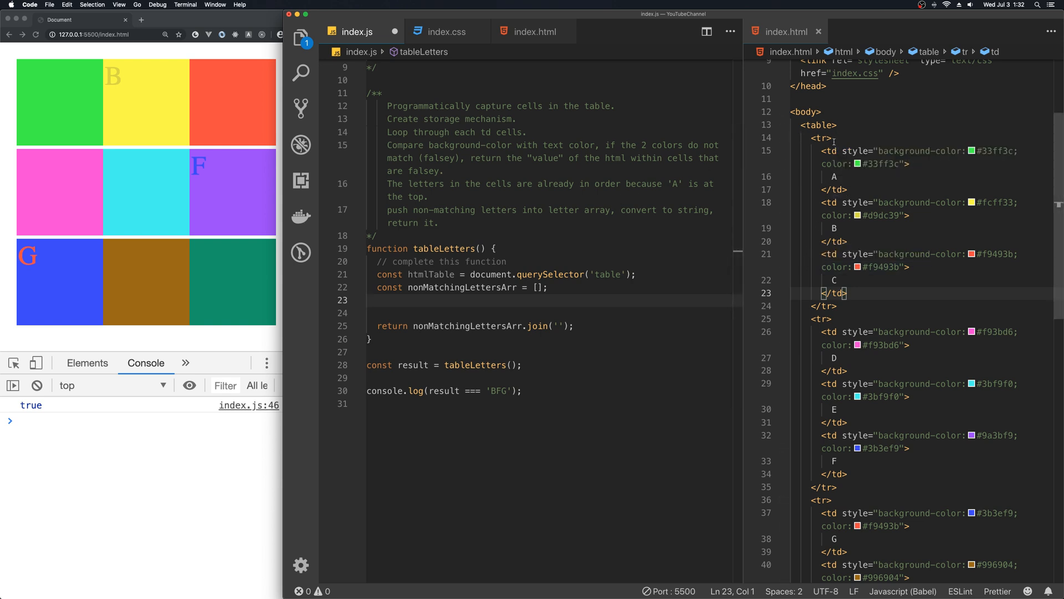
mouse_move(637, 261)
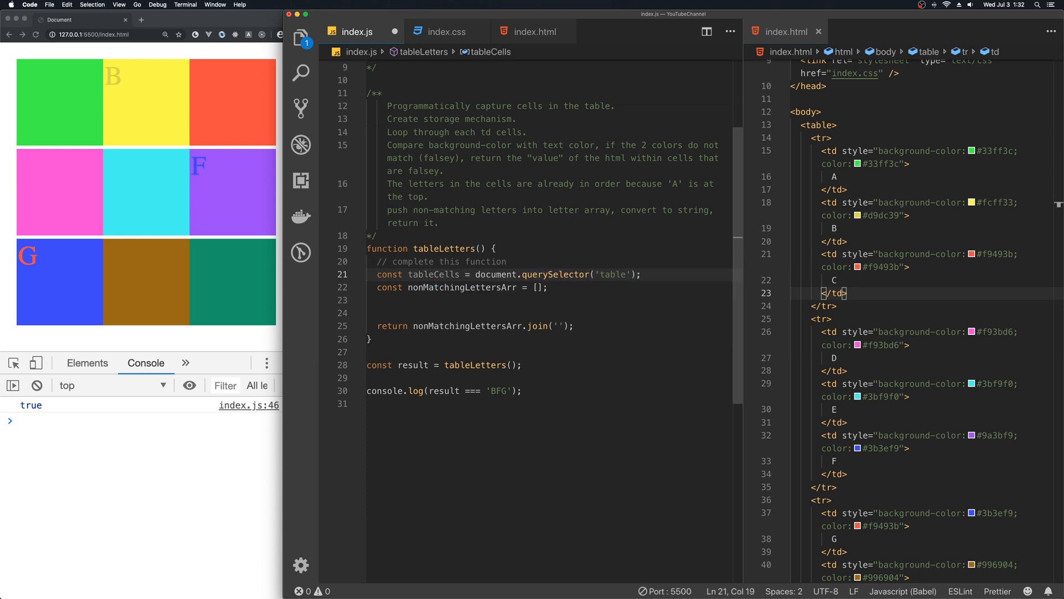
double_click(559, 275)
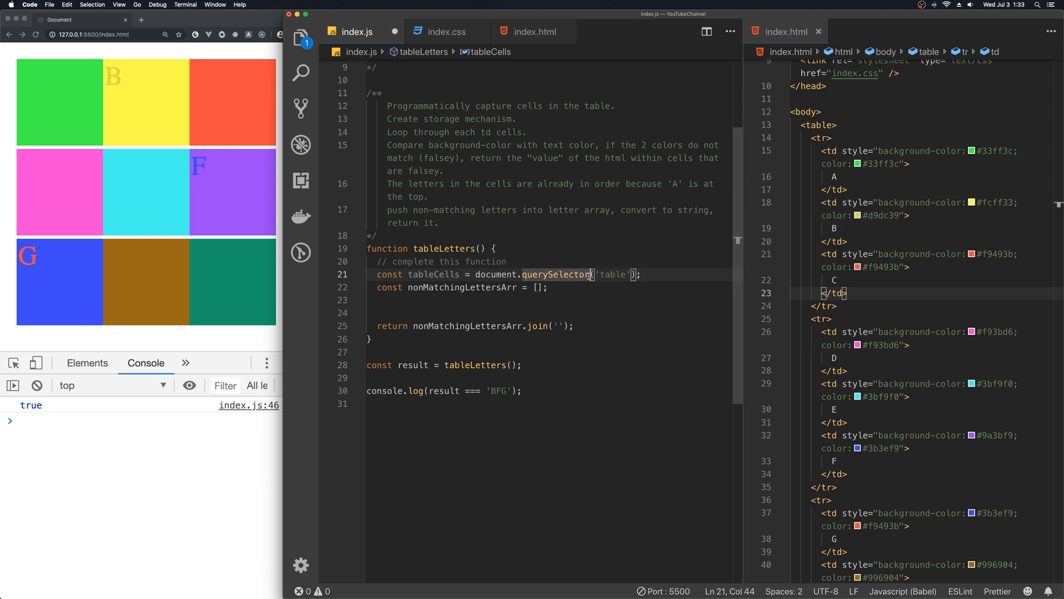
text(All)
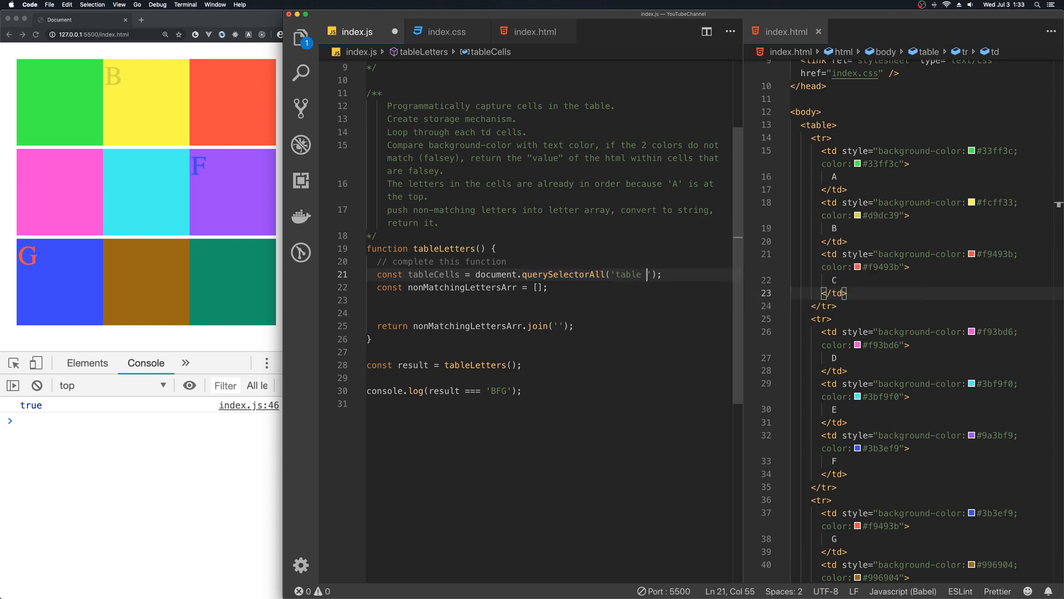
text(td)
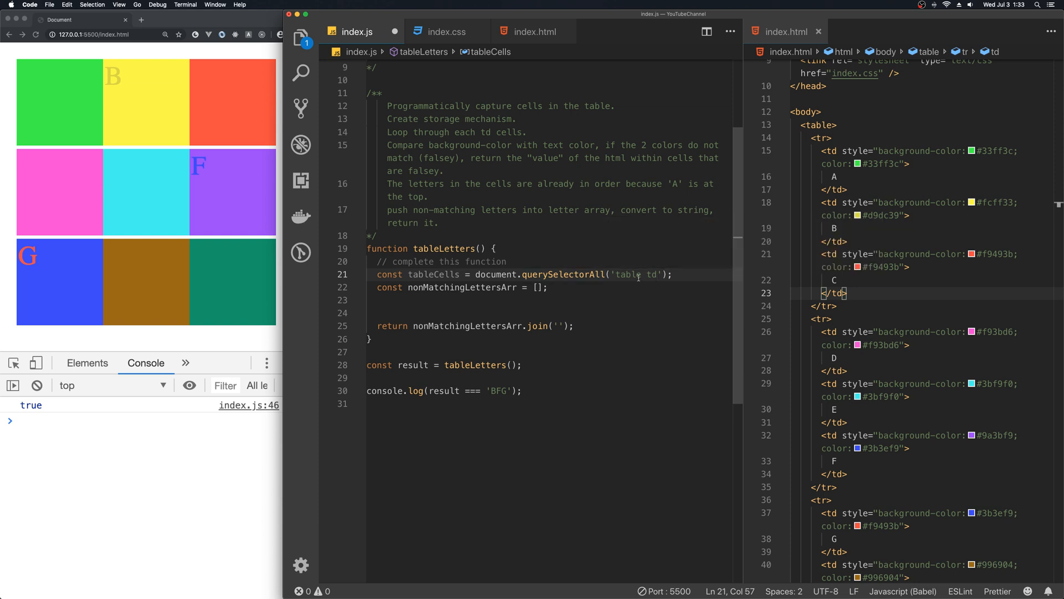
mouse_move(719, 272)
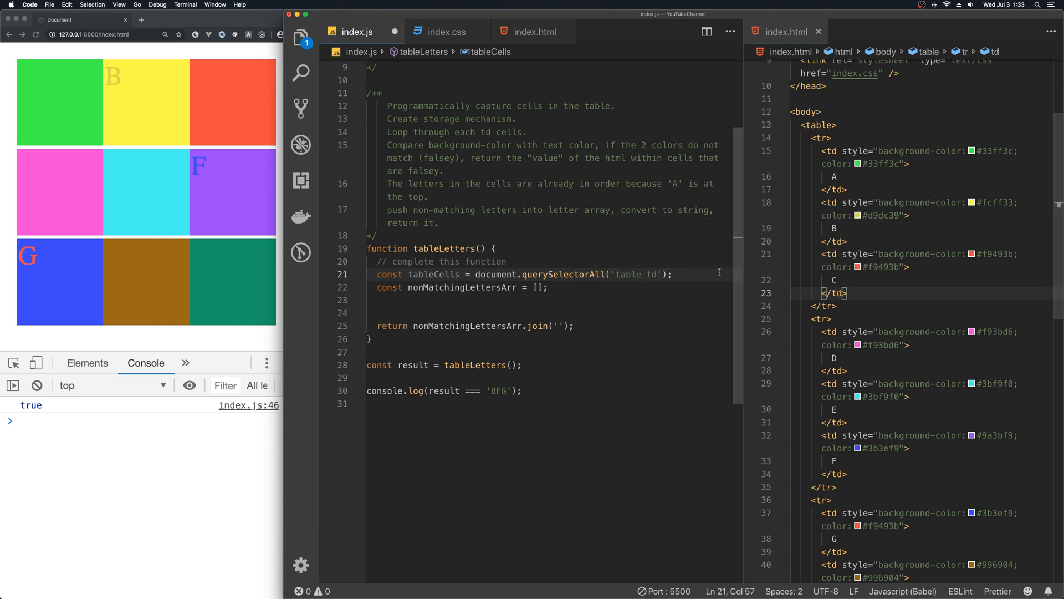
click(672, 275)
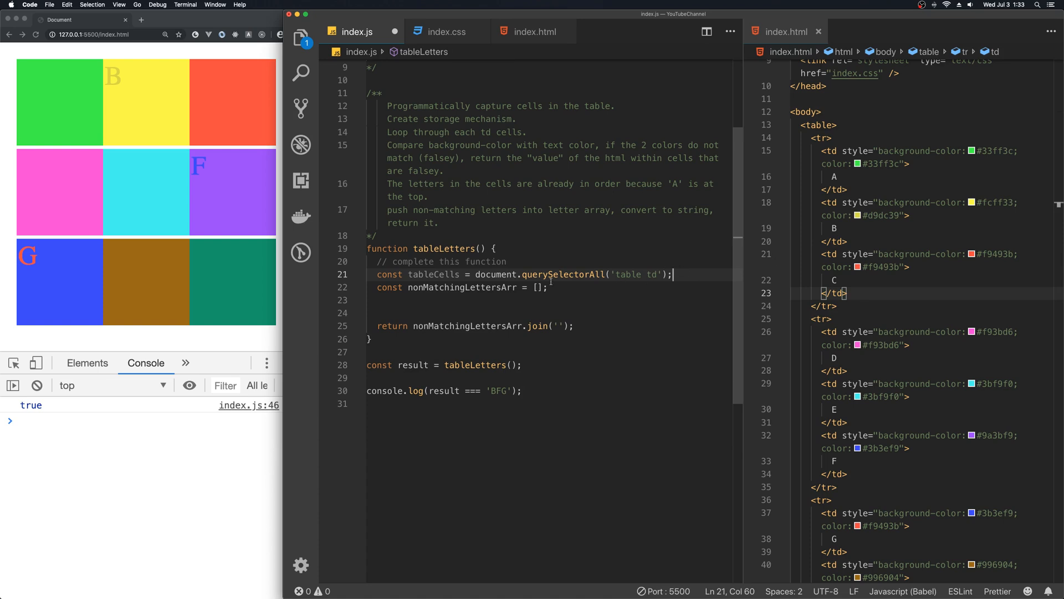
click(489, 300)
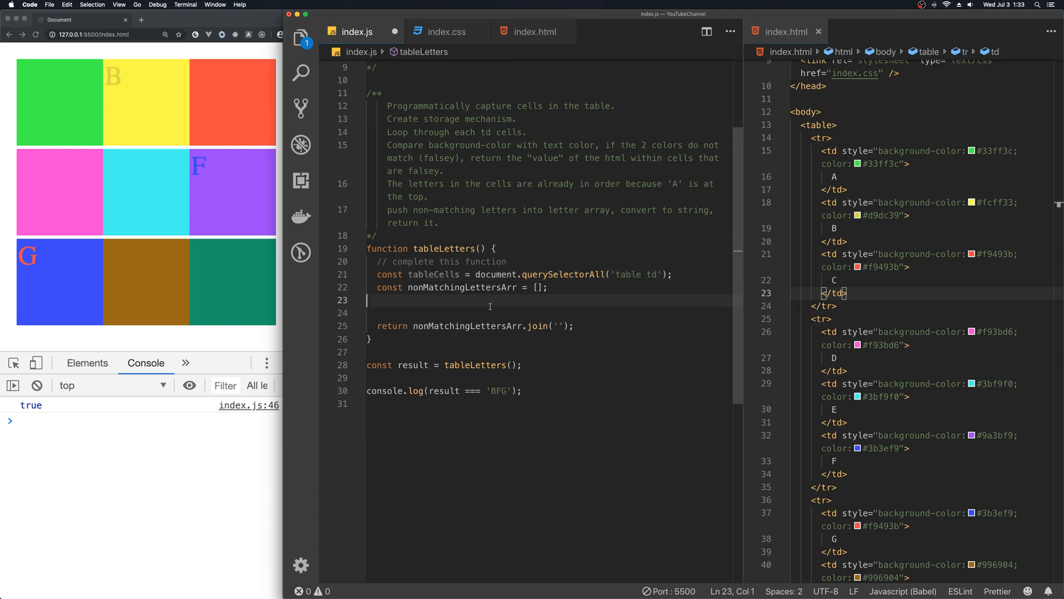
- Declare const backgroundColors = cell.style.backgroundColor inside the new loop
key(enter)
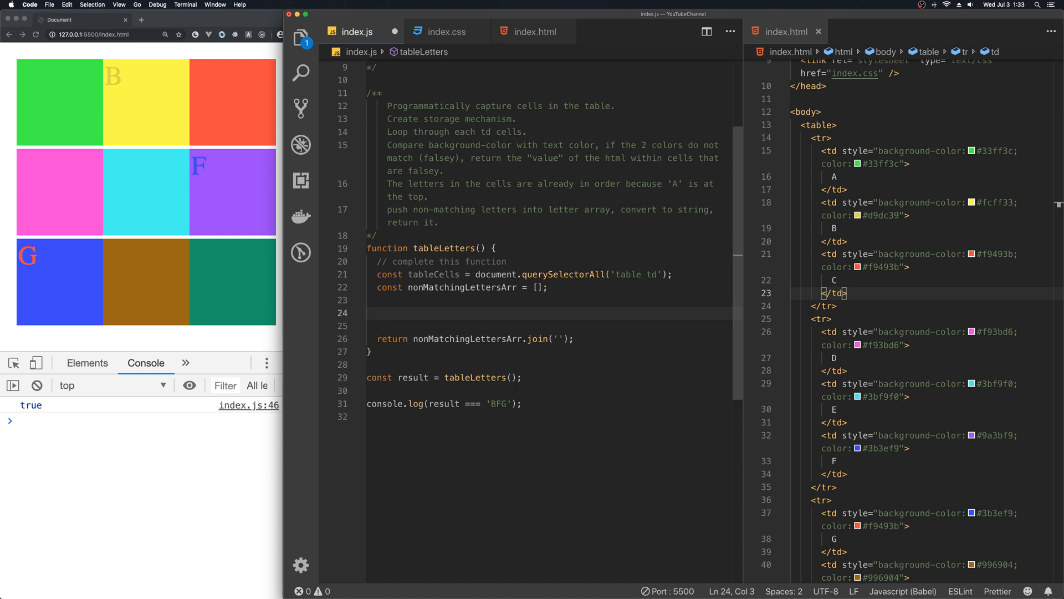
text(tableLetters)
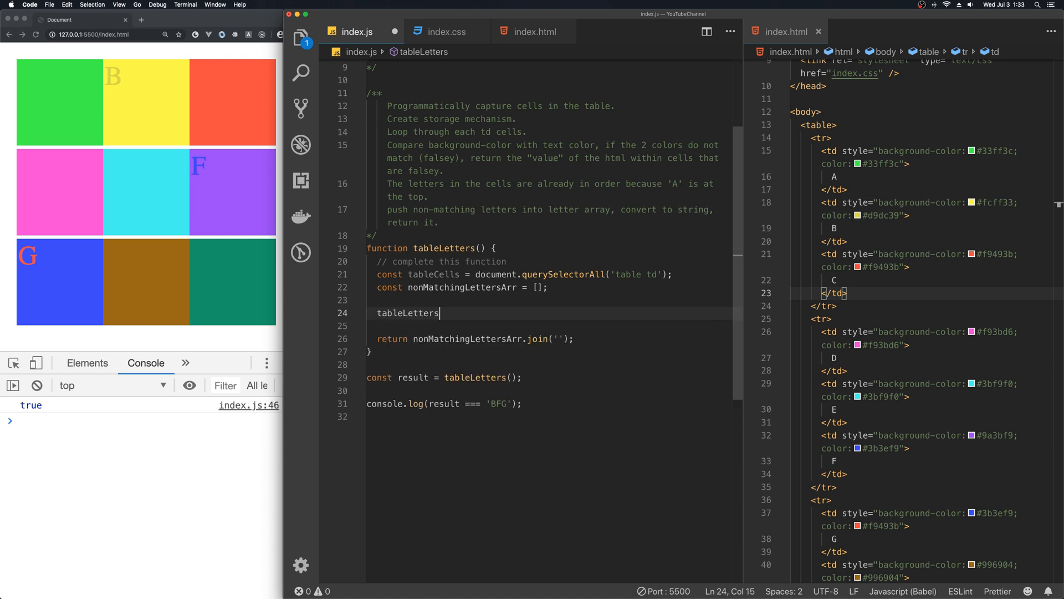
key(Backspace)
text(Cells.forEach(cell => {)
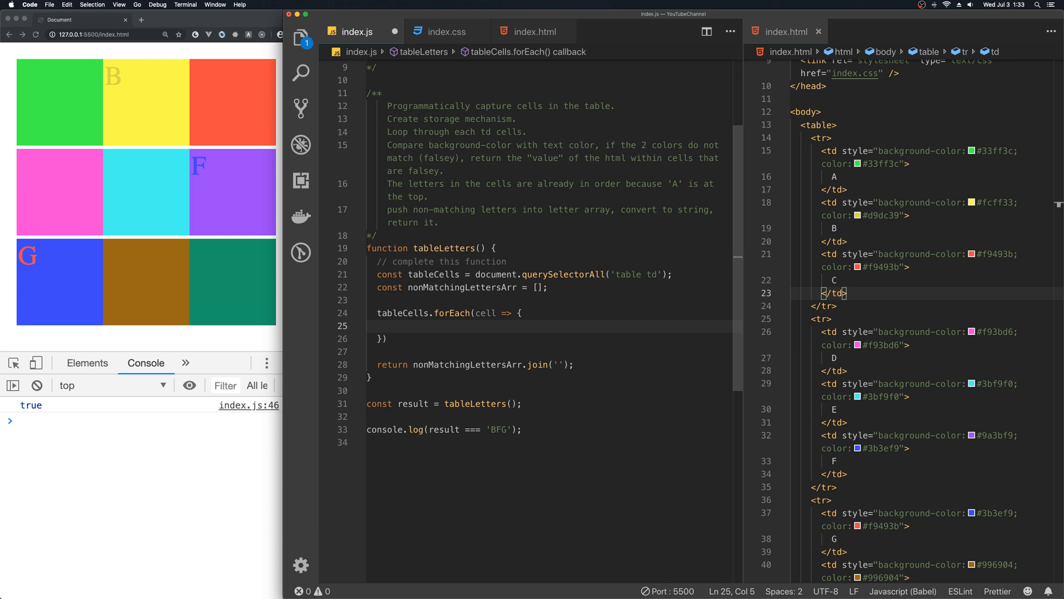
text(const)
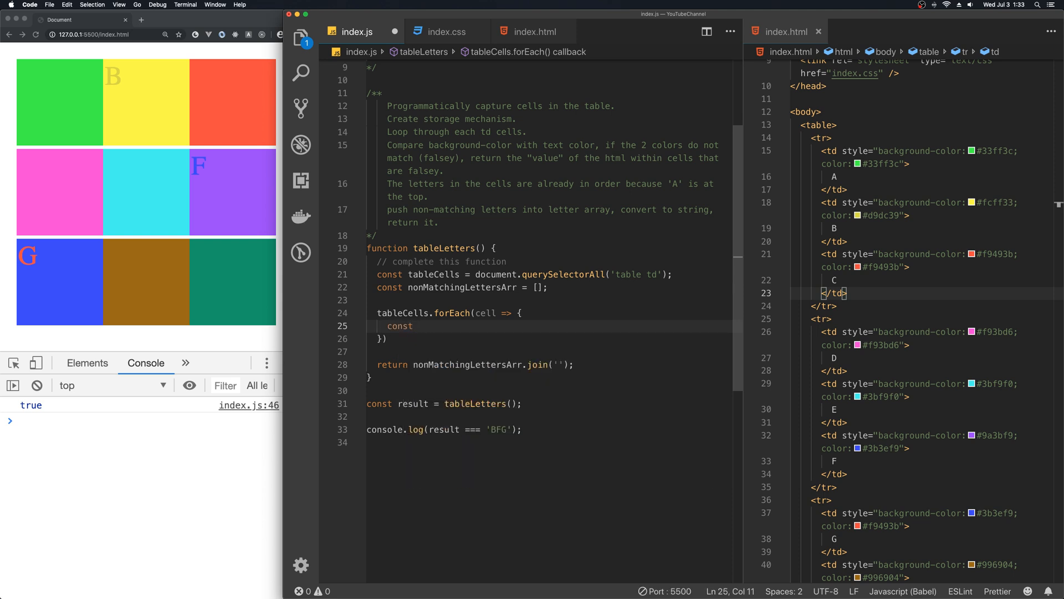
text(backgroundCo)
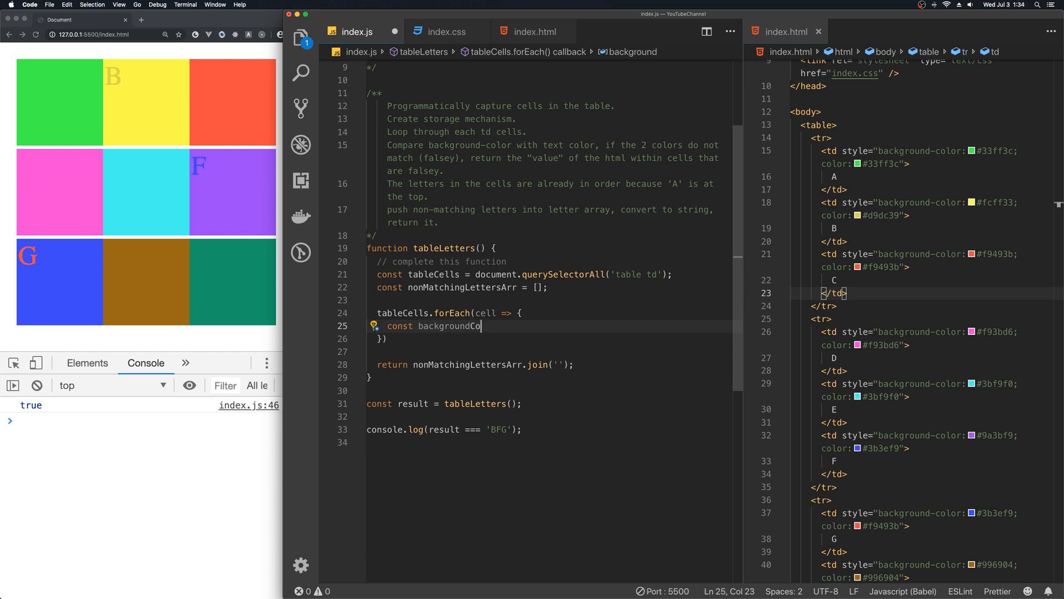
text(lors = cel)
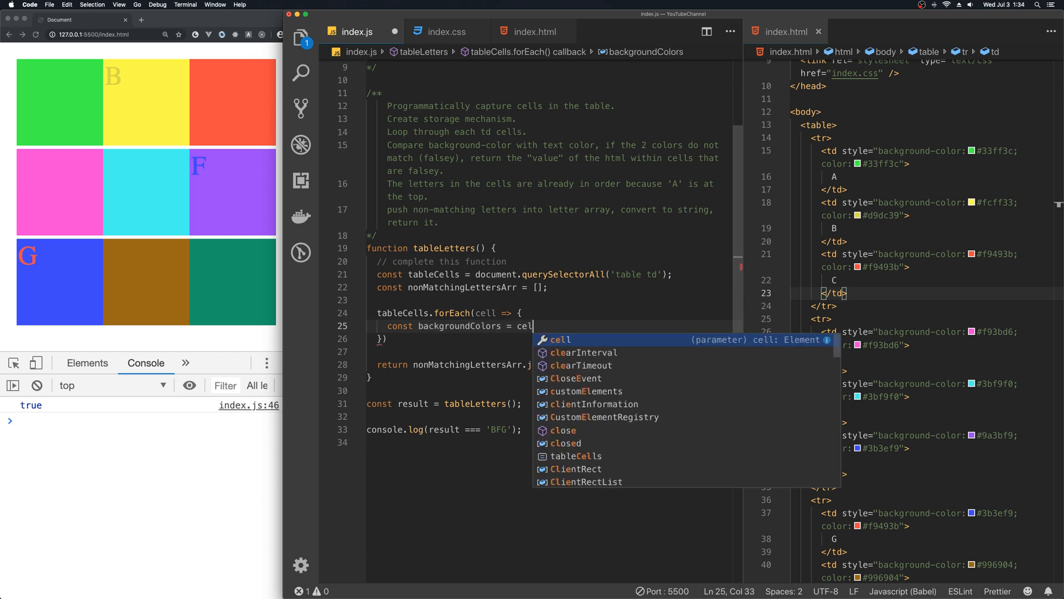
text(l.s)
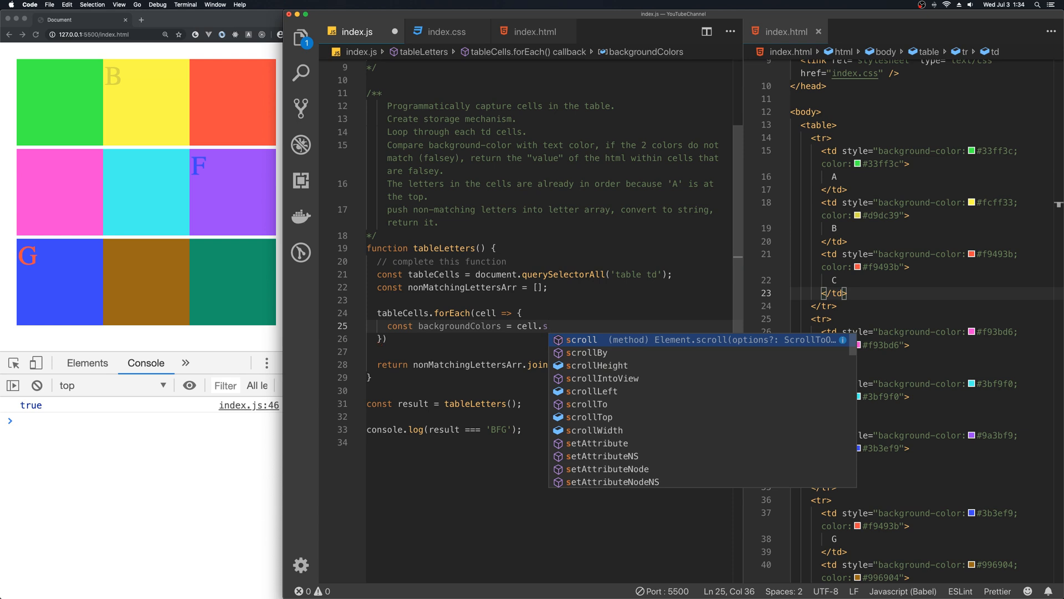
text(tyl)
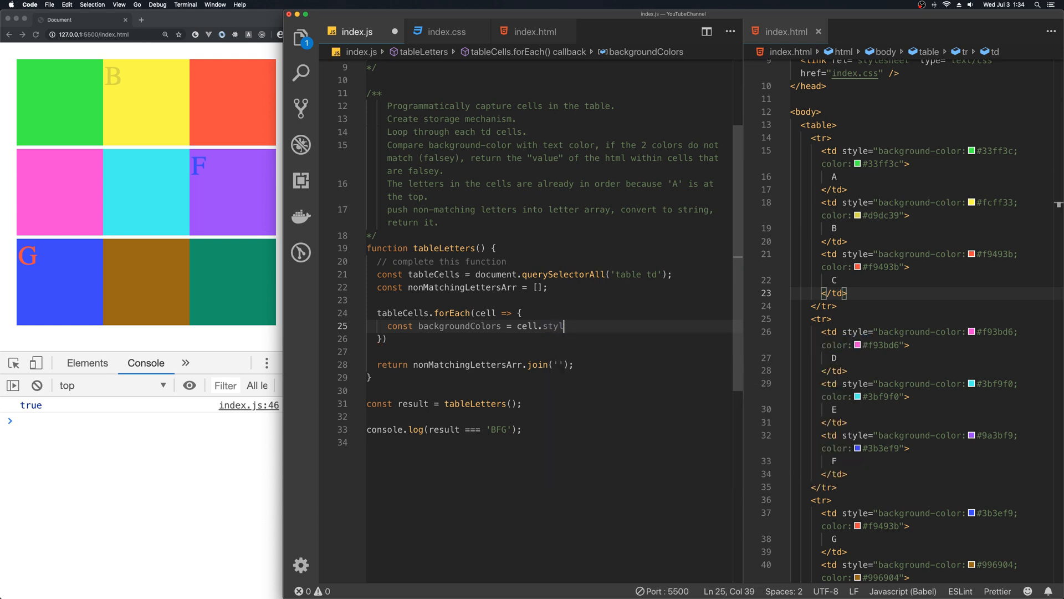
text(e)
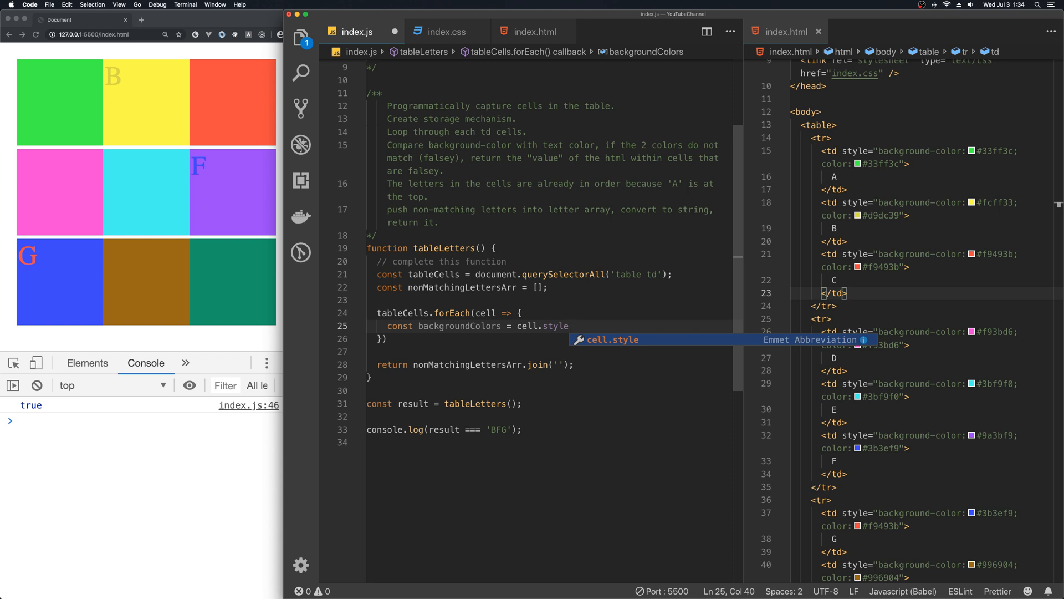
text(.)
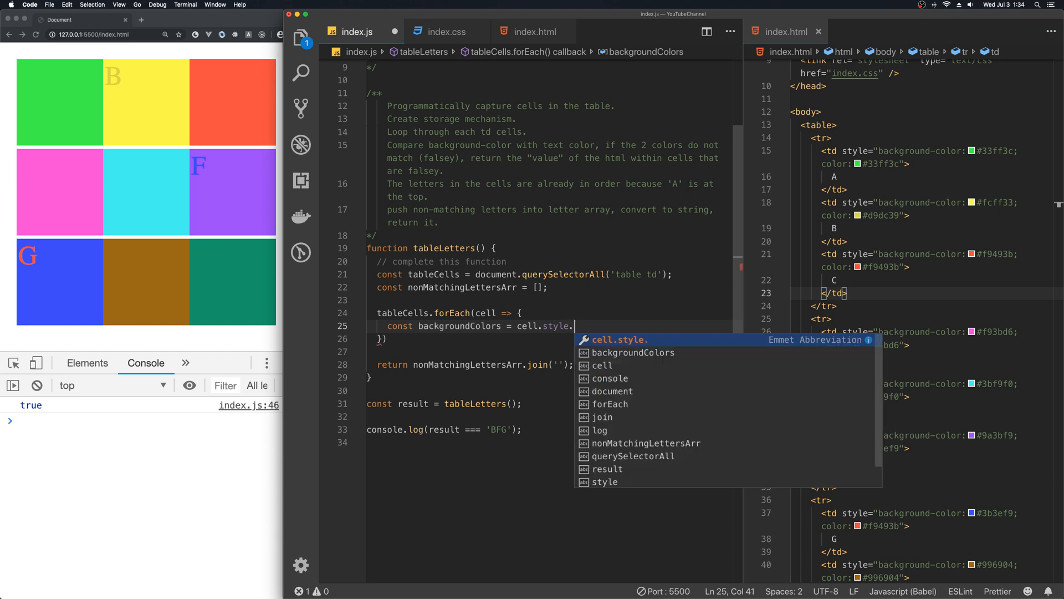
text(backgroundColor)
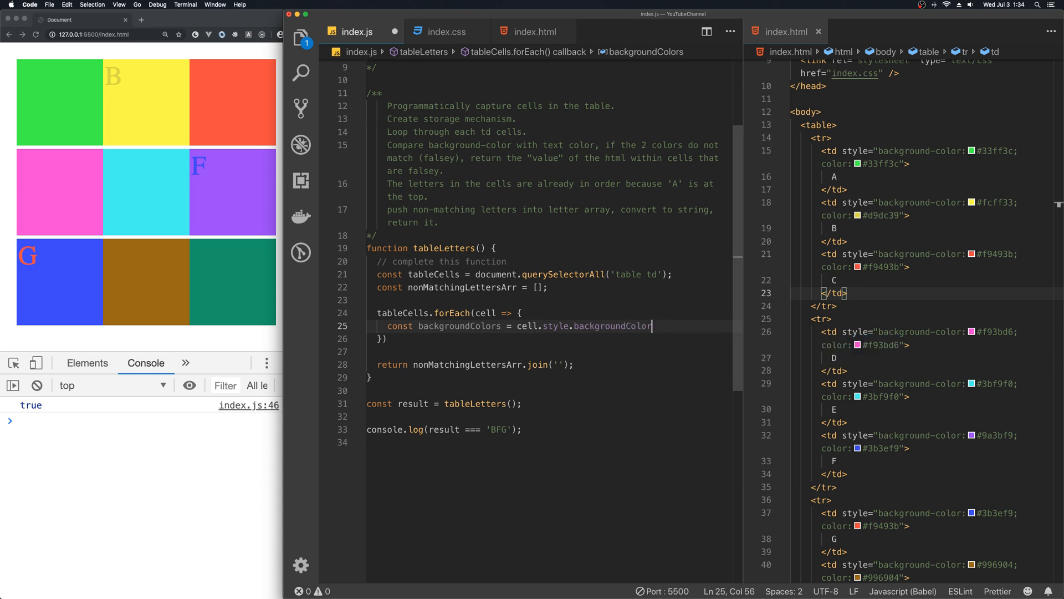
- Duplicate that declaration and rename the copy to textColors using color
key(Enter)
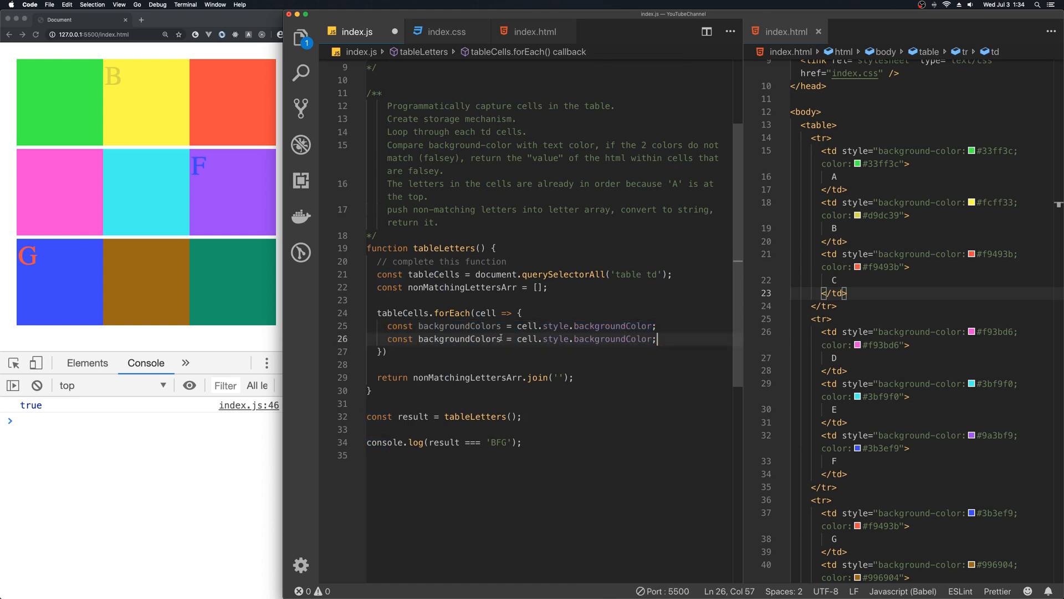
click(483, 338)
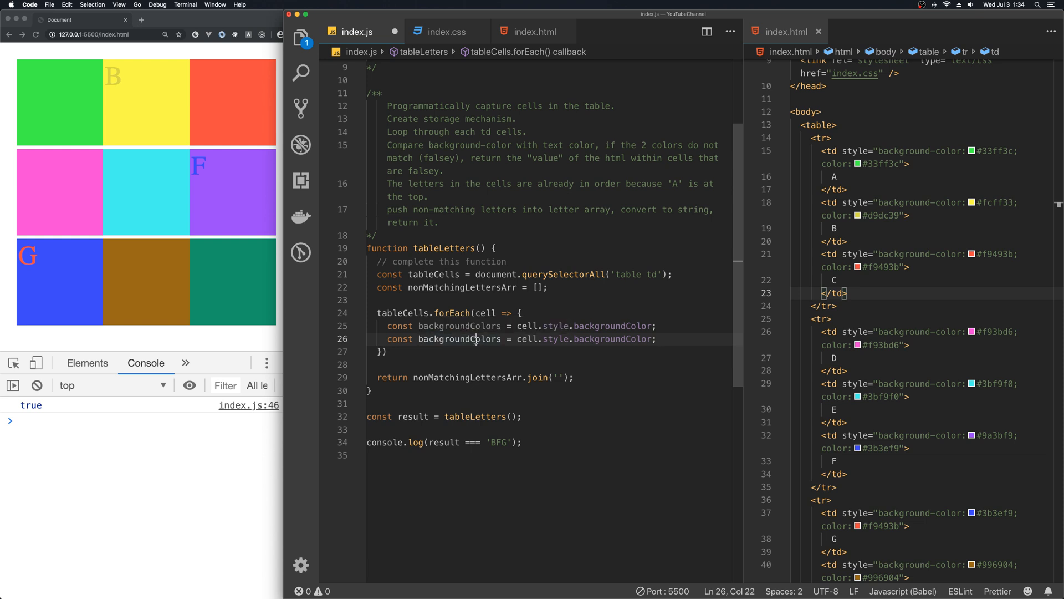
double_click(459, 339)
text(text)
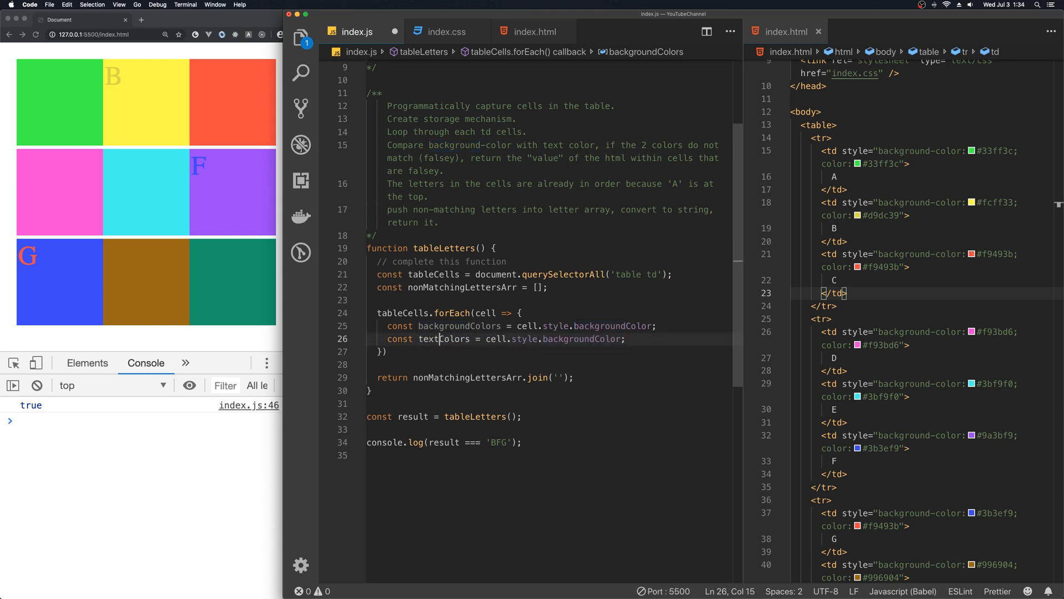
double_click(576, 339)
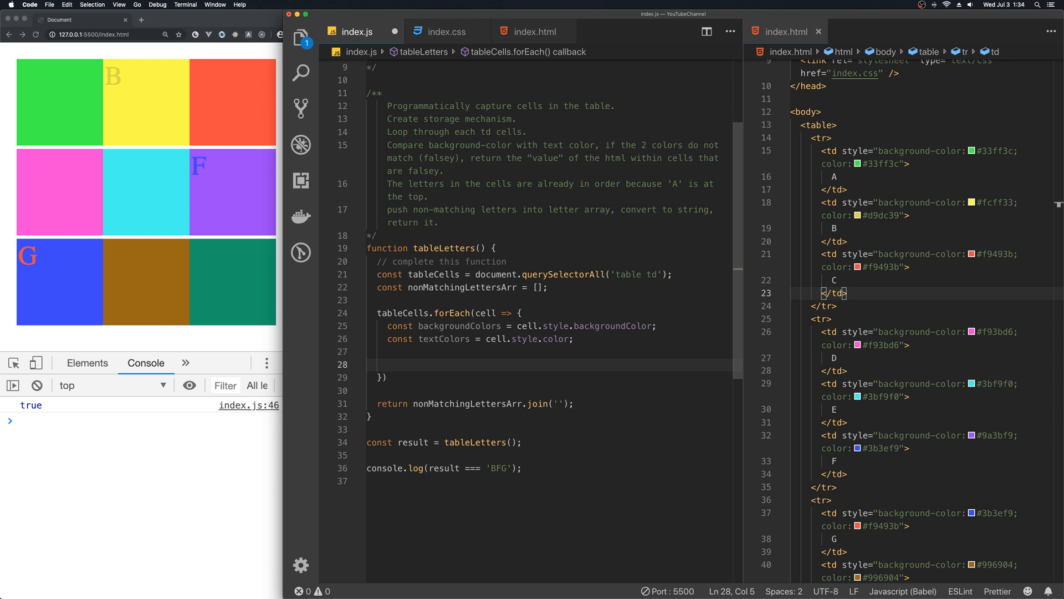
- Write the ternary condition backgroundColors !== textColors with empty ? : branches
text(if ())
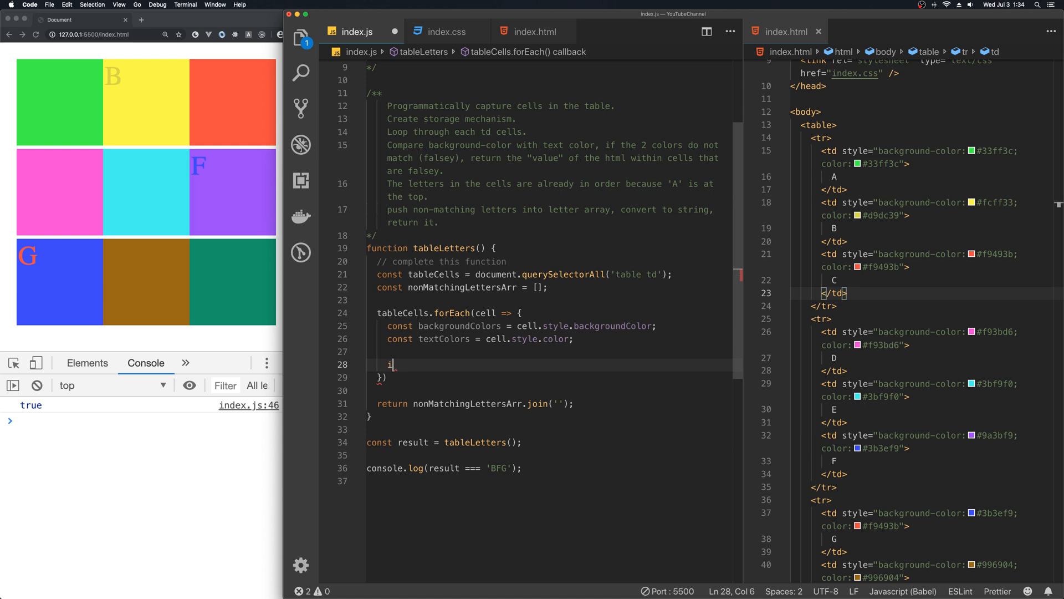
key(backspace)
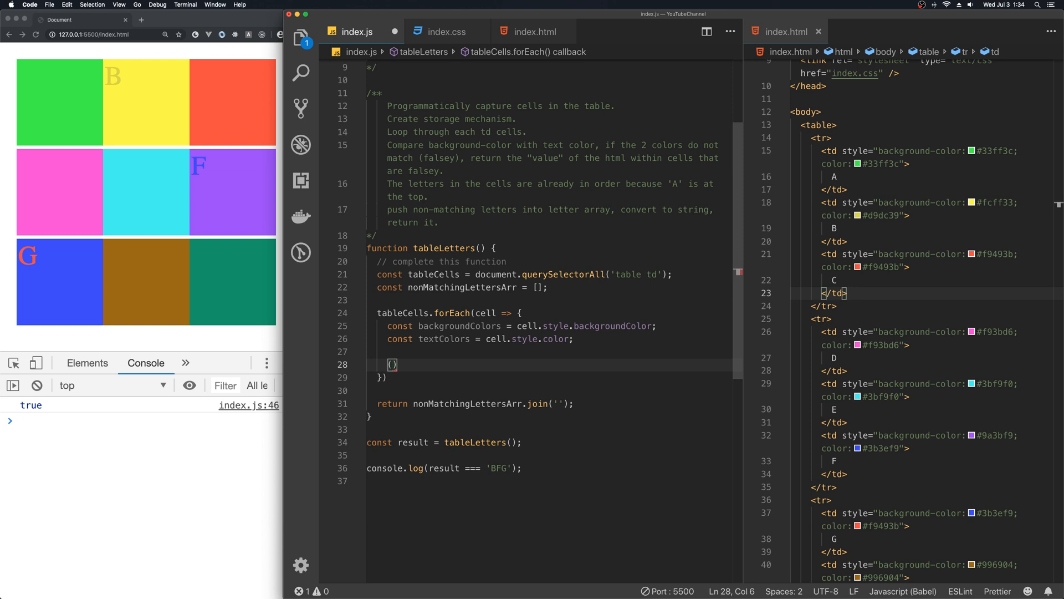
text(backgroundColors)
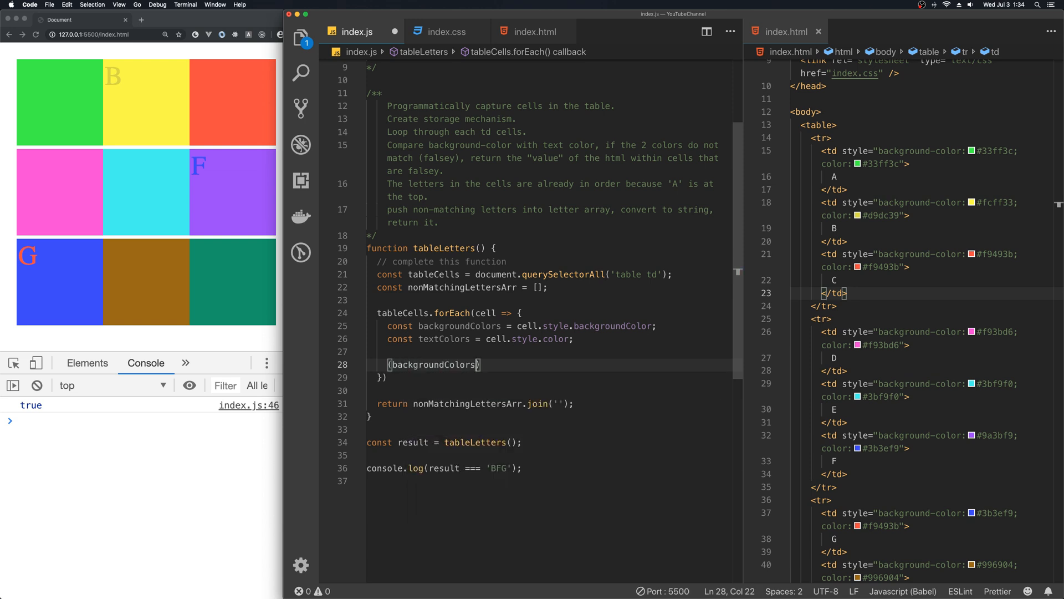
text(!==)
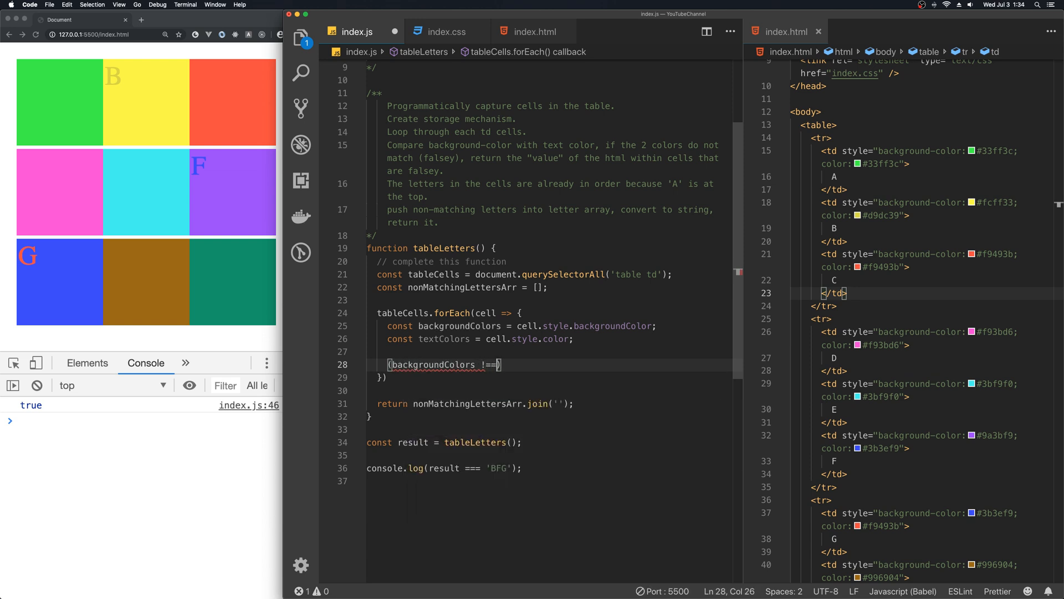
text(textColors)
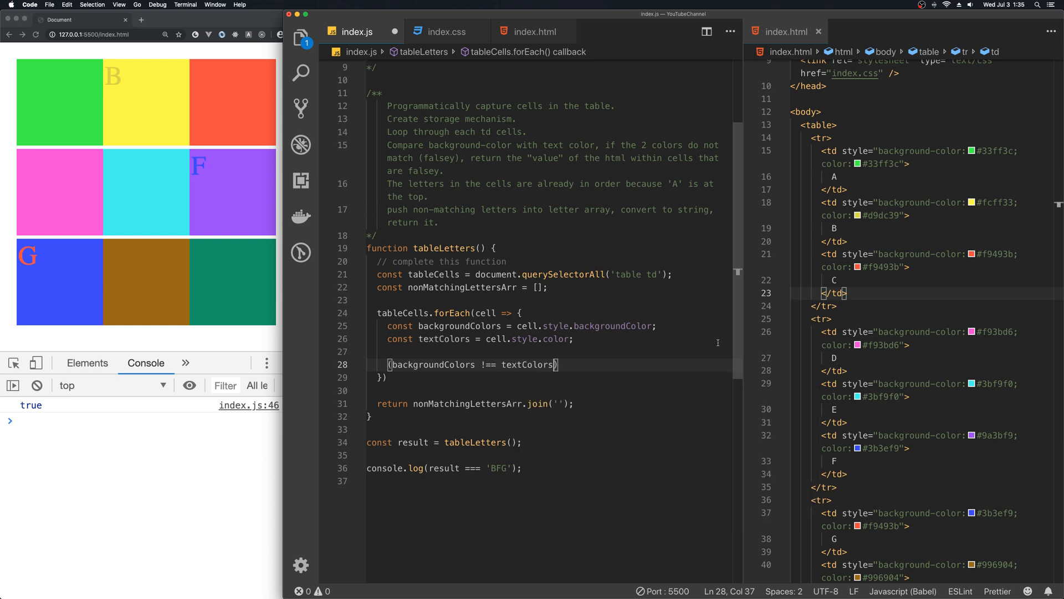
key(Right)
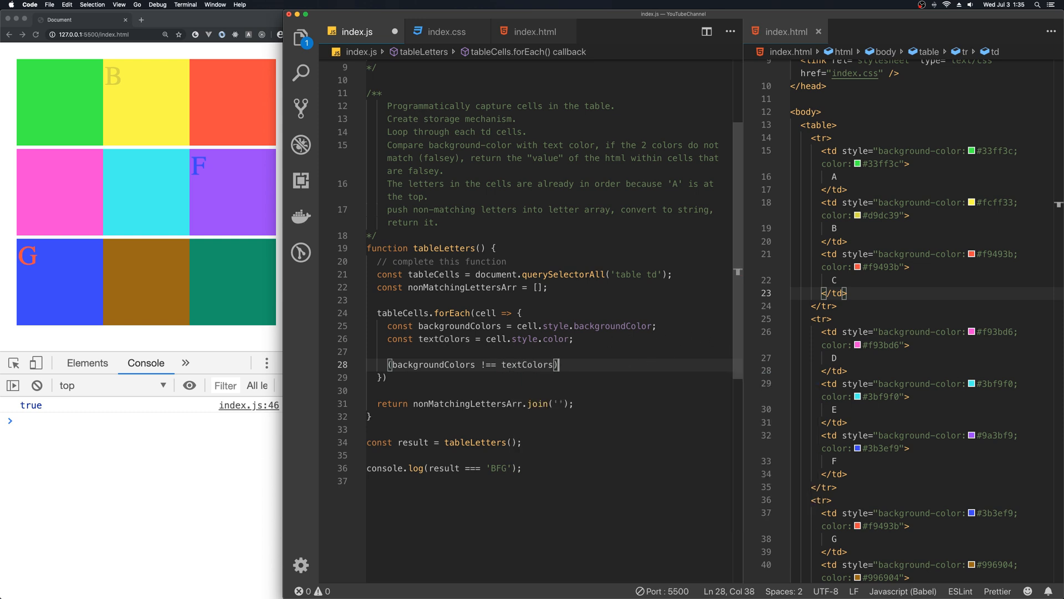
text(? : ;)
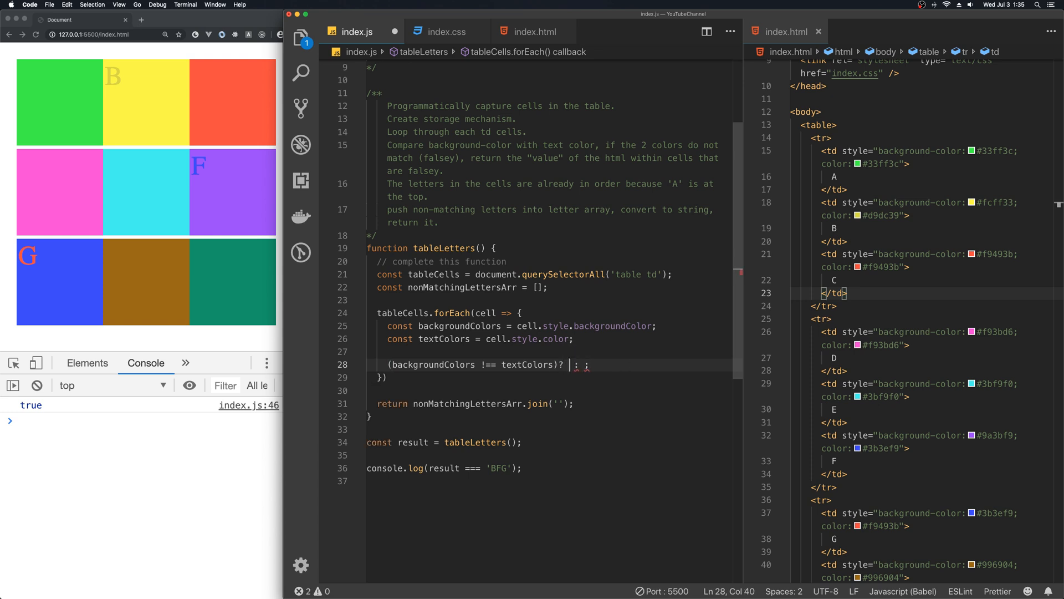
- Fill the branches with nonMatchingLettersArr.push(cell.innerText) and null
text(nonMatchingLettersArr)
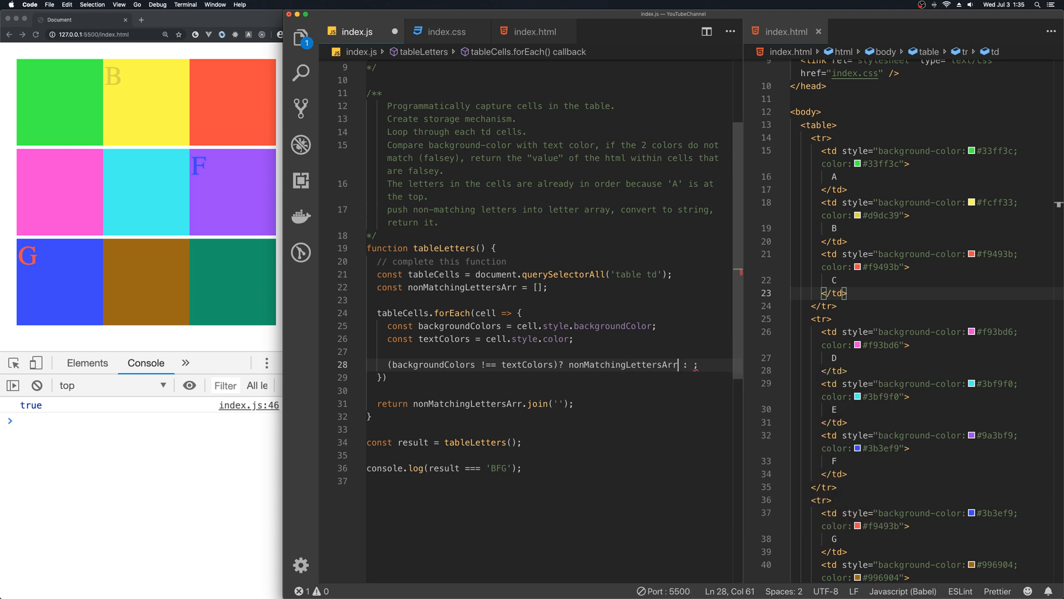
text(push)
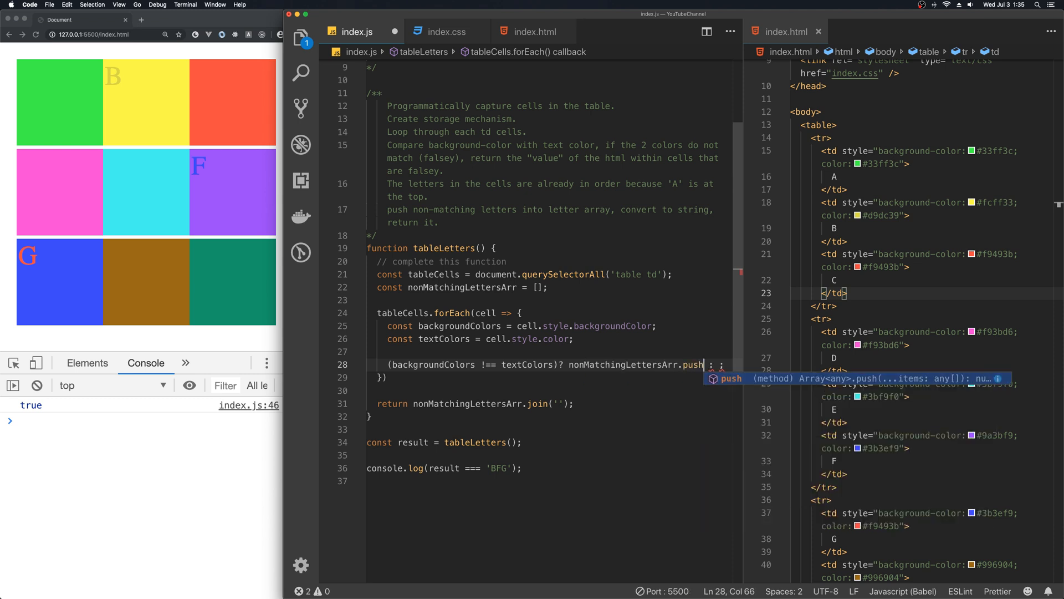
text(())
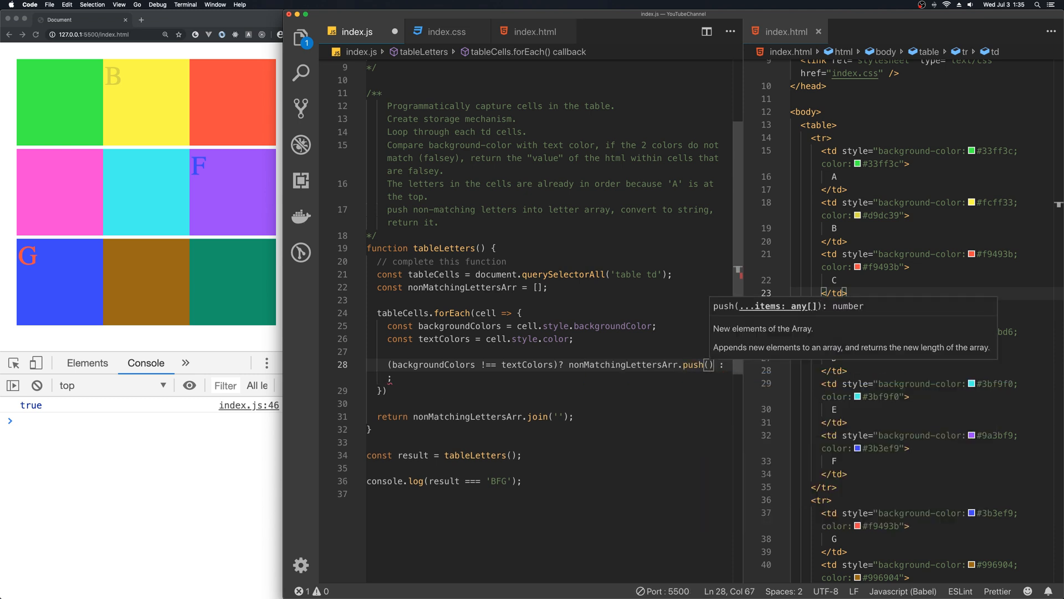
text(cell)
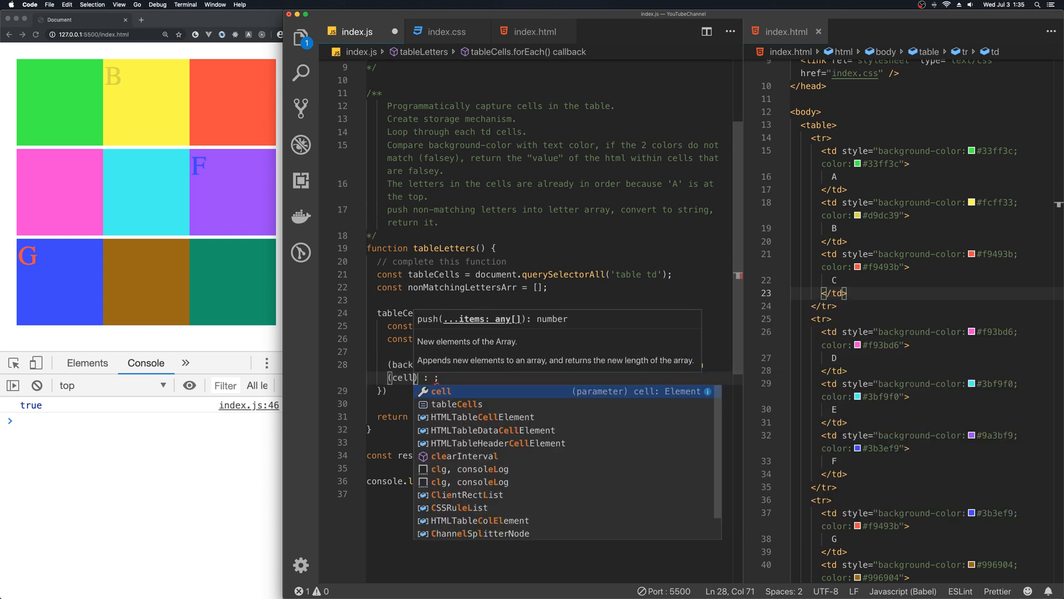
text(.inn)
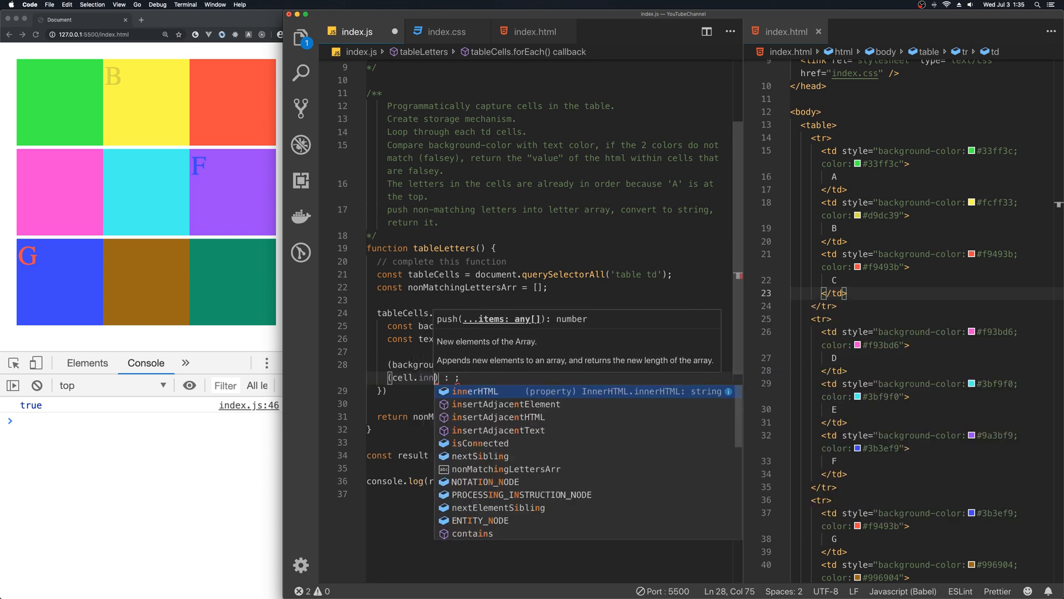
text(rText)
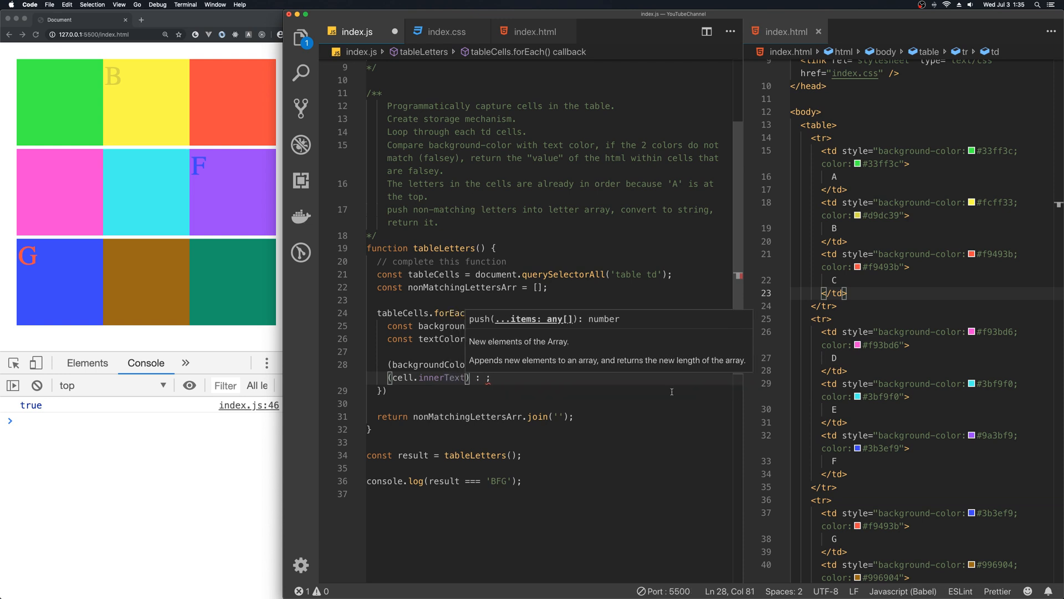
text(null)
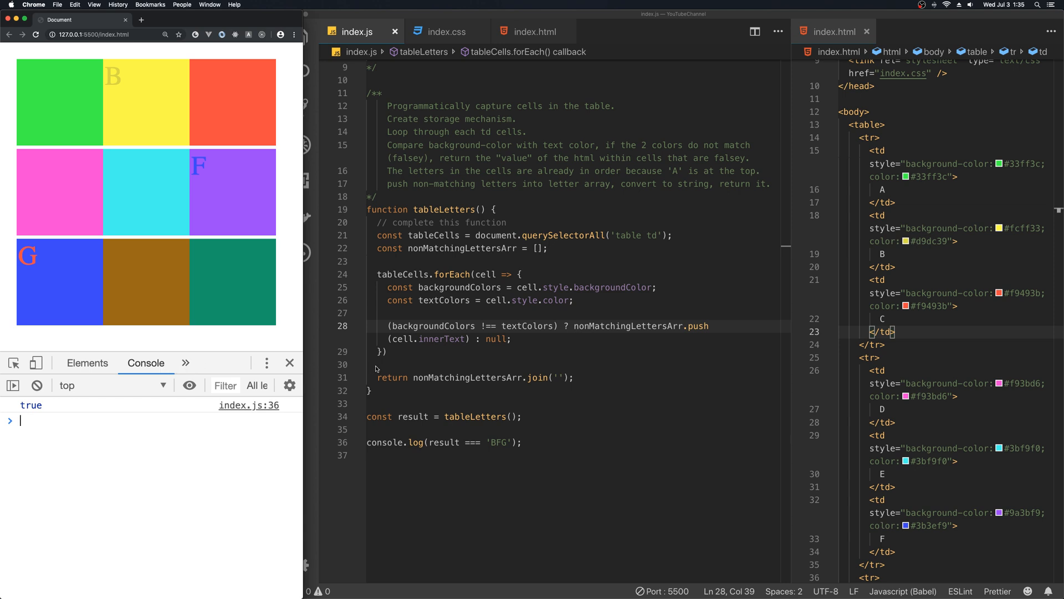
mouse_move(450, 360)
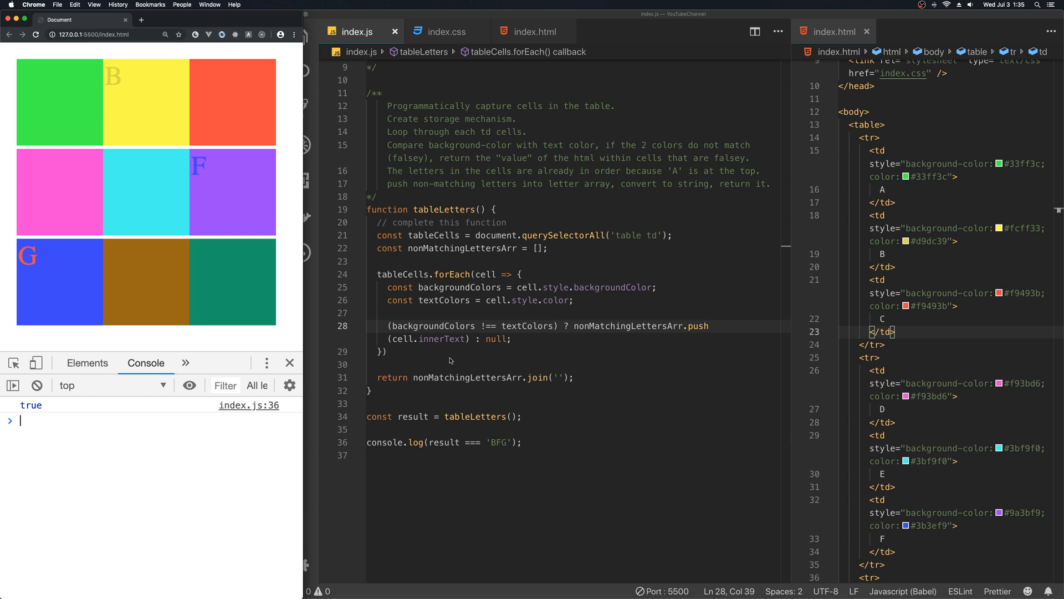
mouse_move(441, 382)
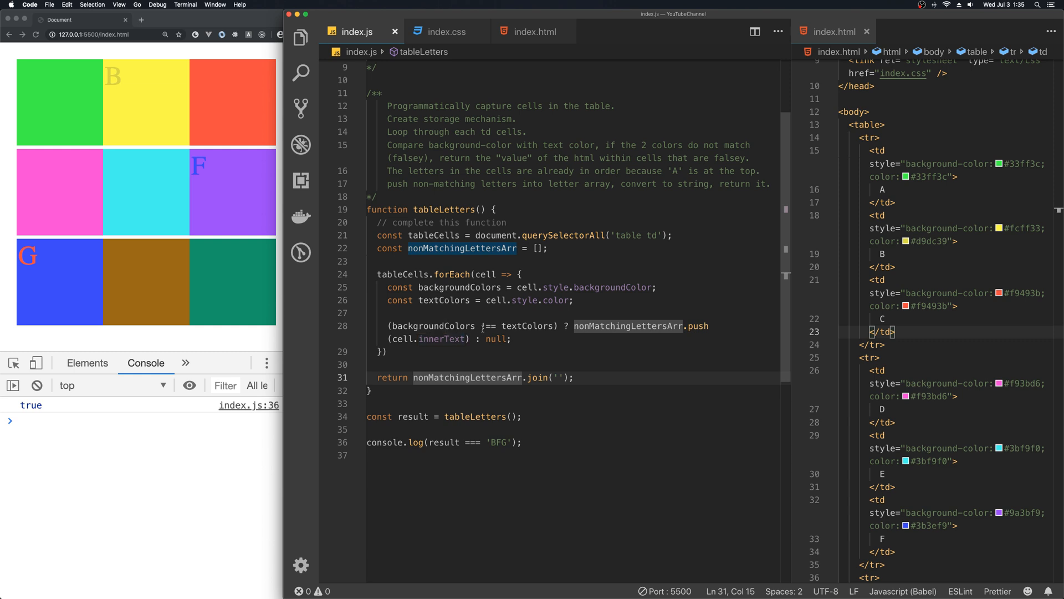
click(439, 249)
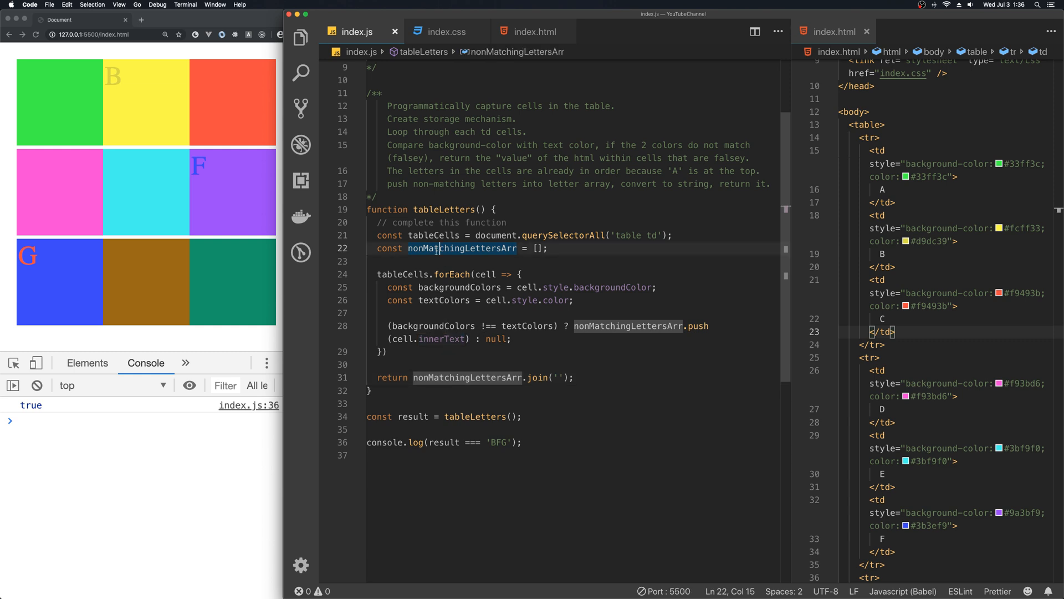
click(558, 377)
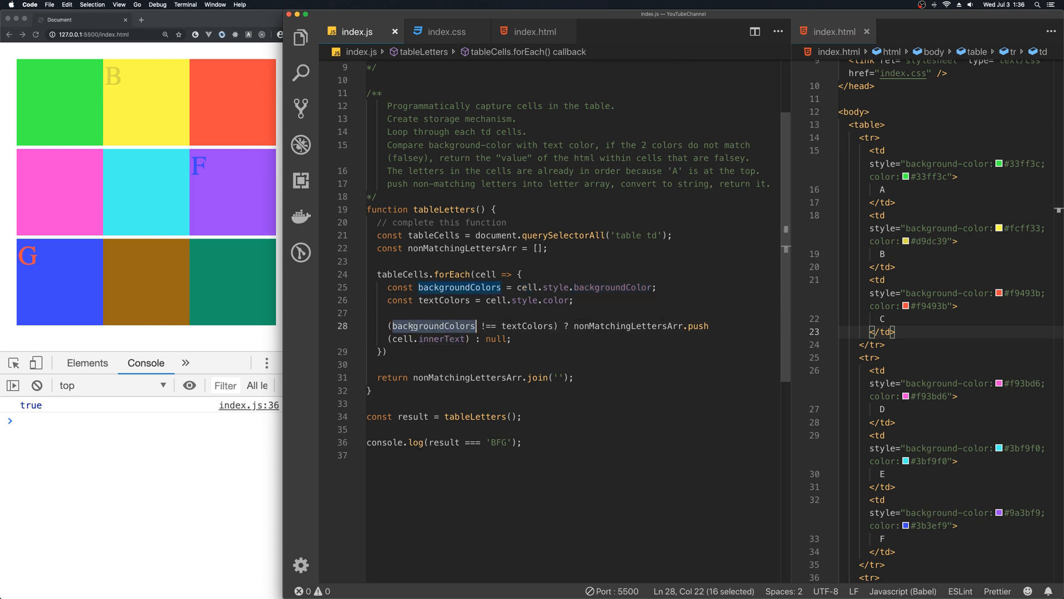
text(cell.style.backgroundColor)
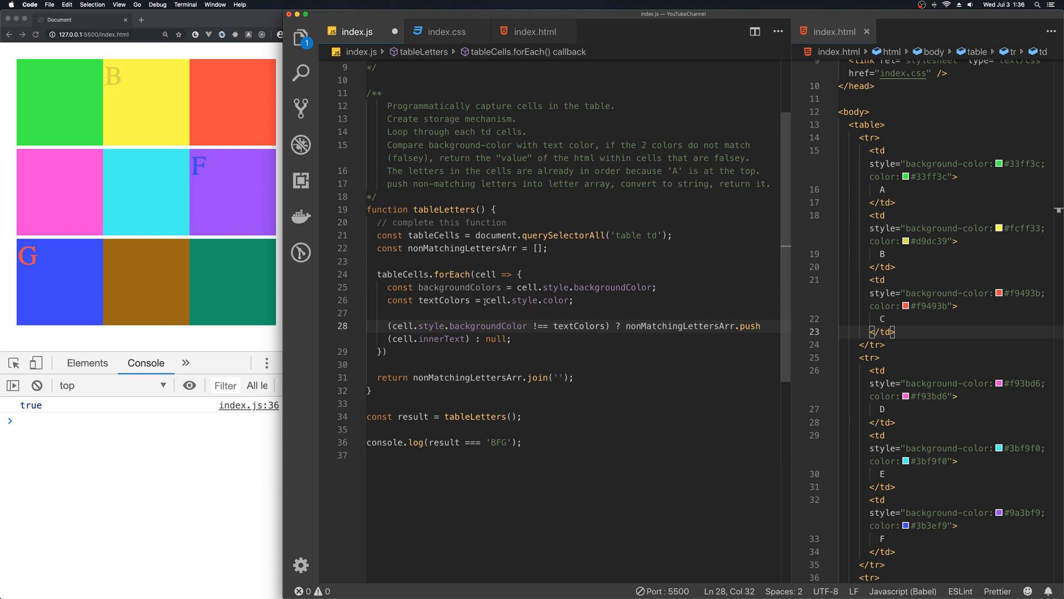
double_click(526, 299)
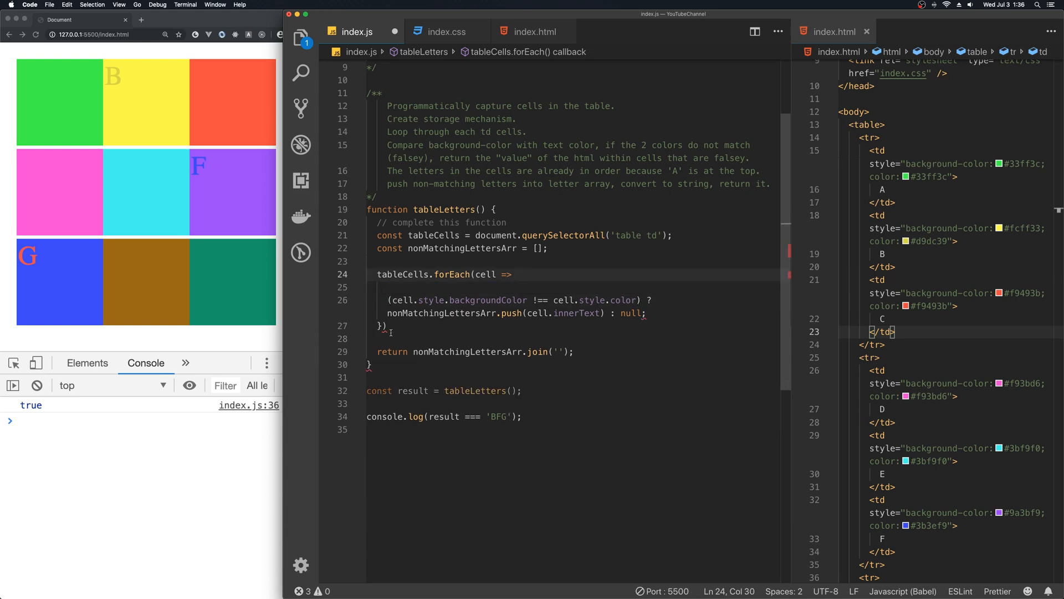
click(378, 326)
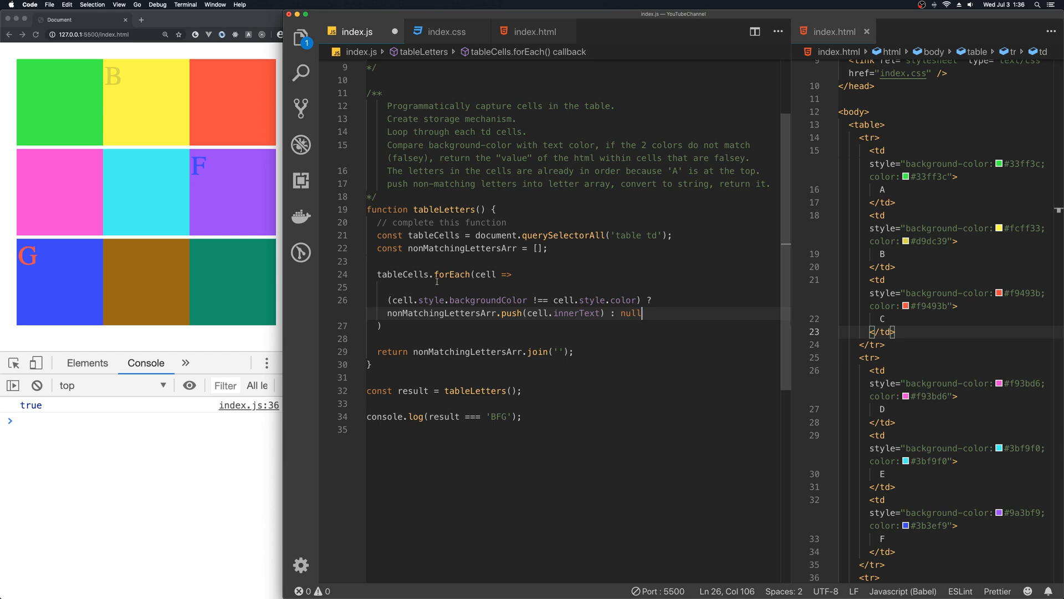
click(391, 300)
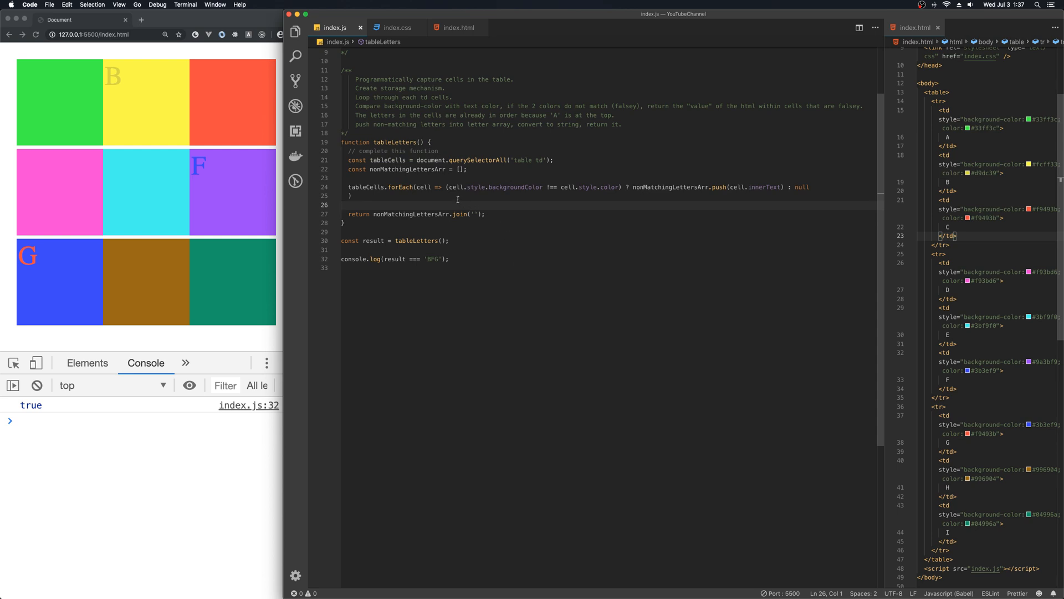
mouse_move(303, 233)
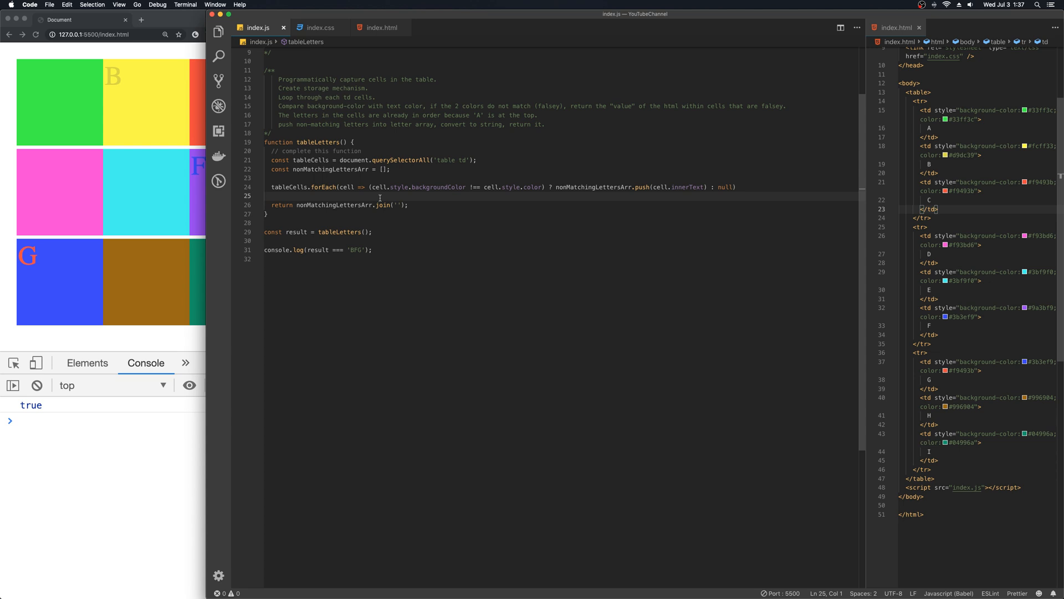
click(392, 187)
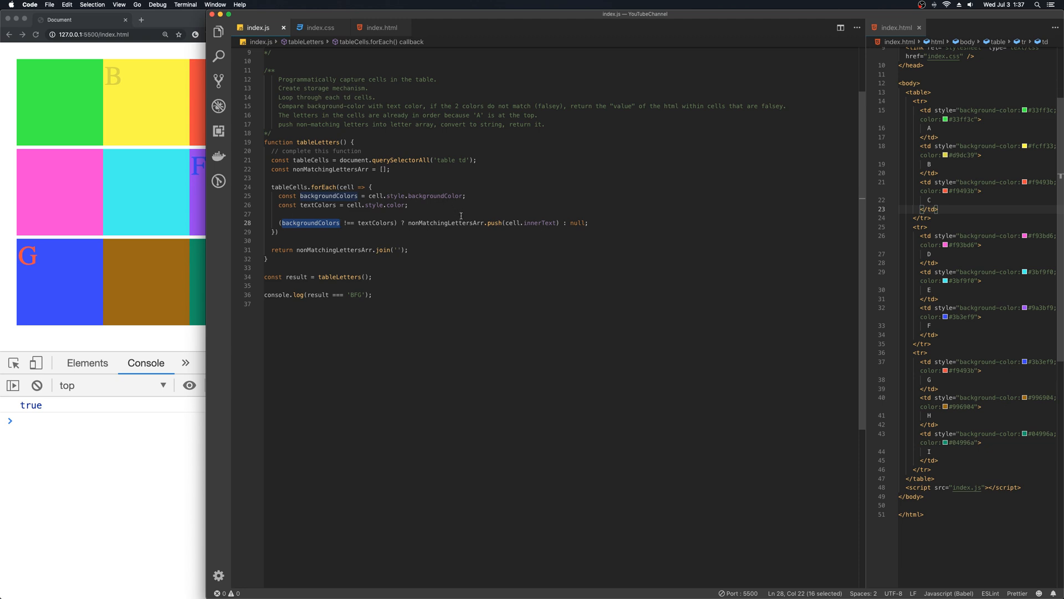
mouse_move(381, 326)
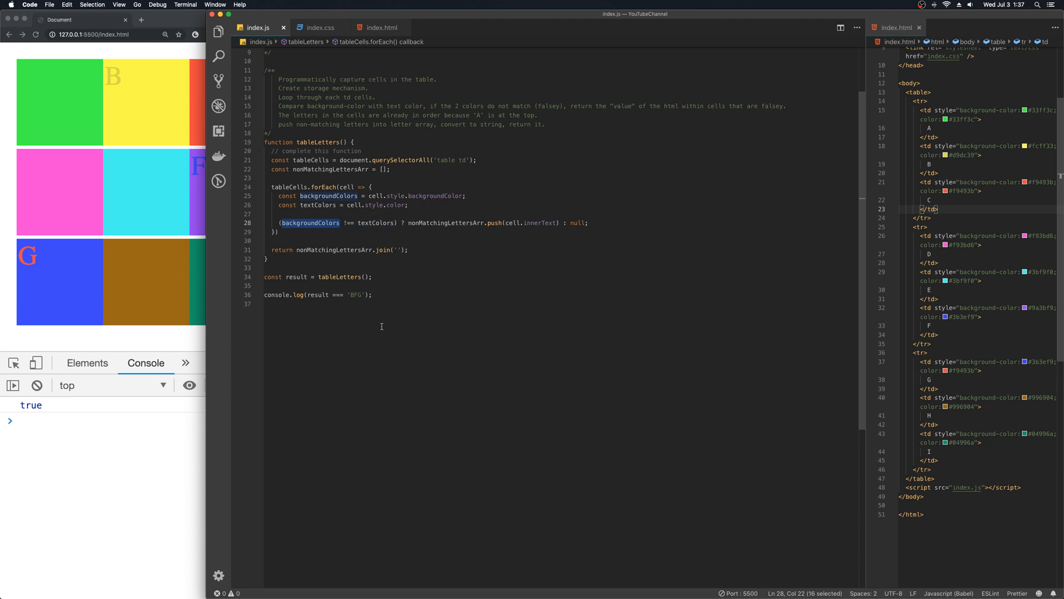
- Type the comment '// O(n) linear' at the top of the tableLetters body
click(416, 333)
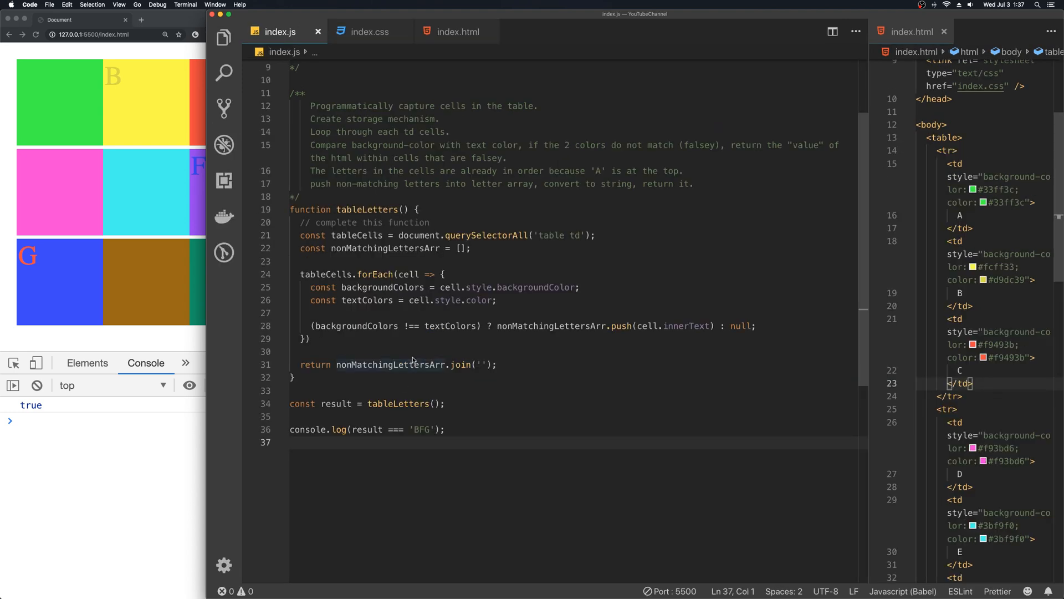
mouse_move(353, 203)
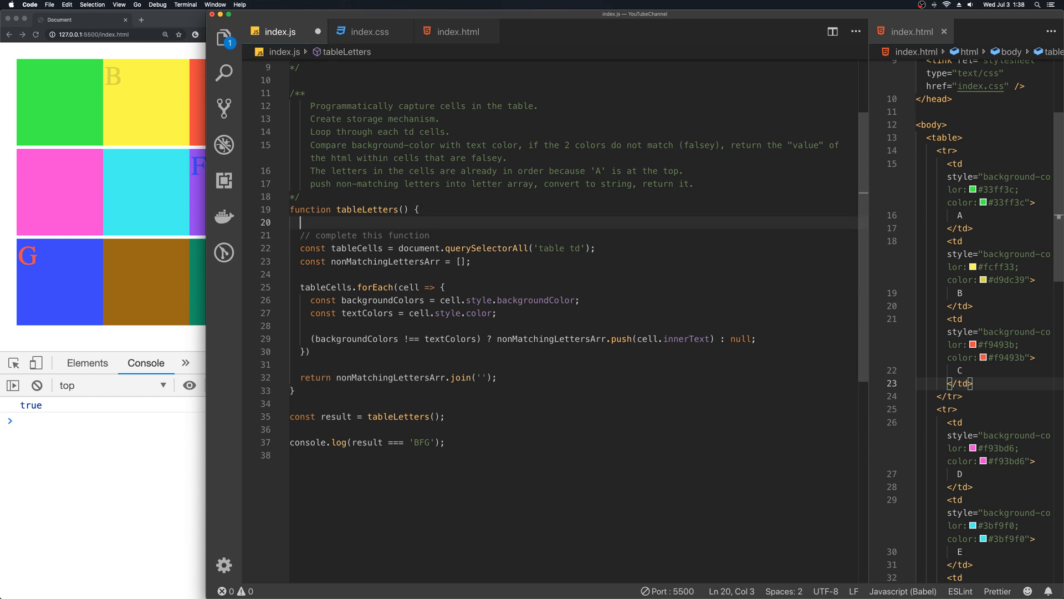
text(//)
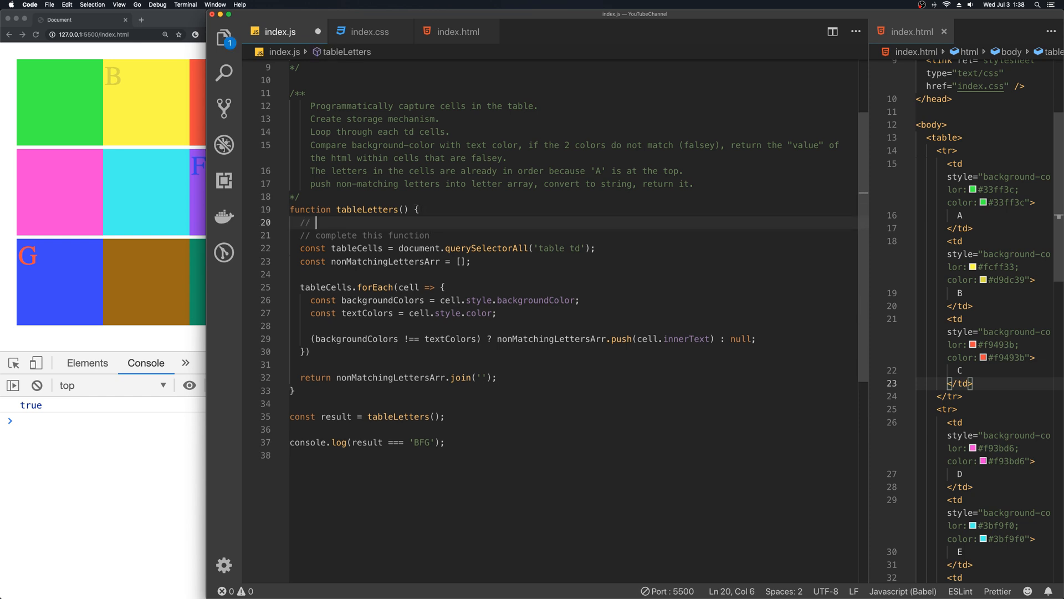
text(0)
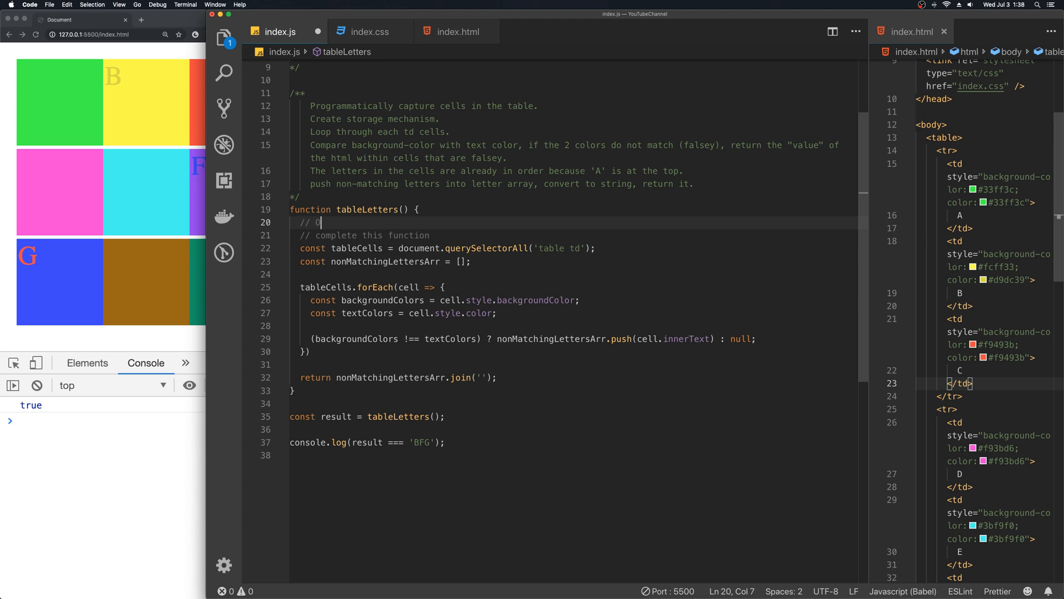
text((n))
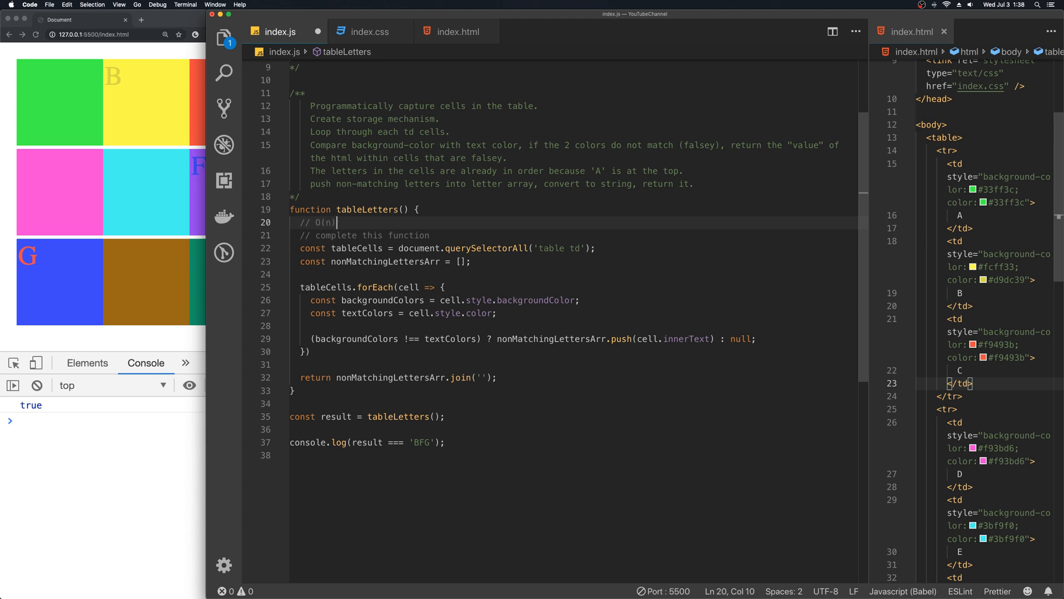
text(linear)
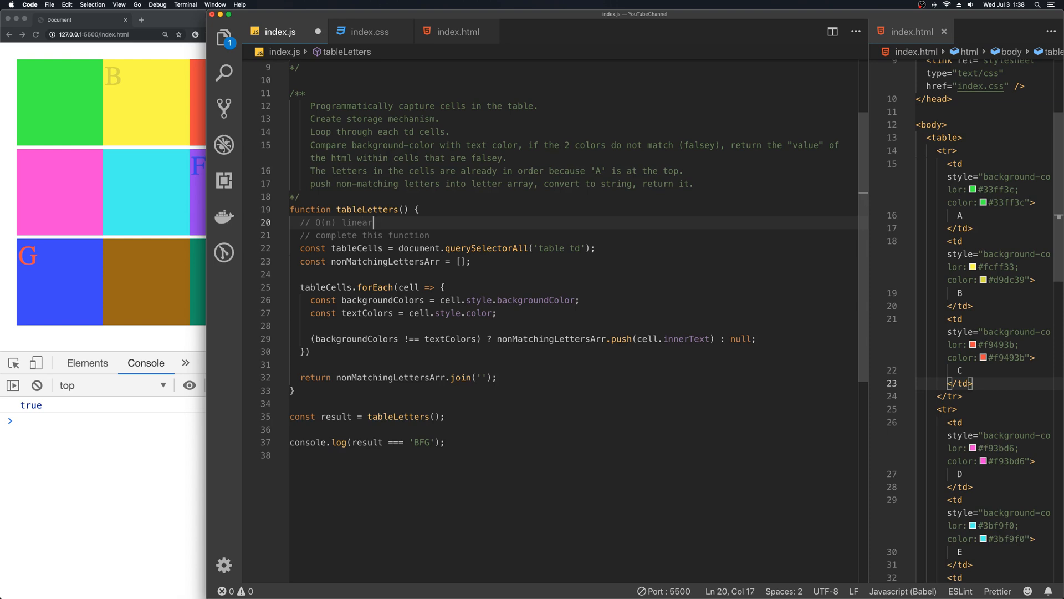
mouse_move(473, 212)
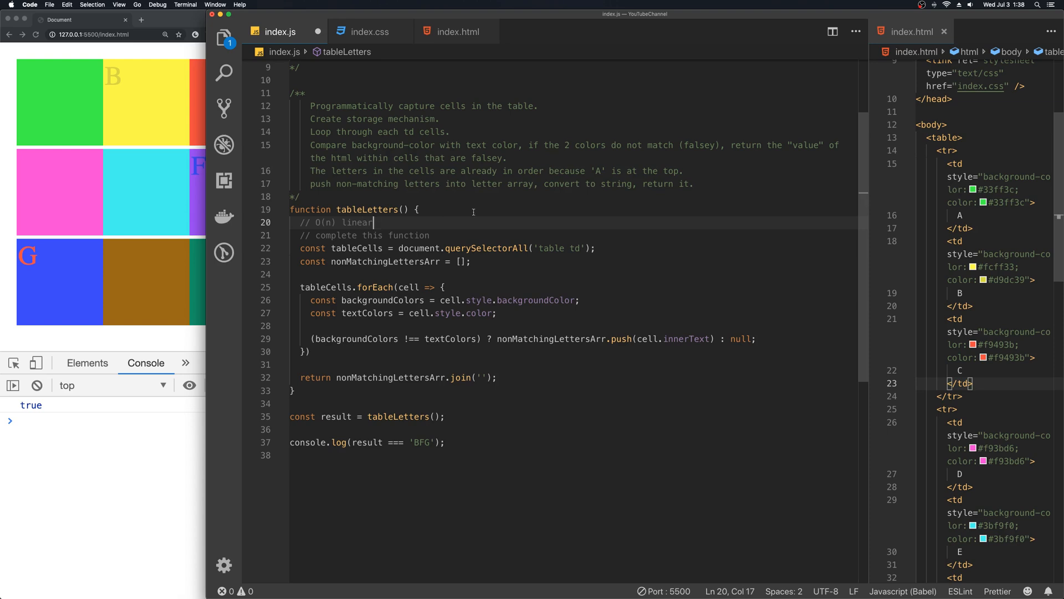